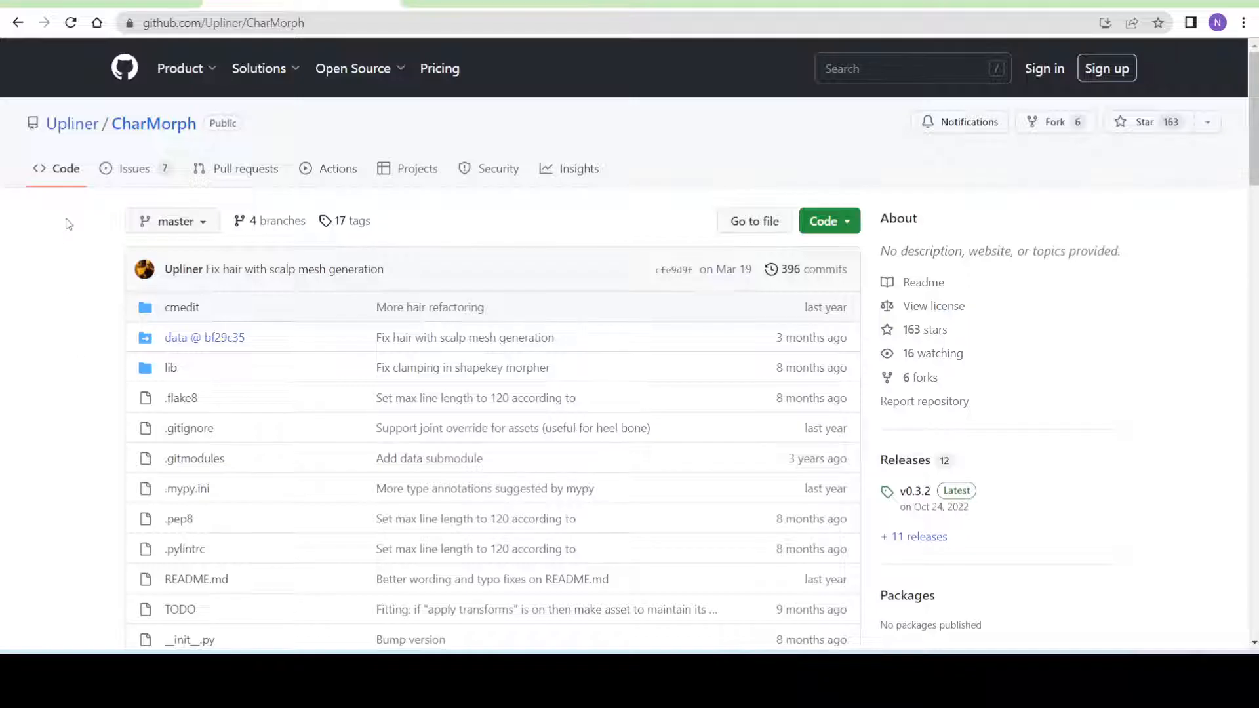
mouse_move(570, 217)
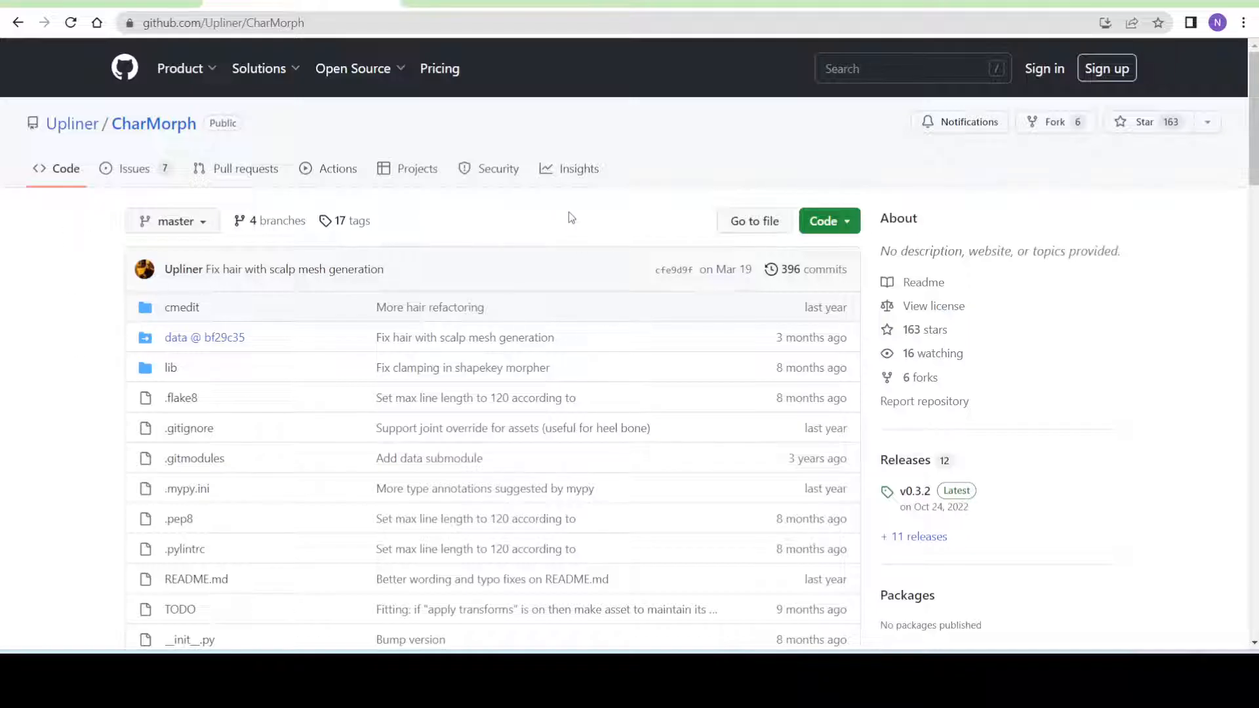
Download the CharMorph GitHub repository using Code > Download ZIP.
left_click(822, 221)
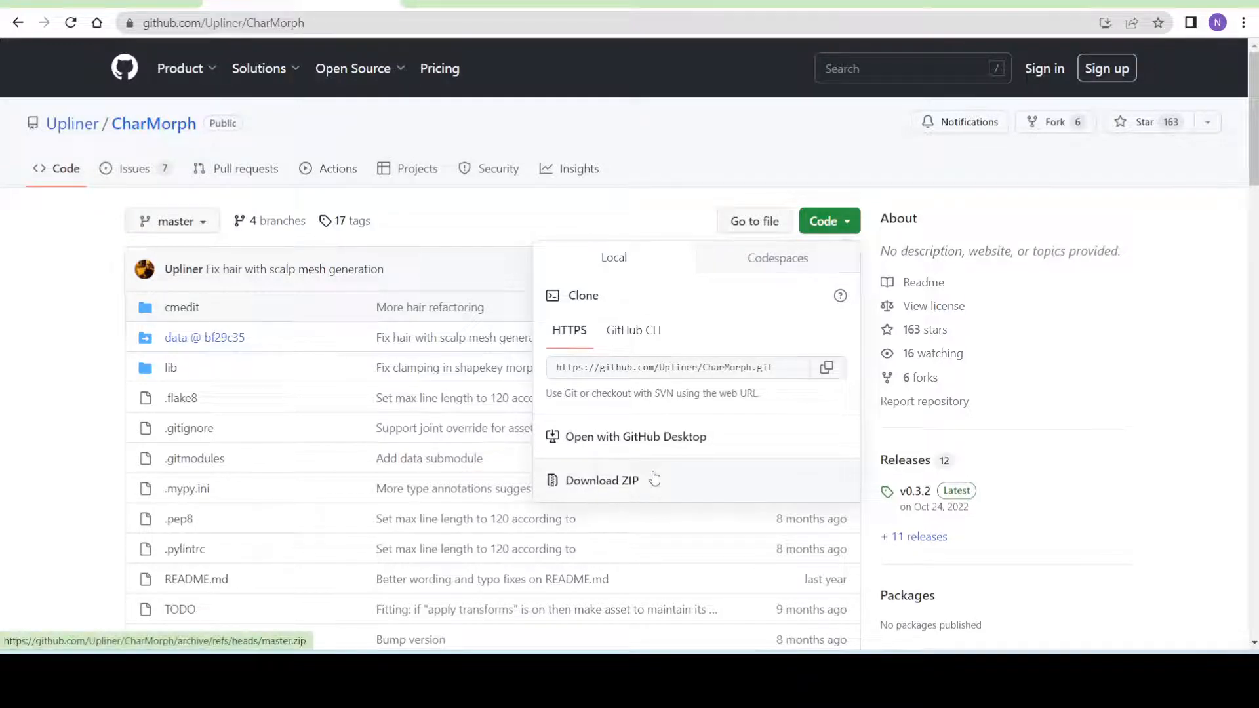
left_click(88, 247)
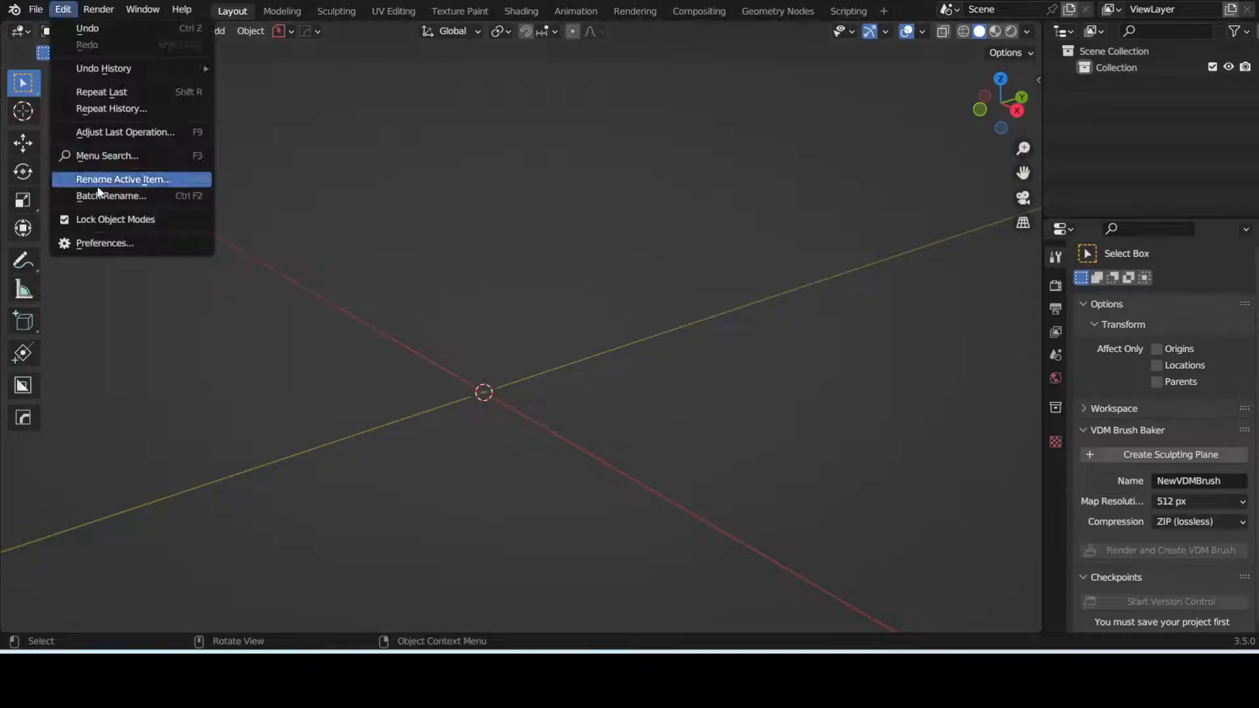
Search add-ons for 'cha', expand Characters: CharMorph and tick Adult mode.
left_click(104, 243)
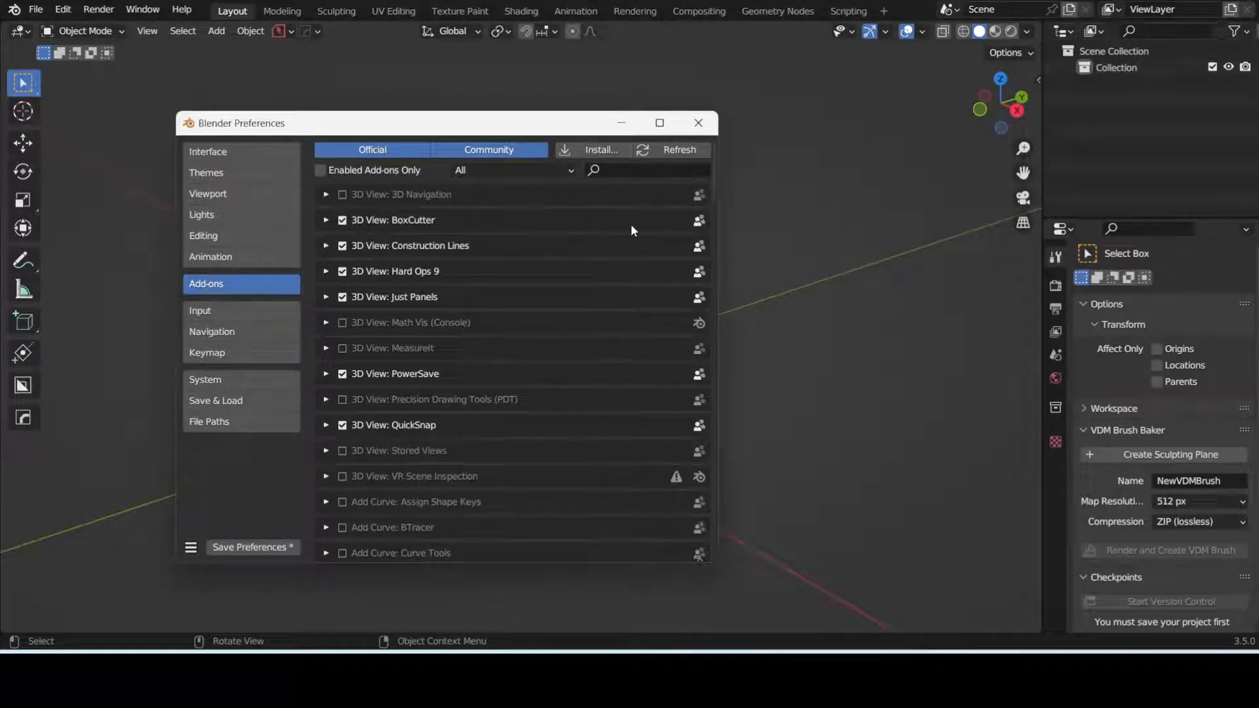
type("cha")
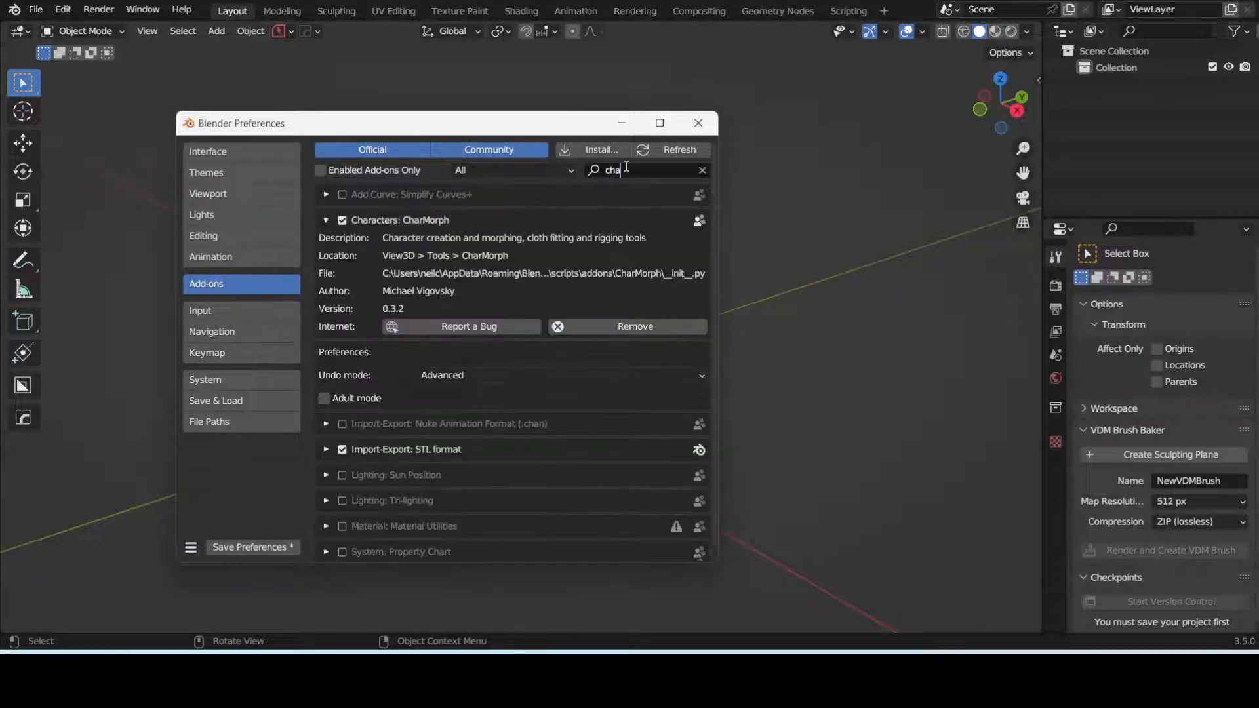
left_click(325, 220)
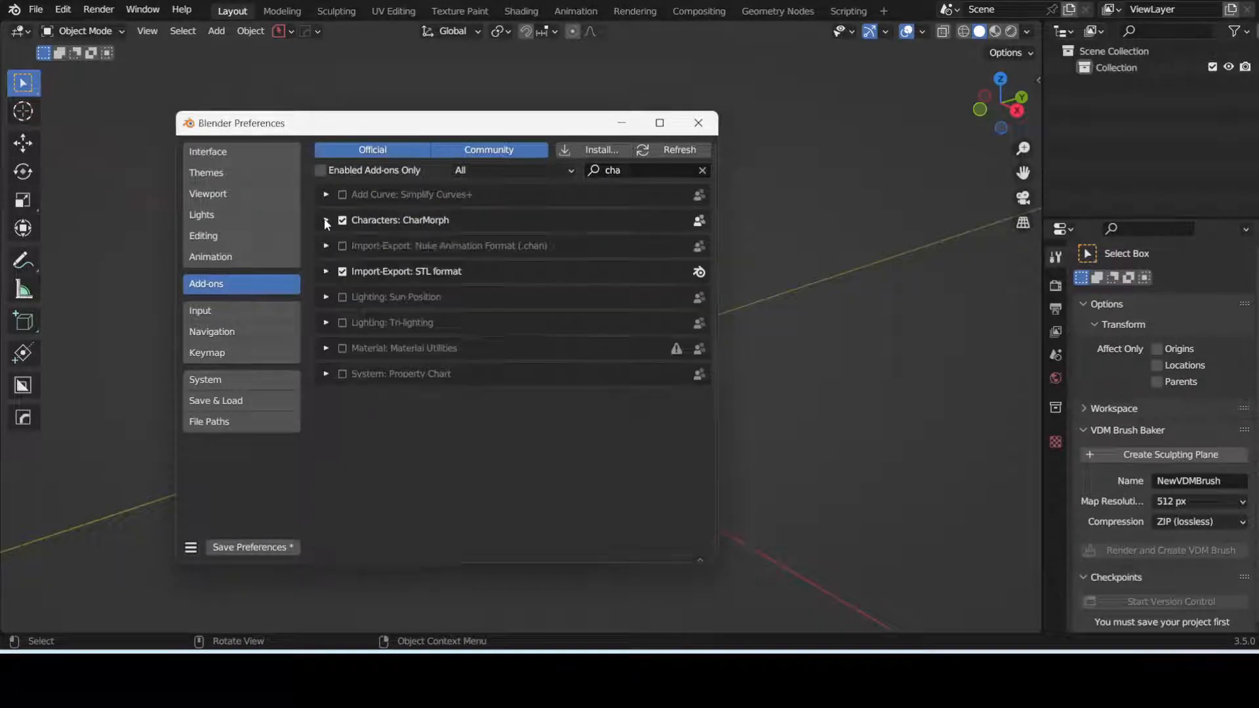
left_click(325, 220)
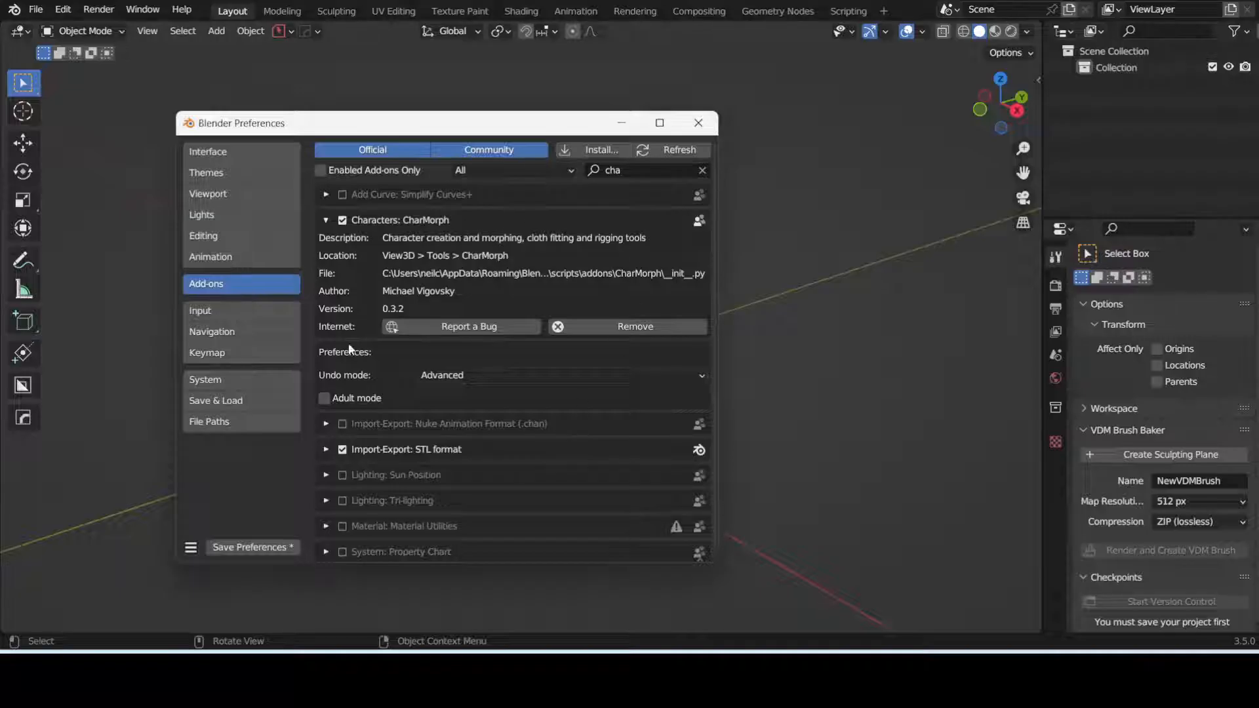
mouse_move(483, 375)
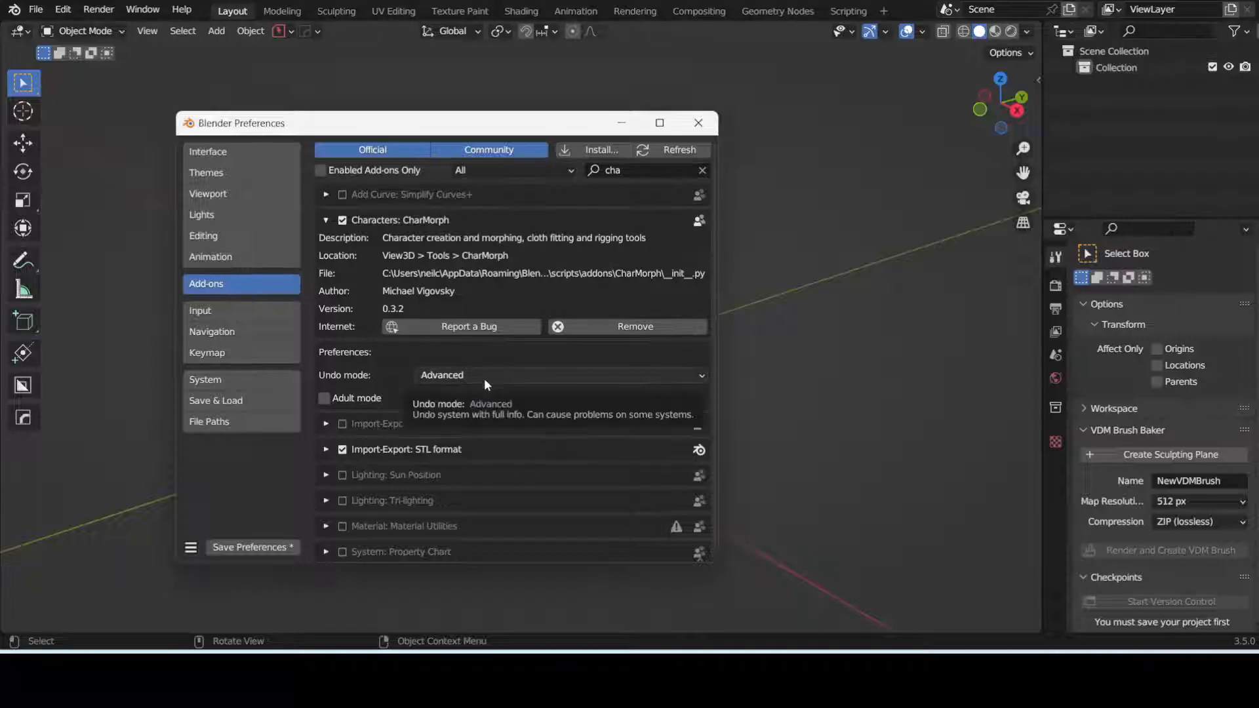
left_click(323, 397)
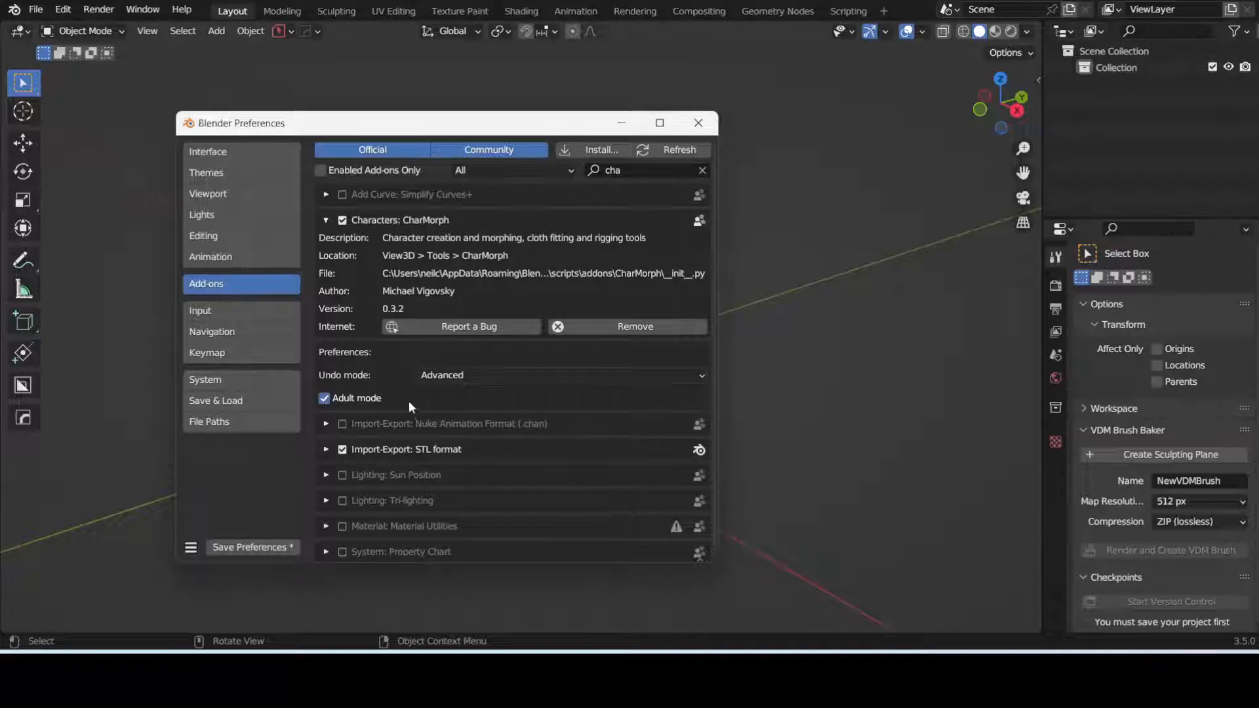
mouse_move(631, 380)
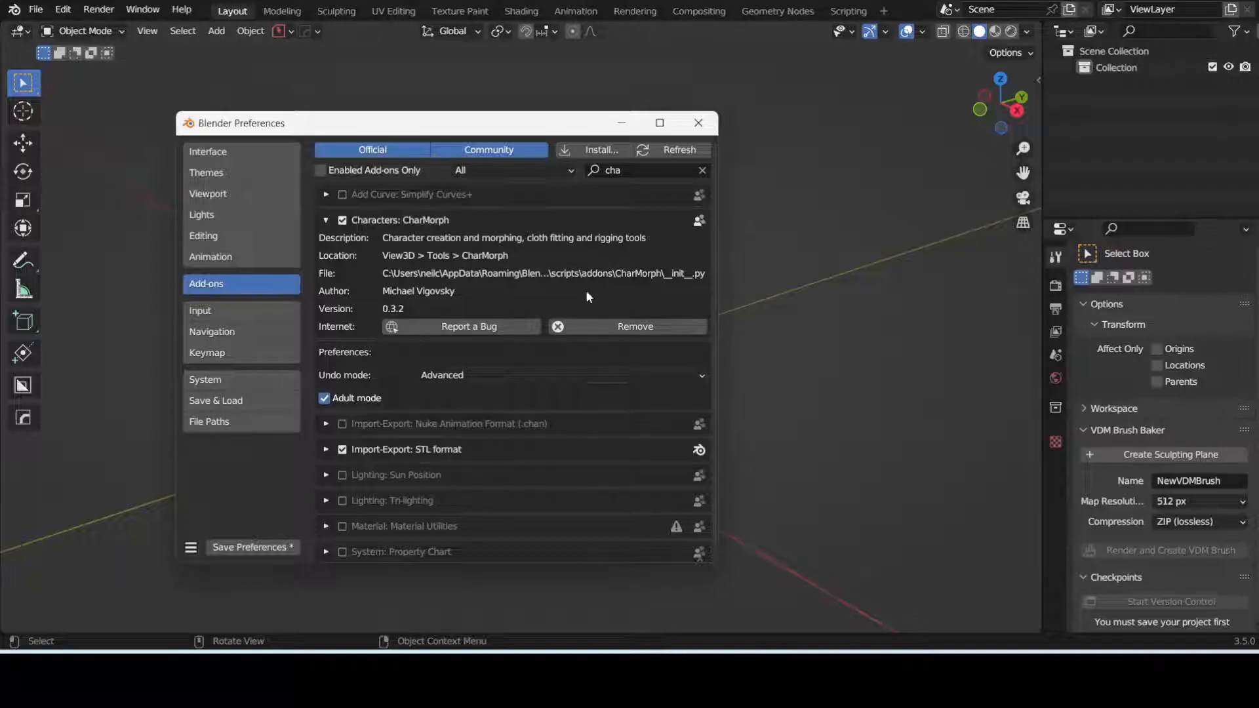
Search 'rig' to confirm Rigging: Rigify is enabled, then save the preferences.
left_click(702, 170)
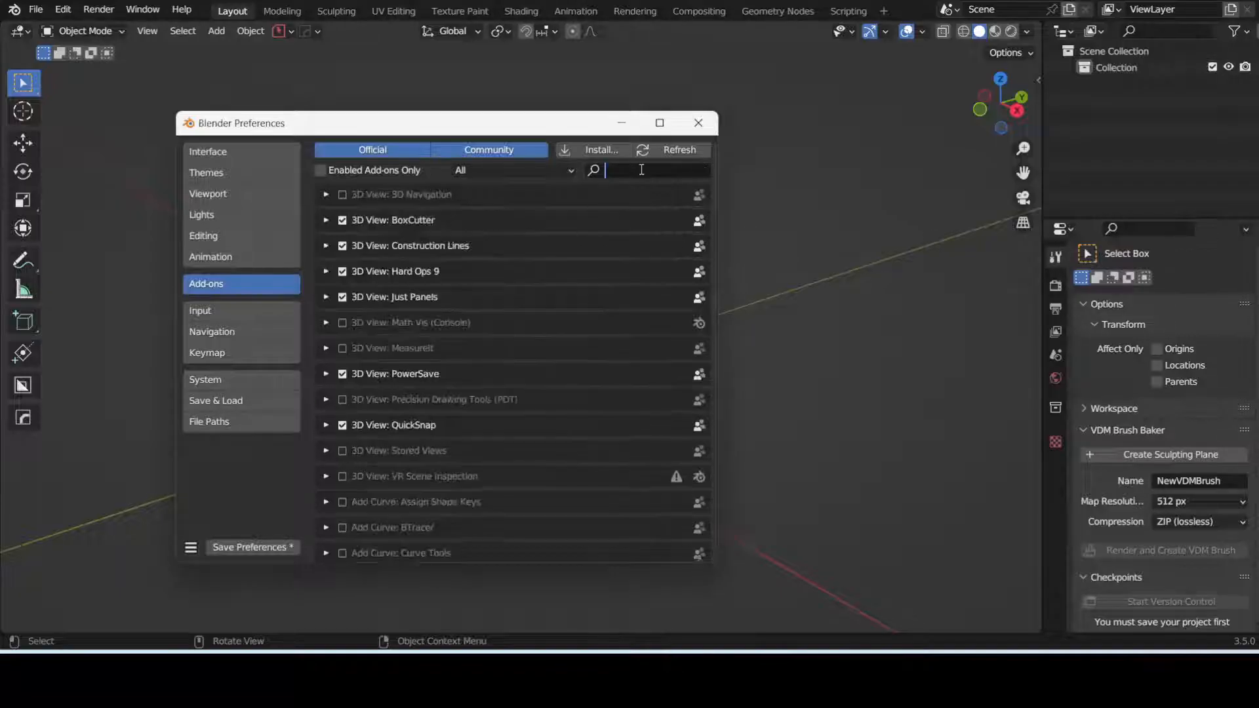
type("rig")
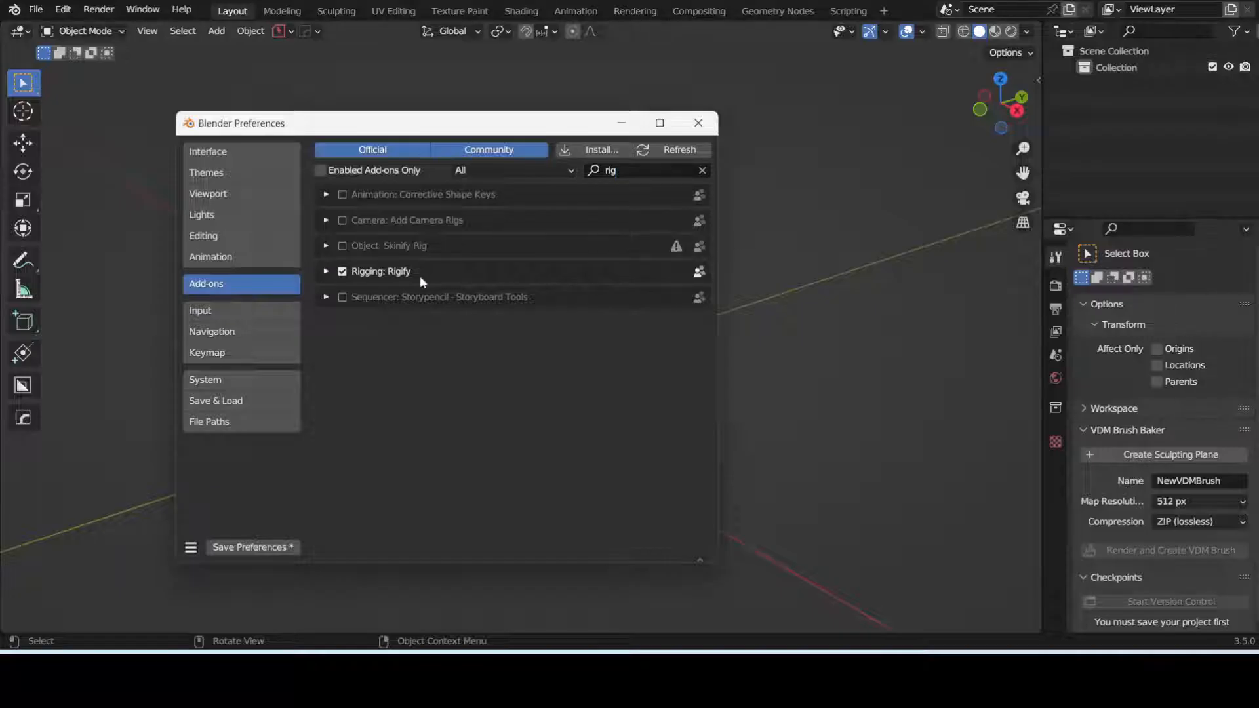
left_click(326, 271)
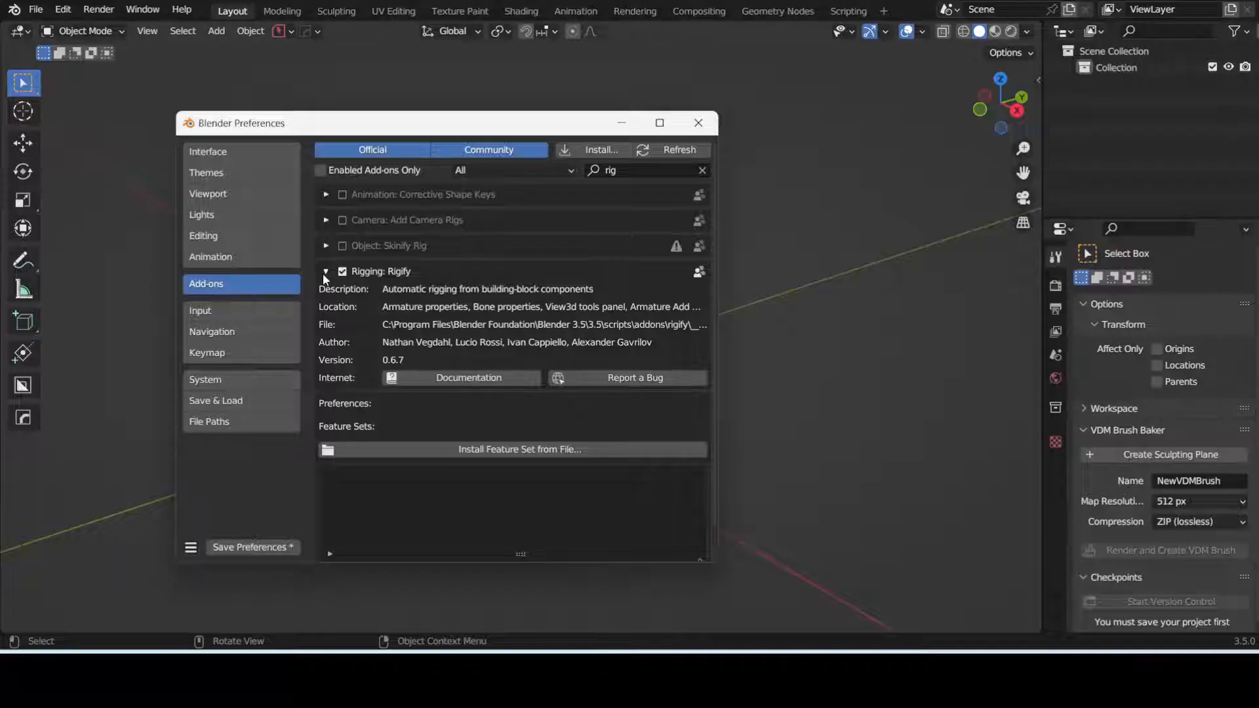
left_click(326, 271)
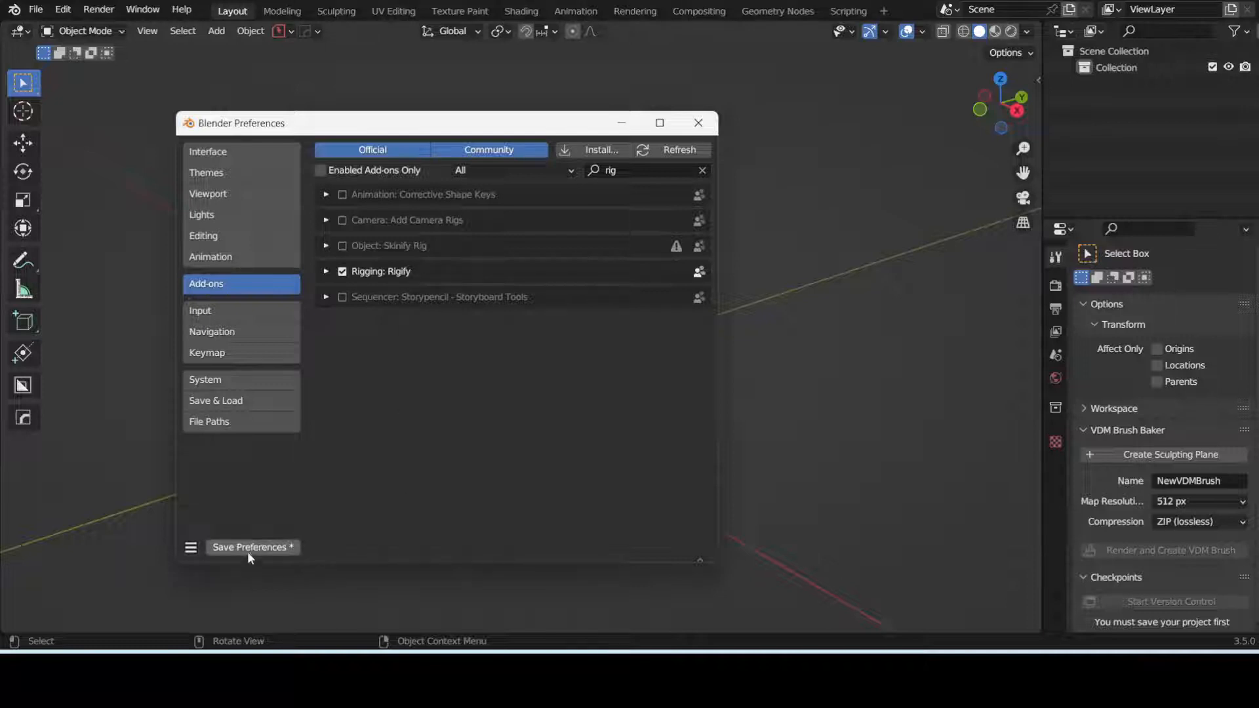
left_click(252, 547)
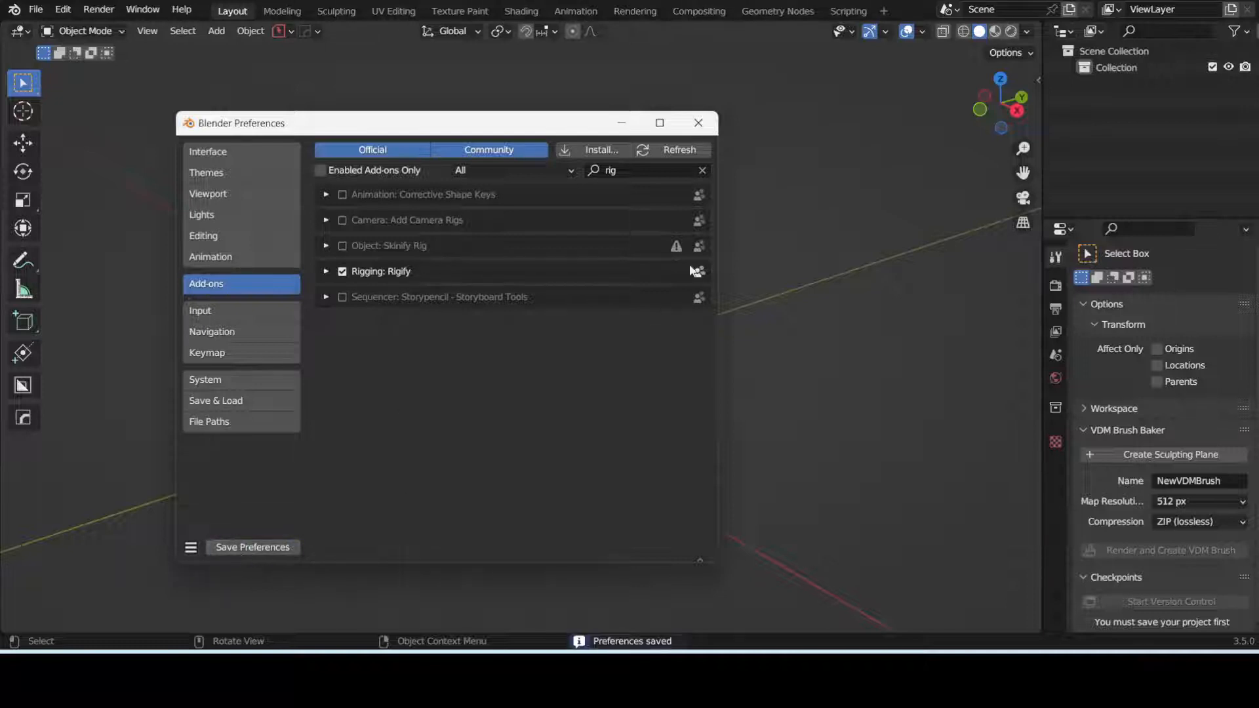
left_click(697, 122)
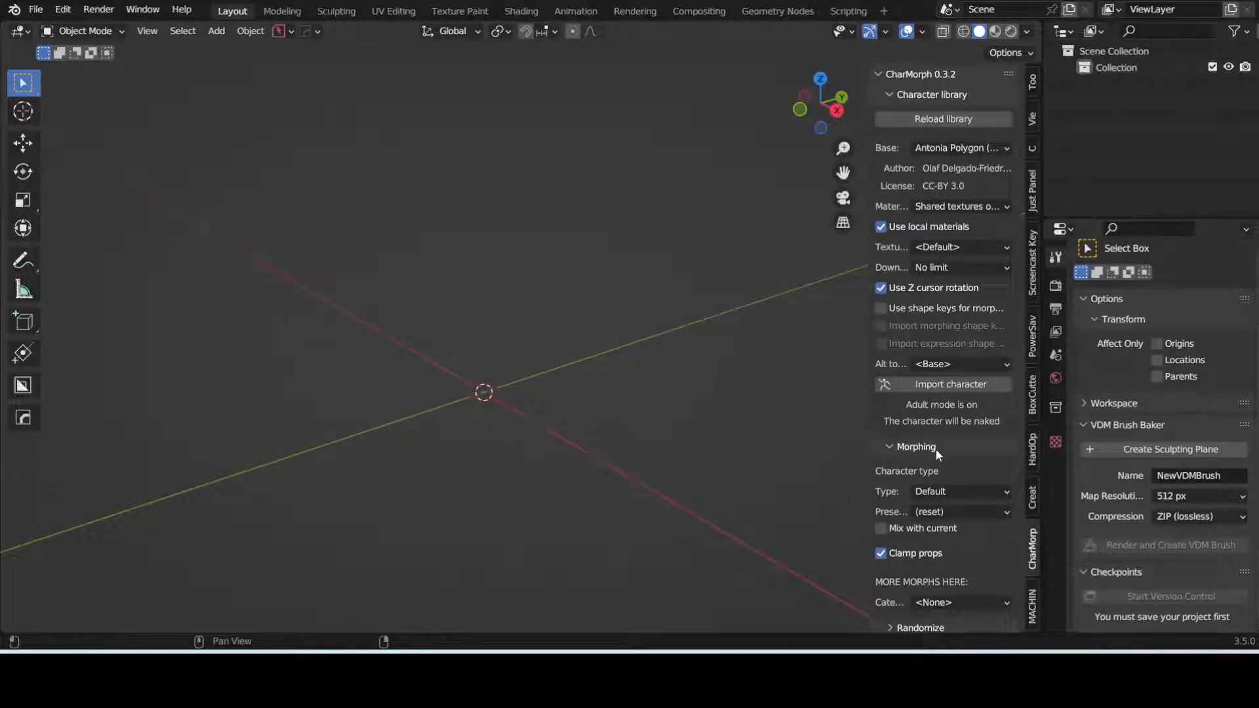
mouse_move(943, 118)
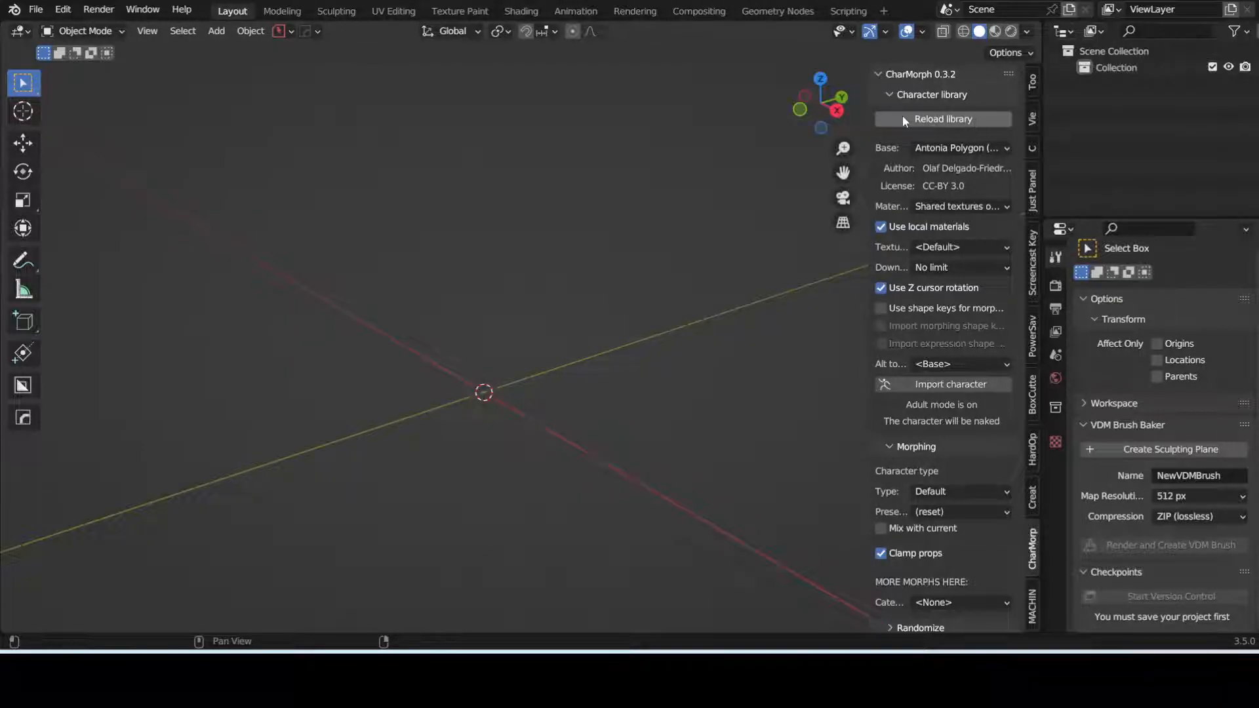
mouse_move(955, 136)
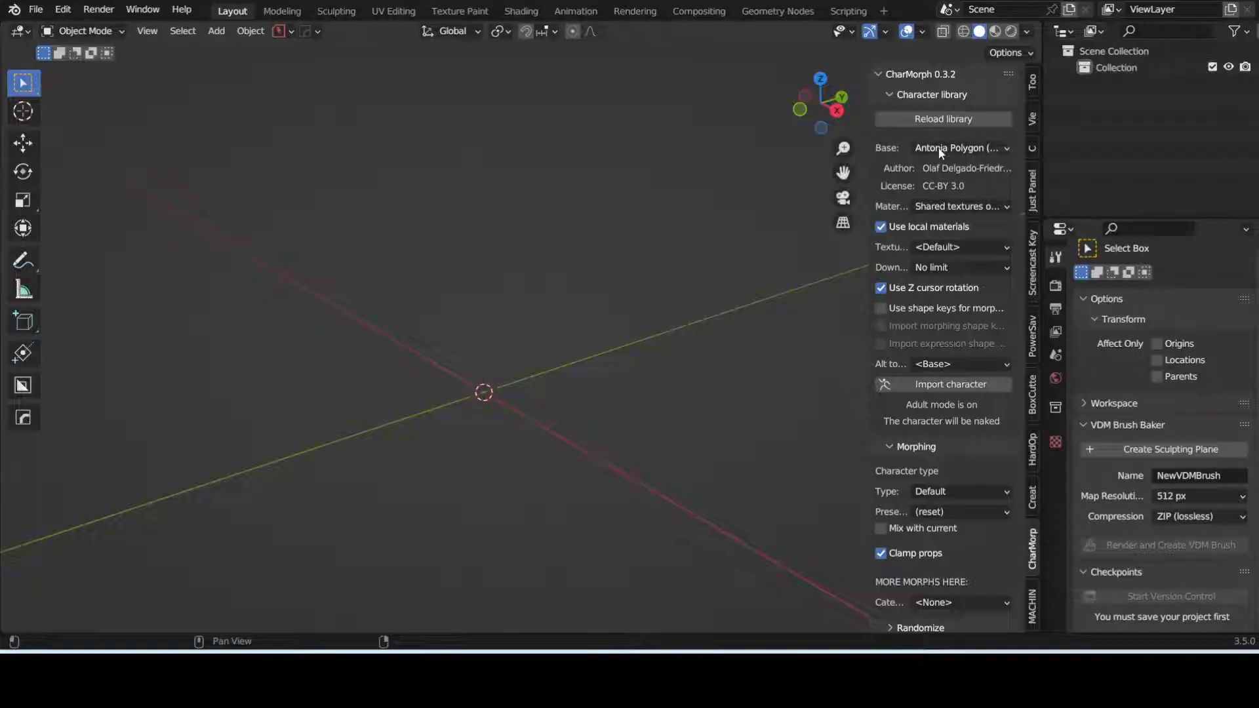
Choose MB-Lab male (AGPL3) as the CharMorph base character.
left_click(959, 147)
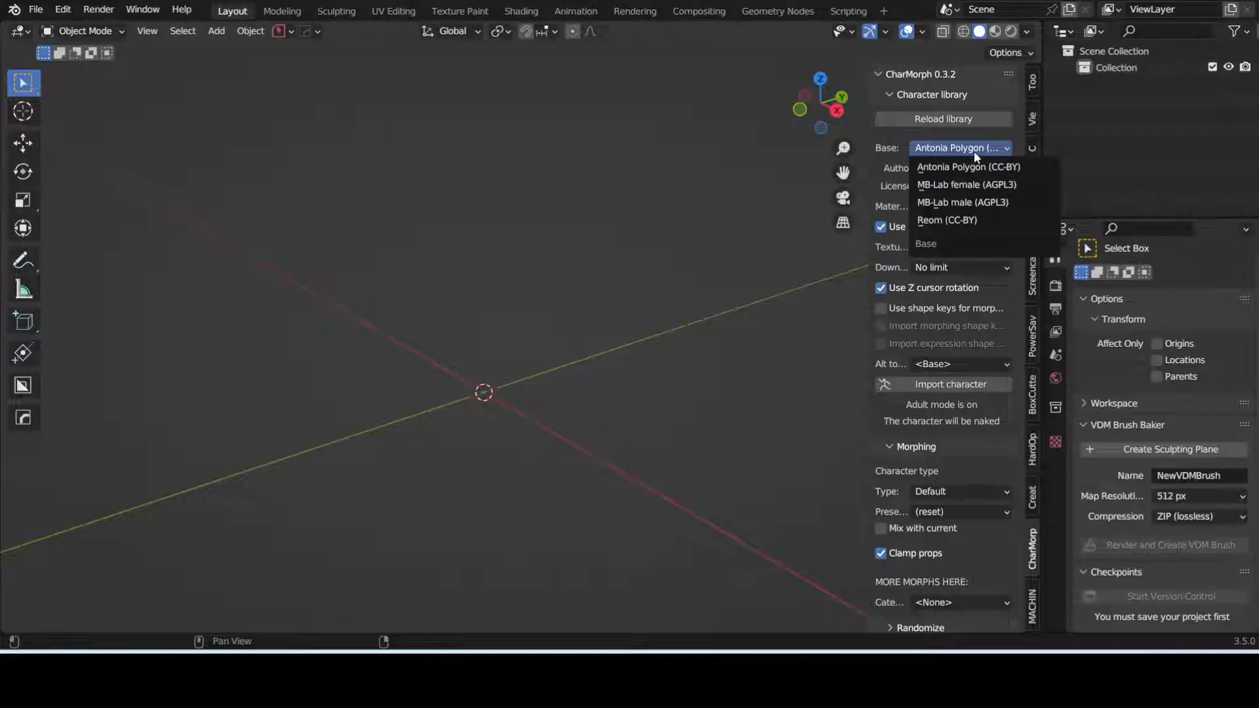
mouse_move(962, 203)
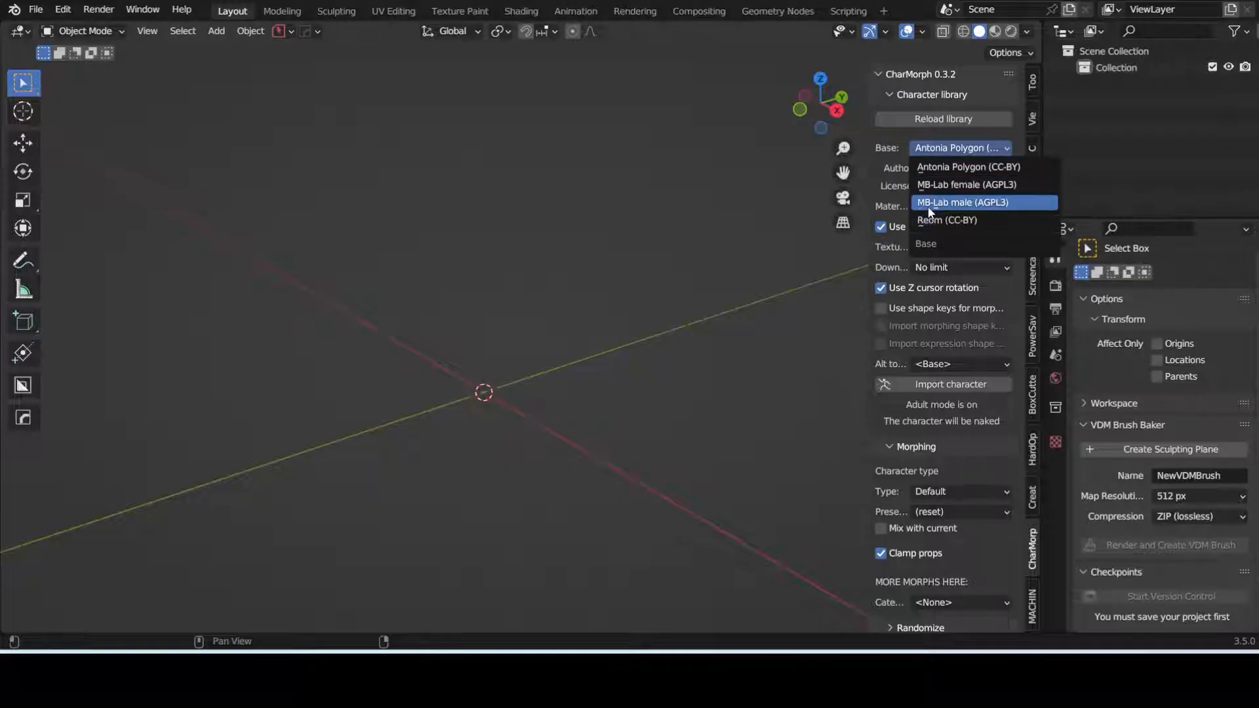
mouse_move(941, 210)
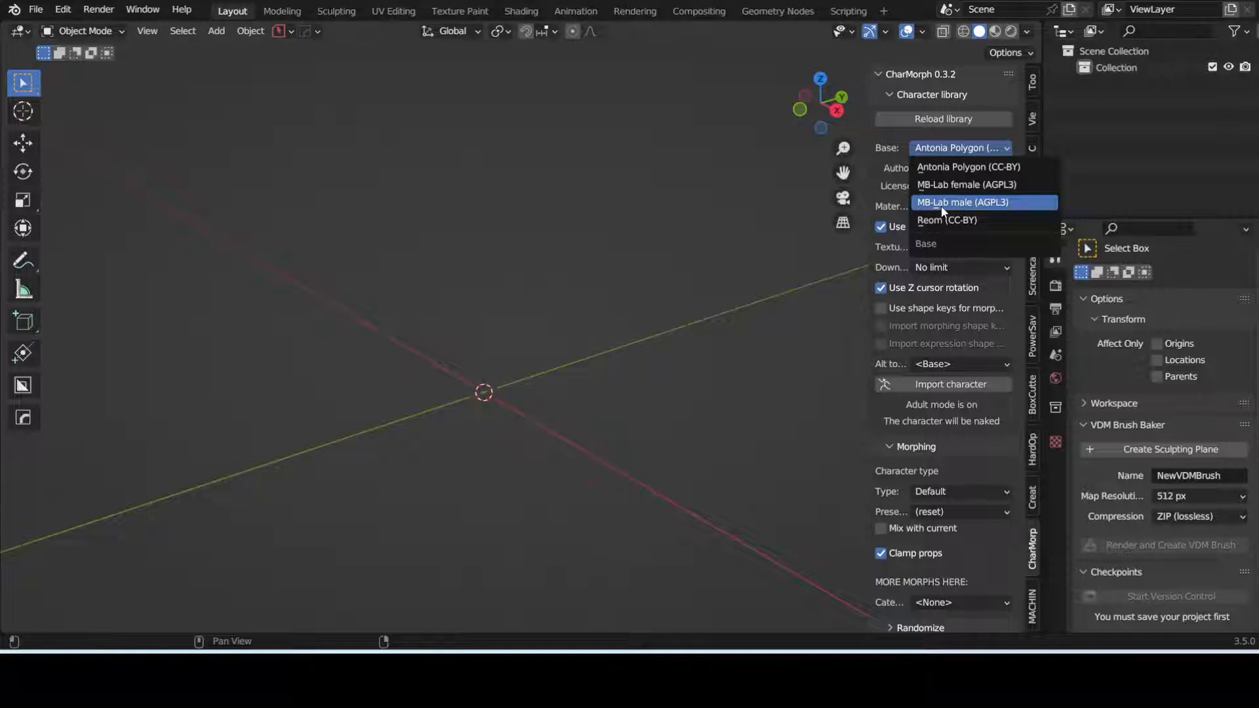
mouse_move(955, 185)
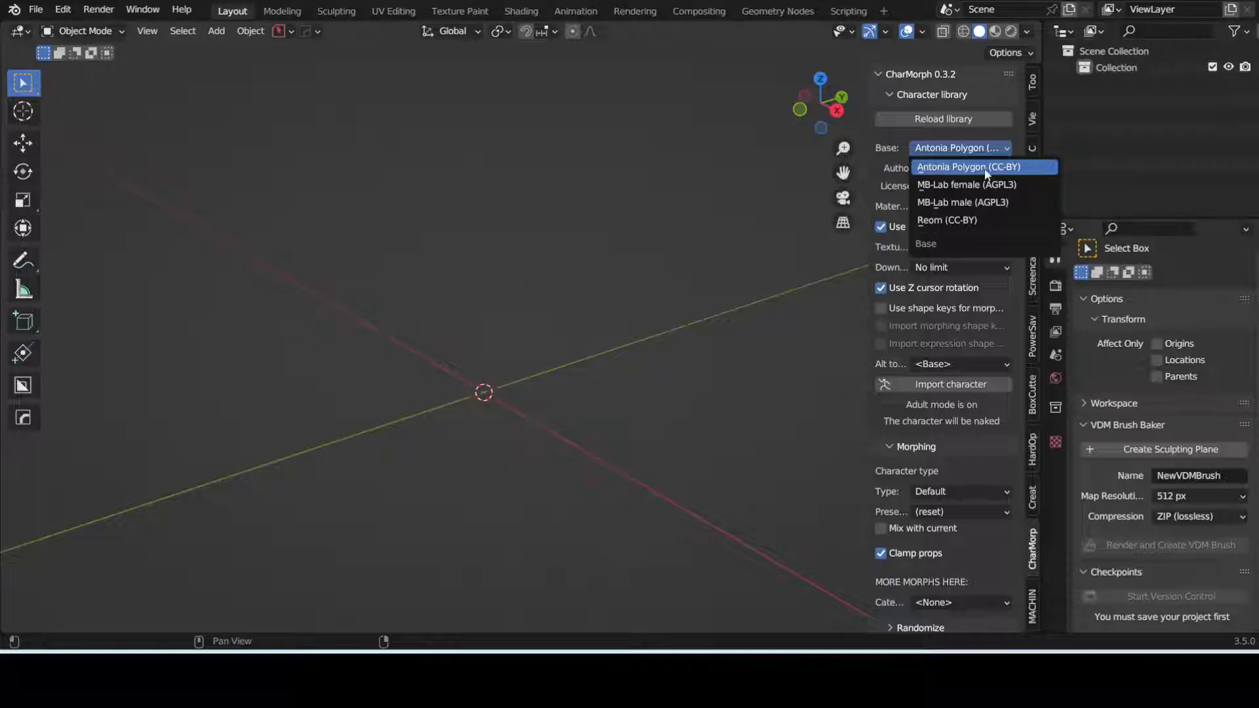
left_click(969, 167)
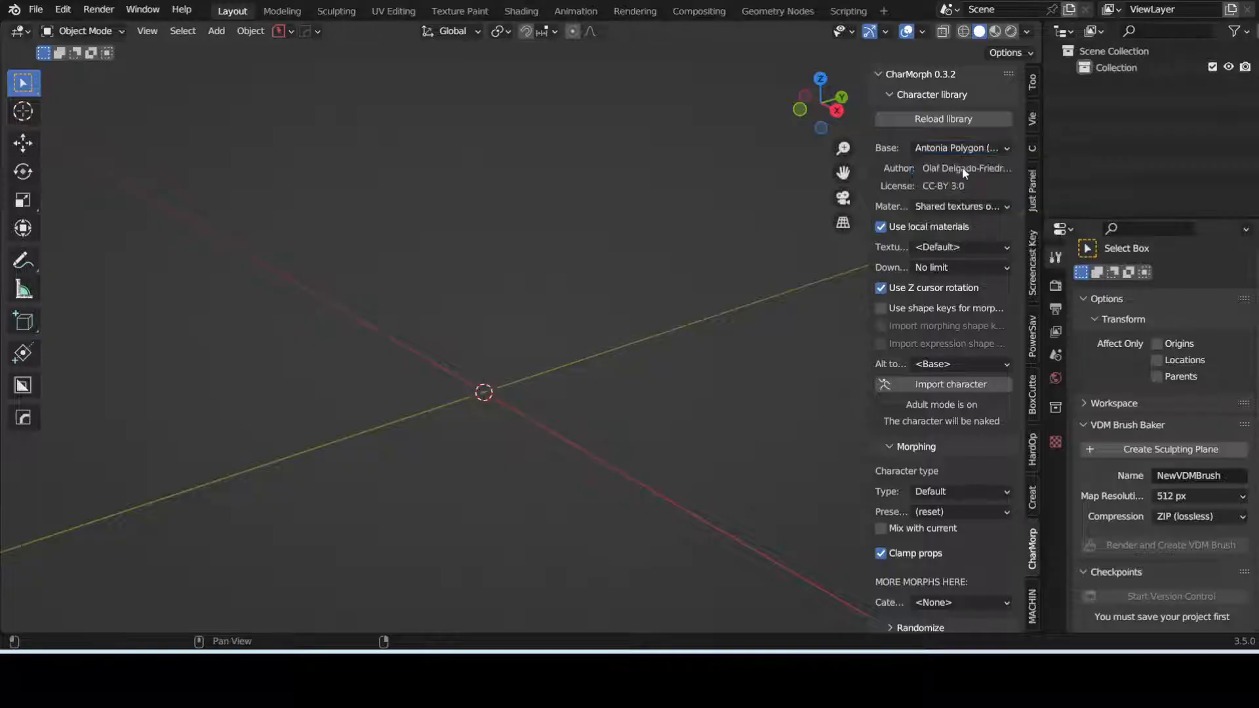
left_click(960, 147)
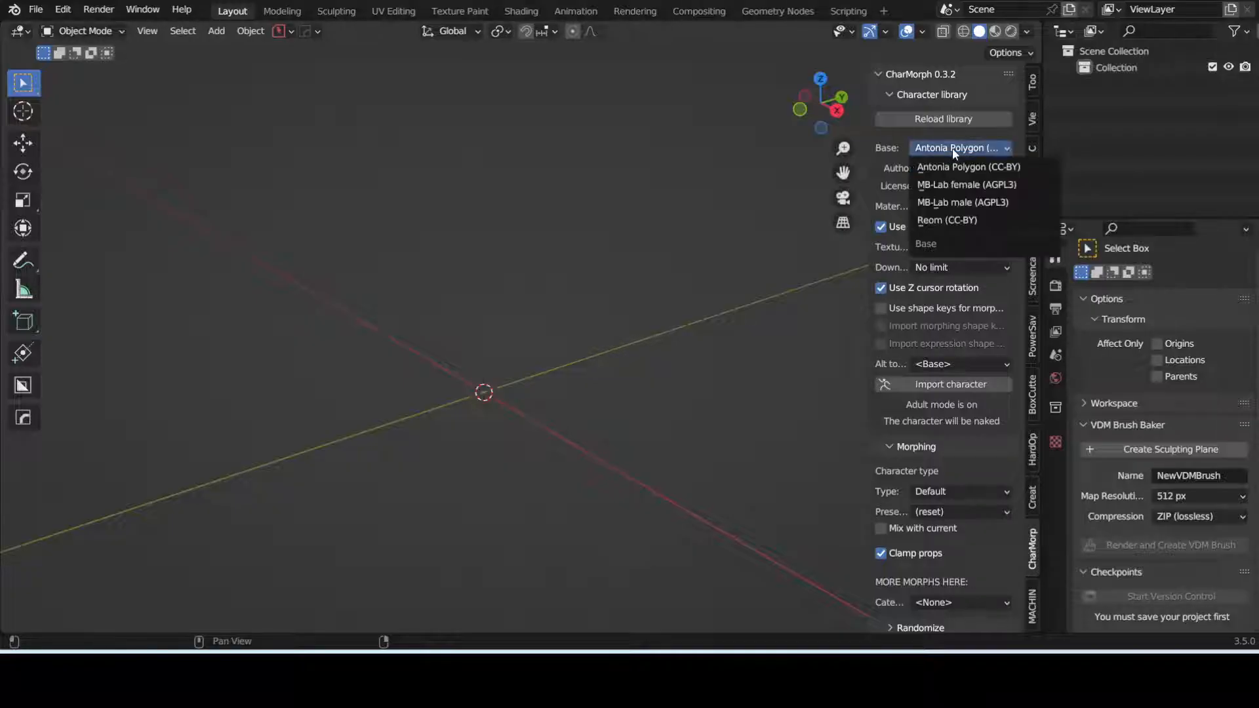
mouse_move(968, 166)
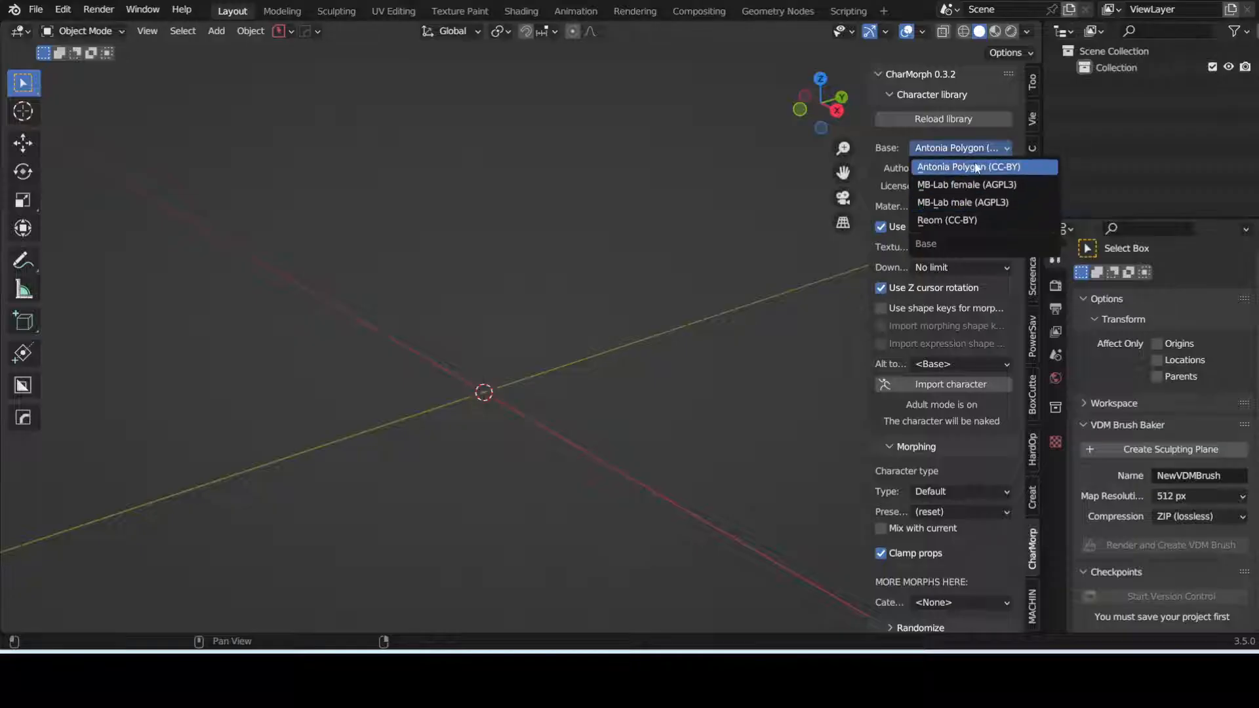
left_click(962, 201)
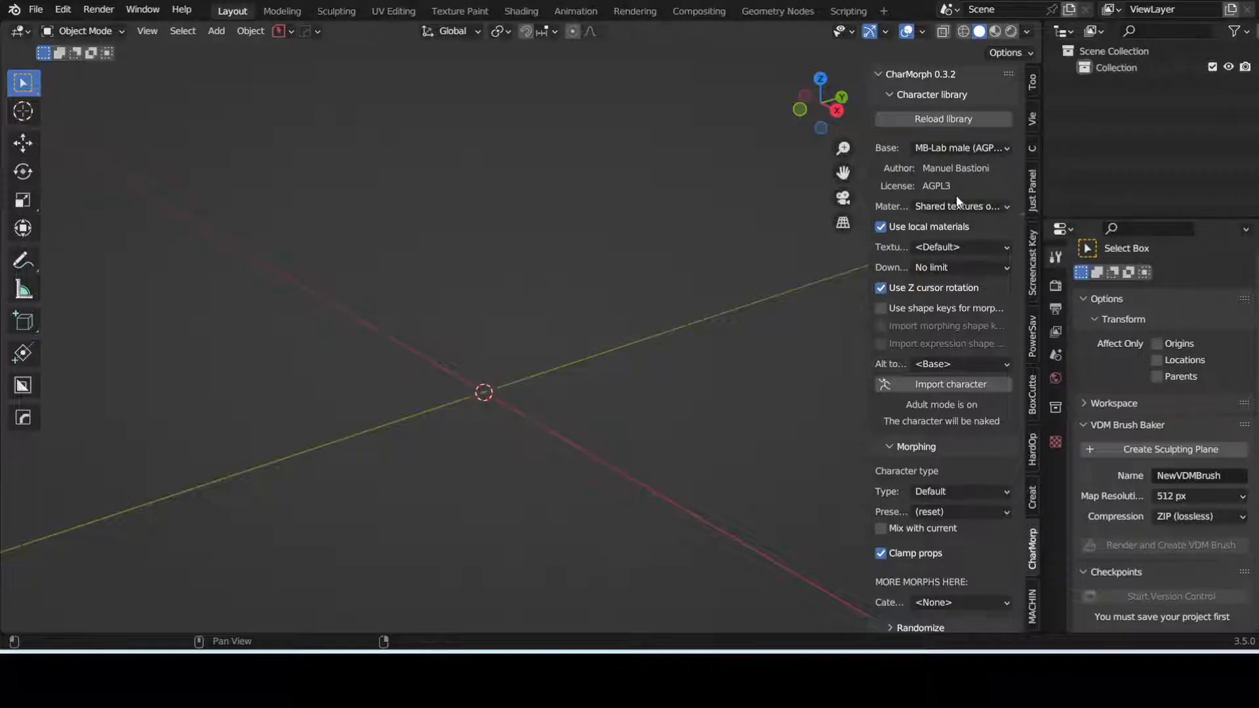
mouse_move(915, 255)
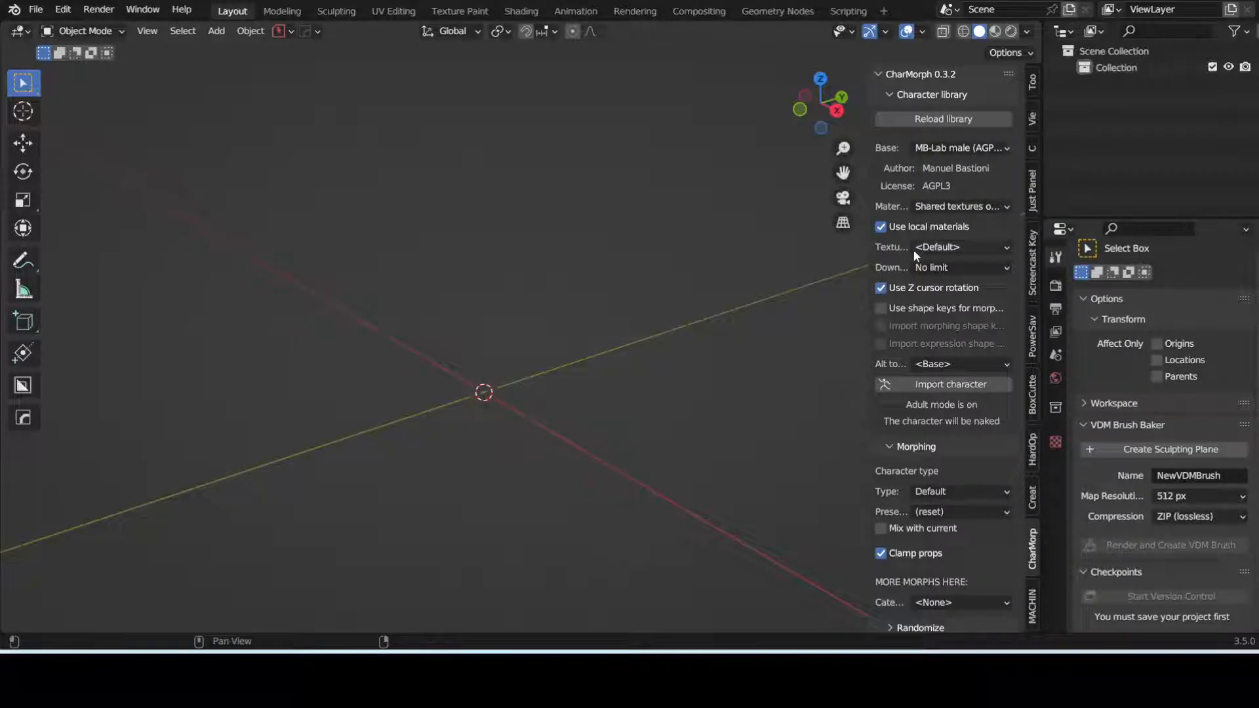
mouse_move(922, 351)
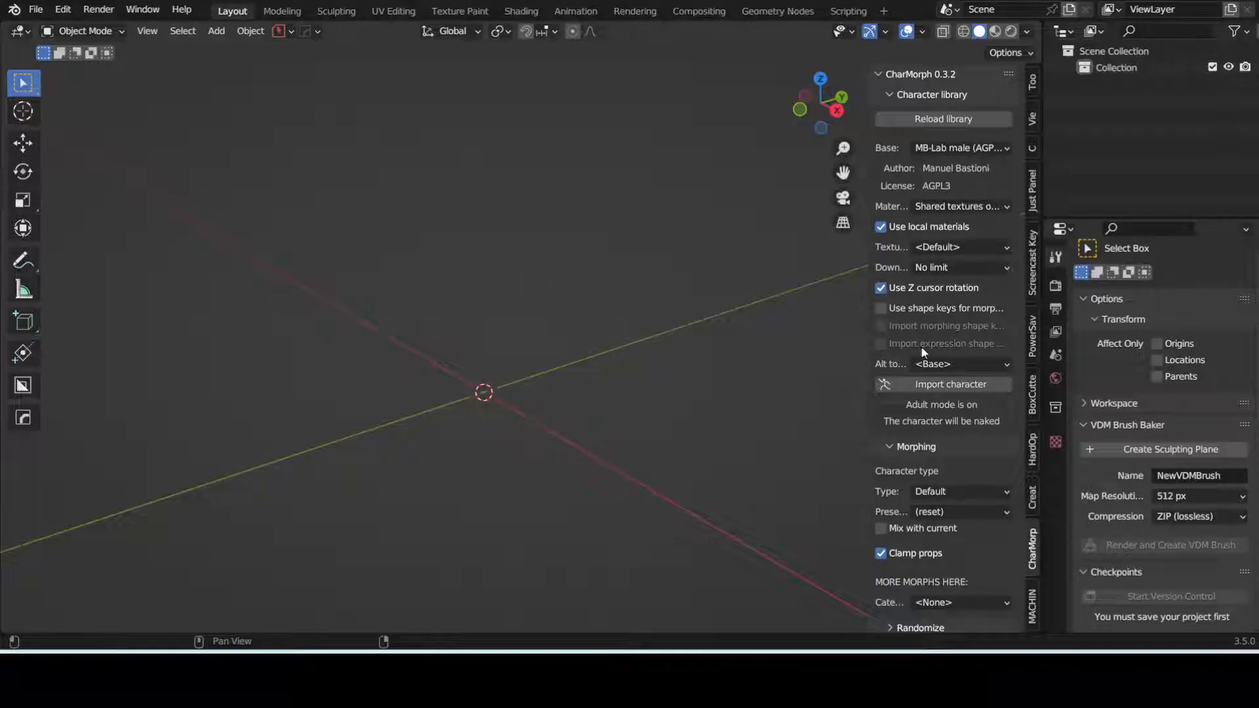
scroll("down", 3)
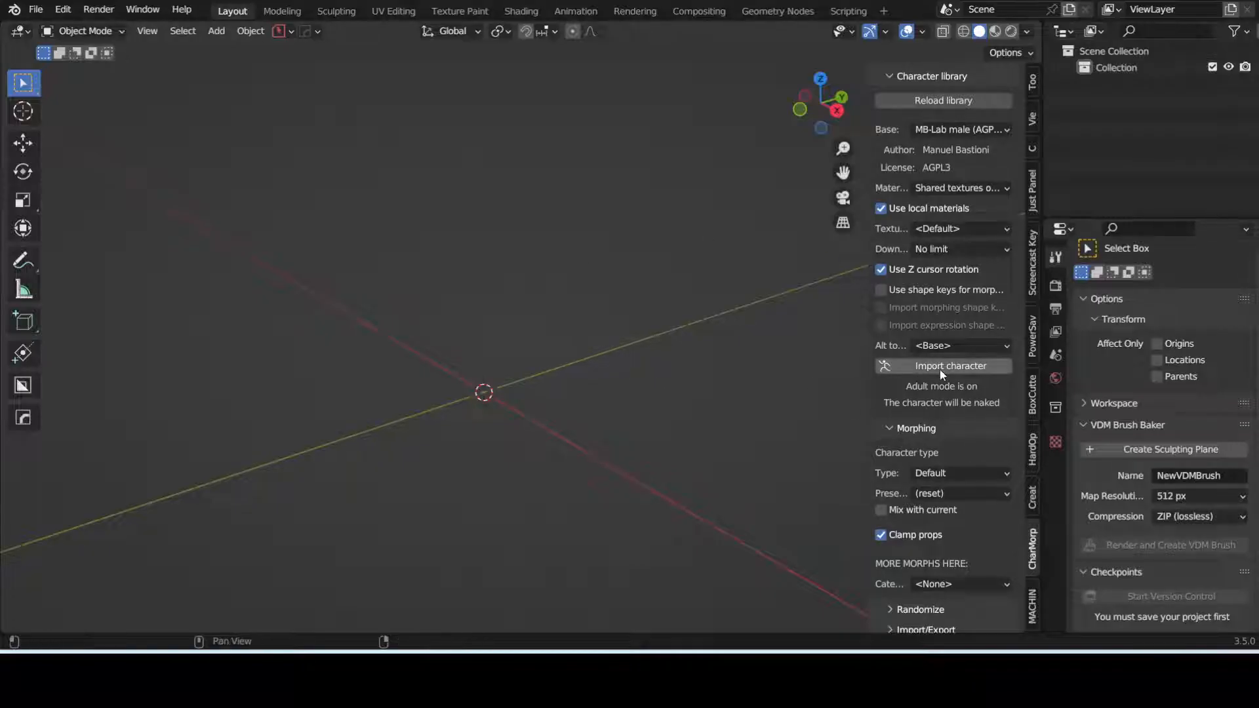
Import the MB-Lab male character and try the Latin and Anime character types.
left_click(943, 365)
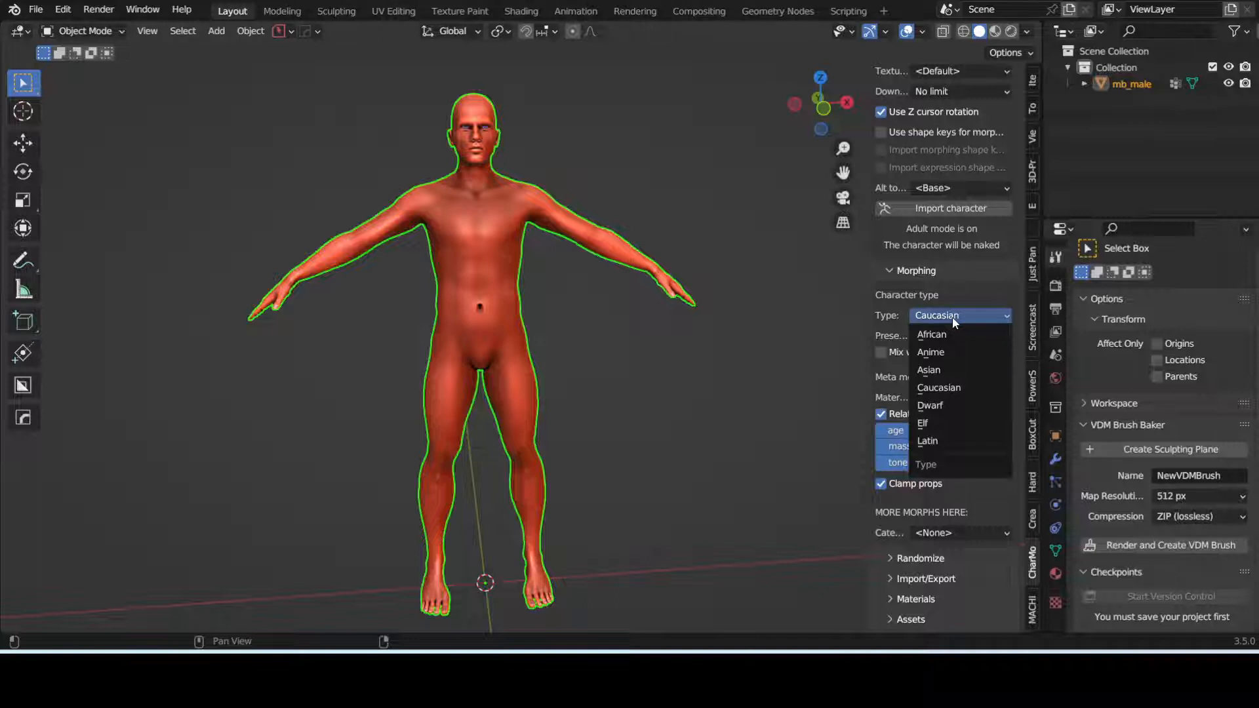
left_click(931, 334)
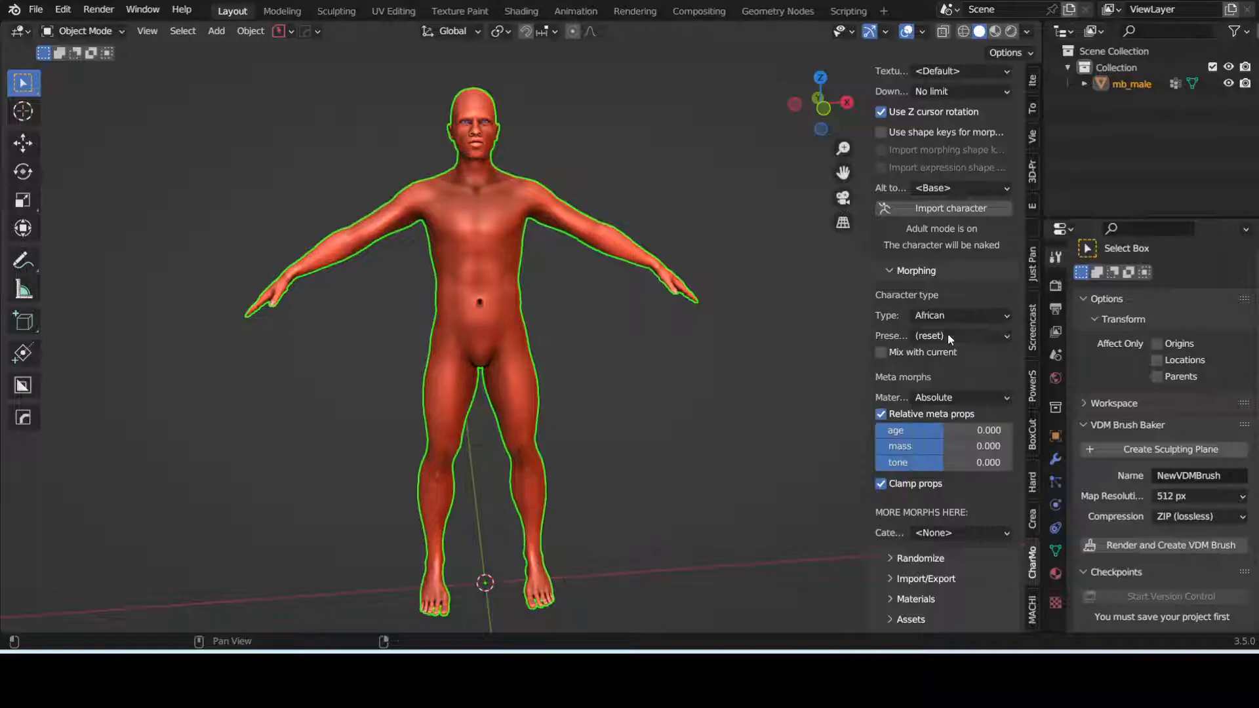
left_click(959, 315)
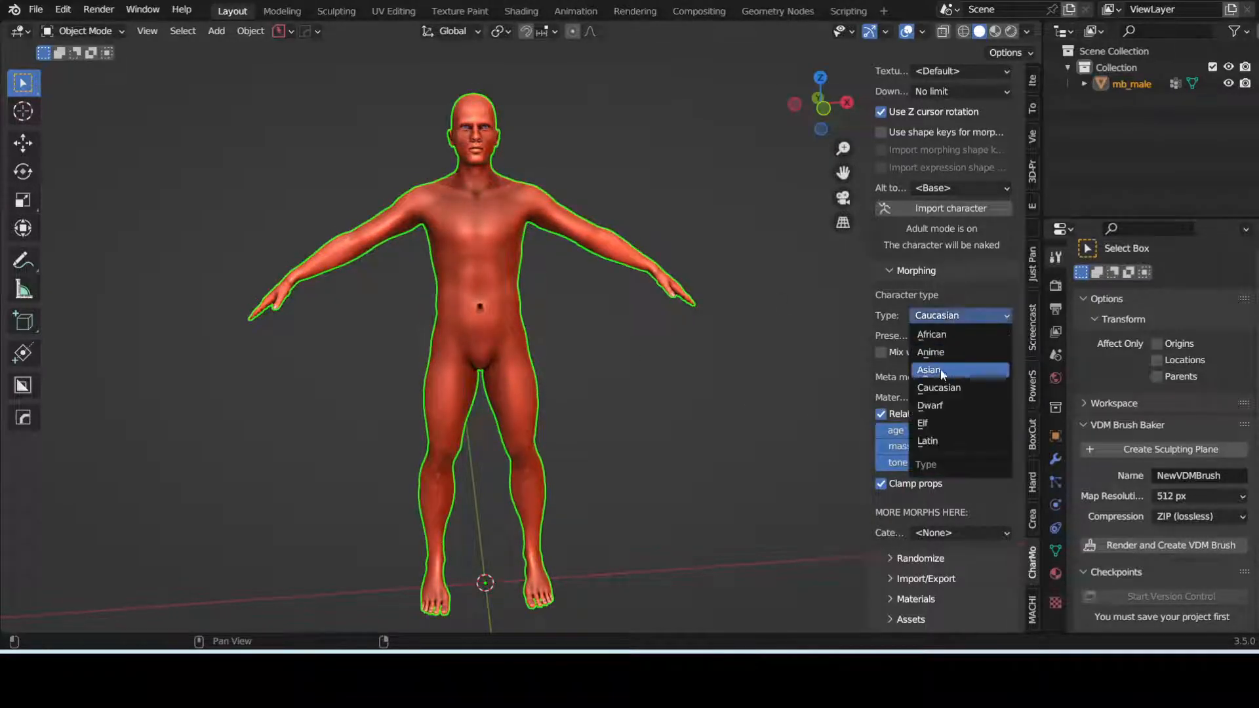
left_click(927, 441)
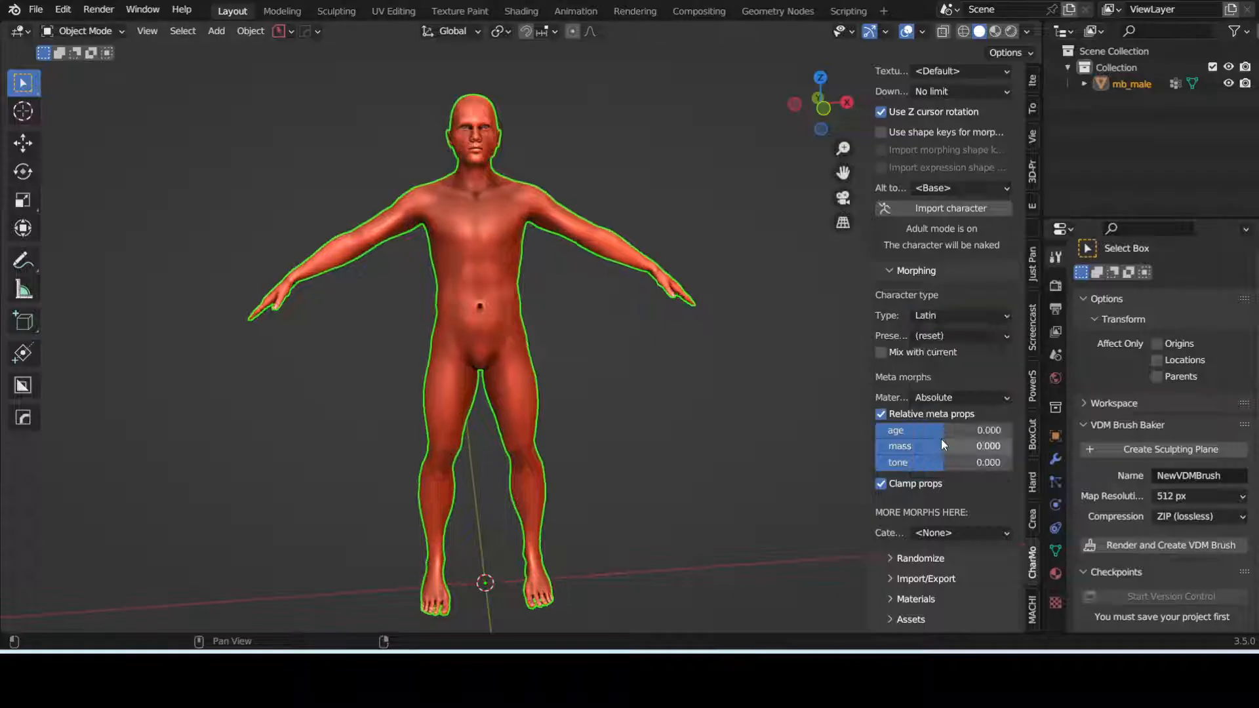
left_click(959, 315)
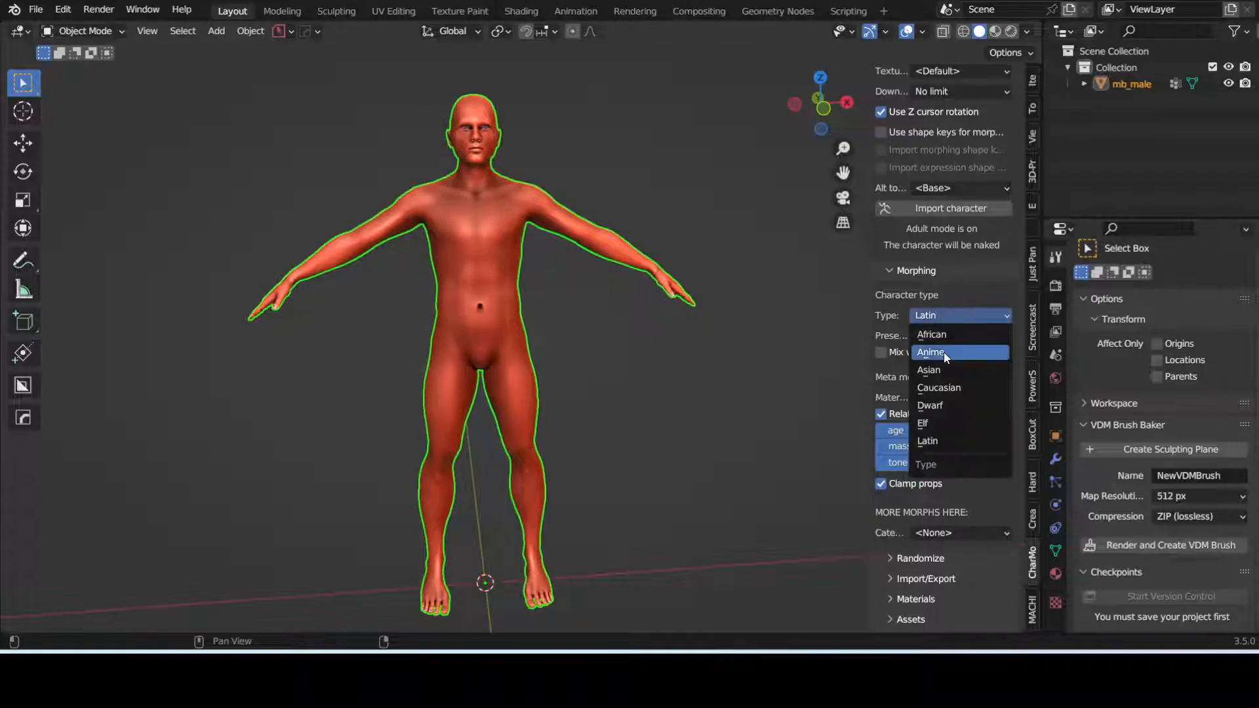
left_click(930, 352)
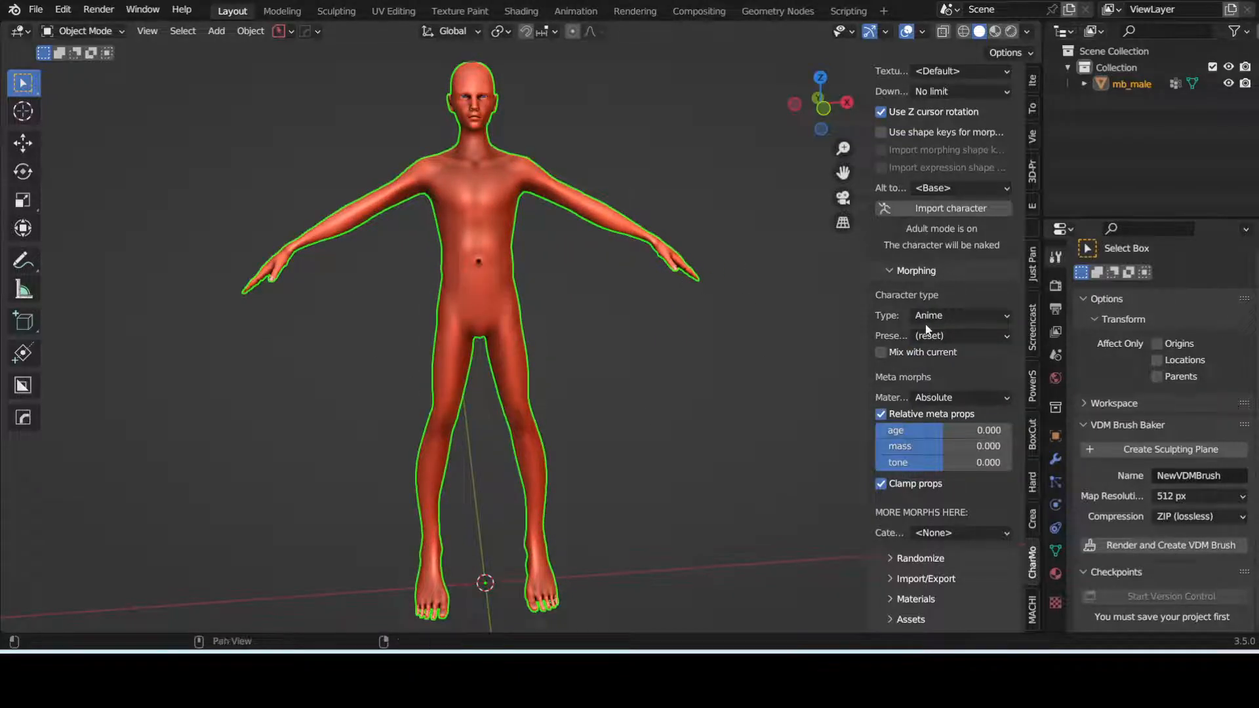
Try the Dwarf, Elf and African types, settling on Caucasian.
left_click(955, 315)
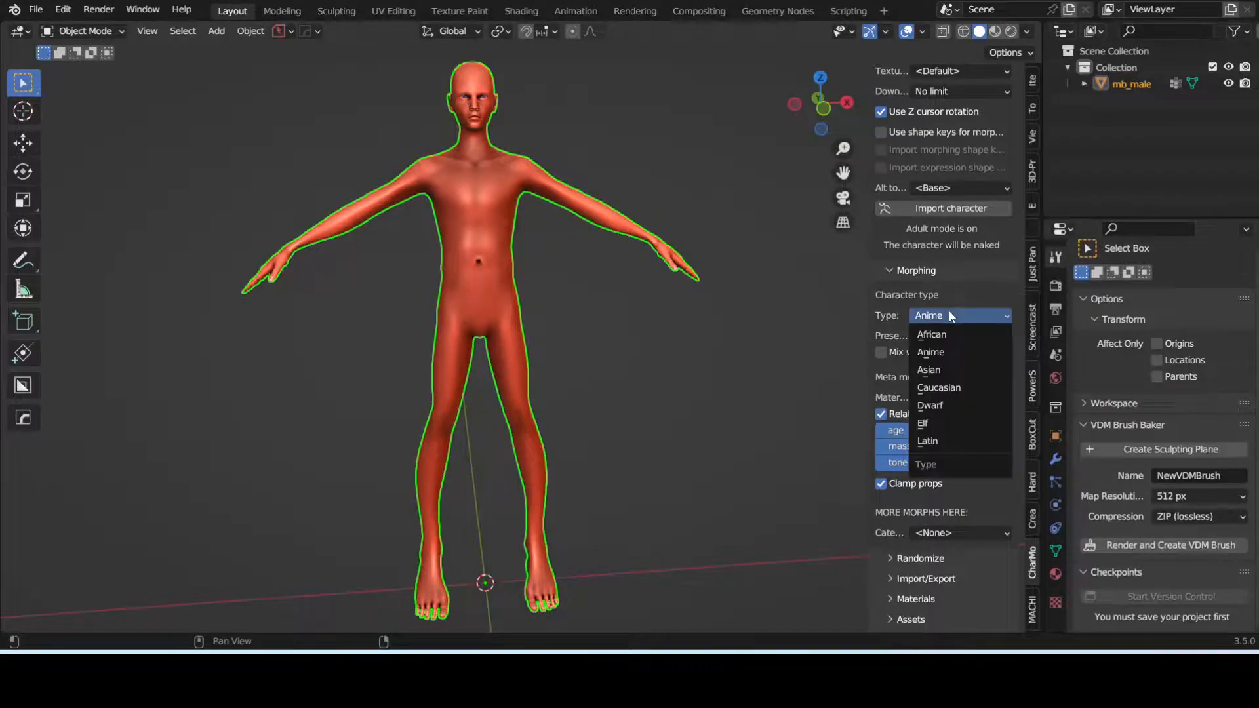
left_click(930, 404)
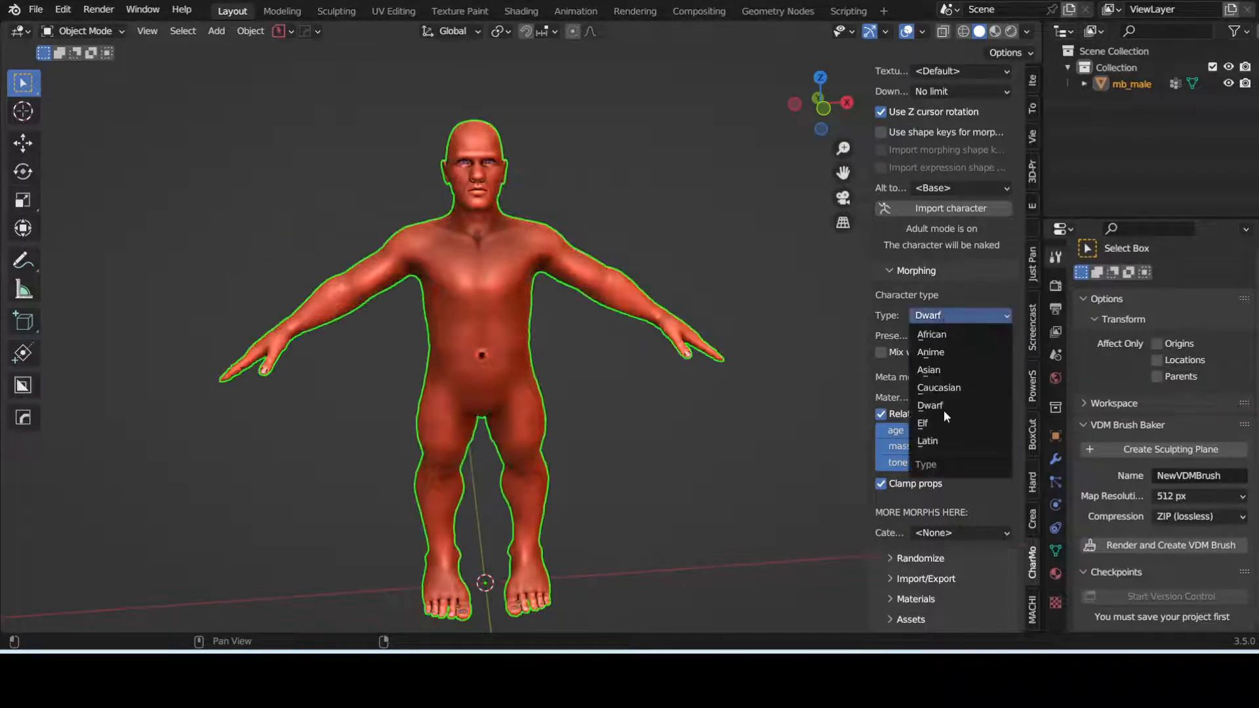
left_click(922, 423)
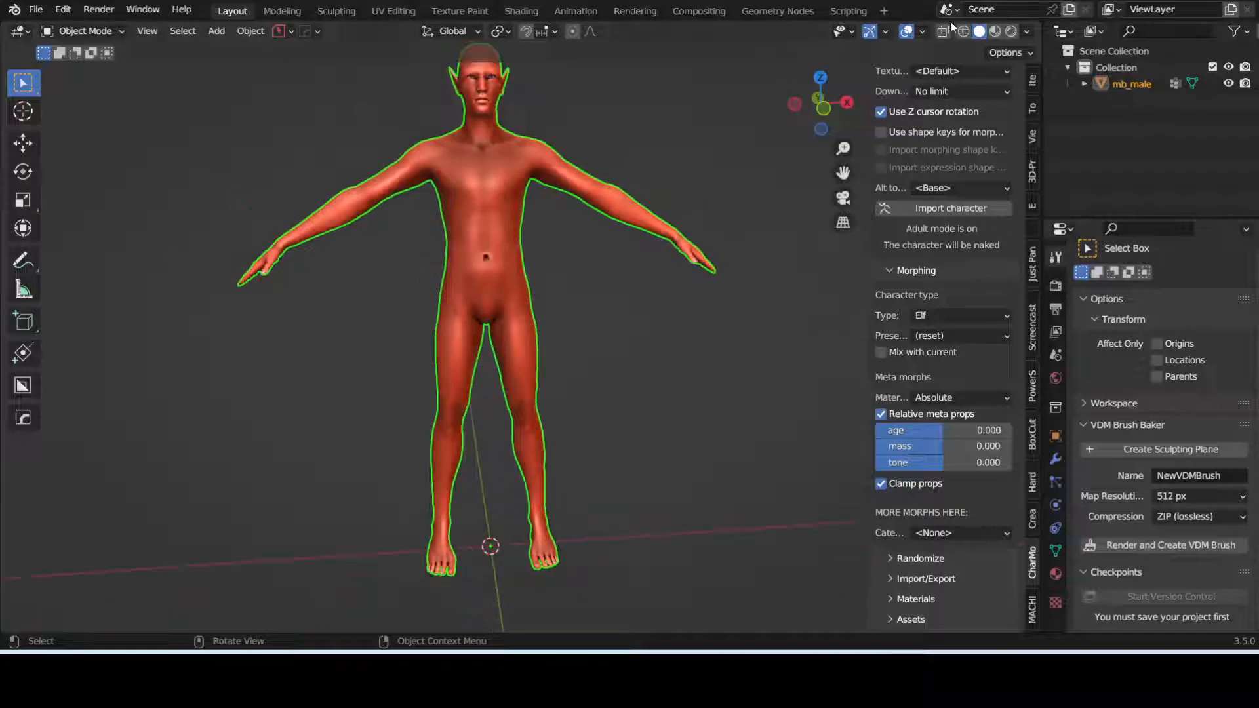
left_click(960, 315)
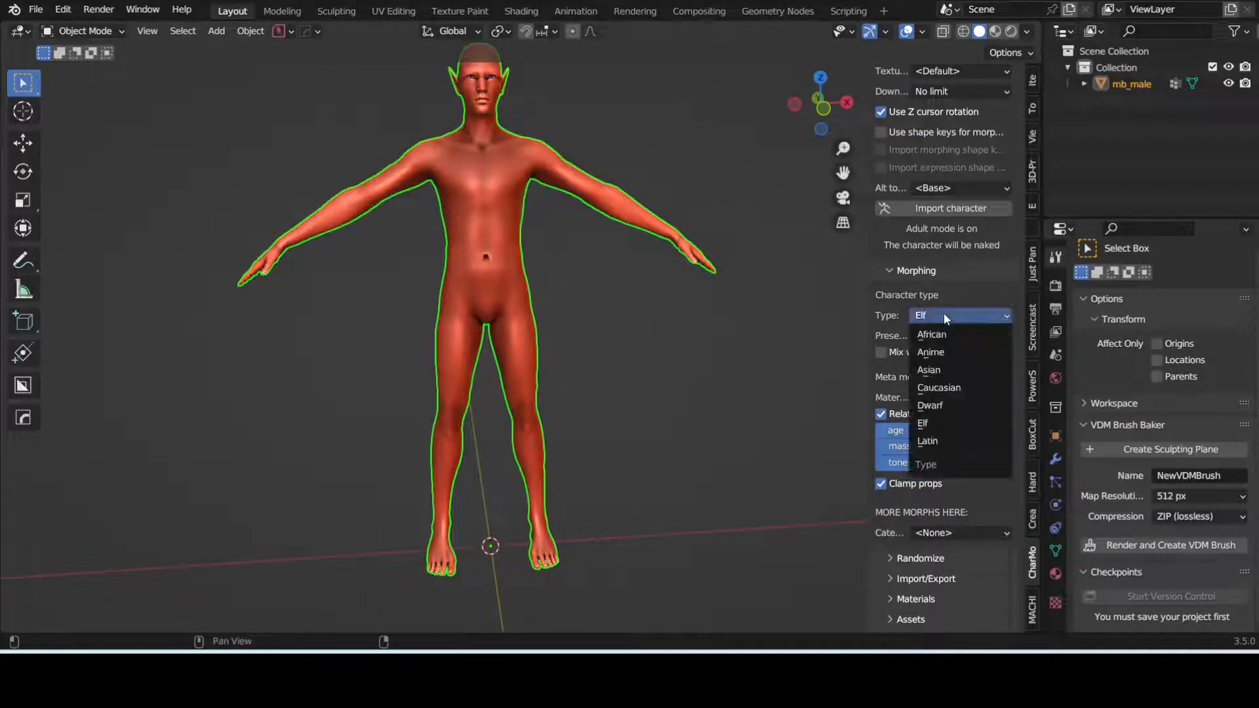
left_click(938, 387)
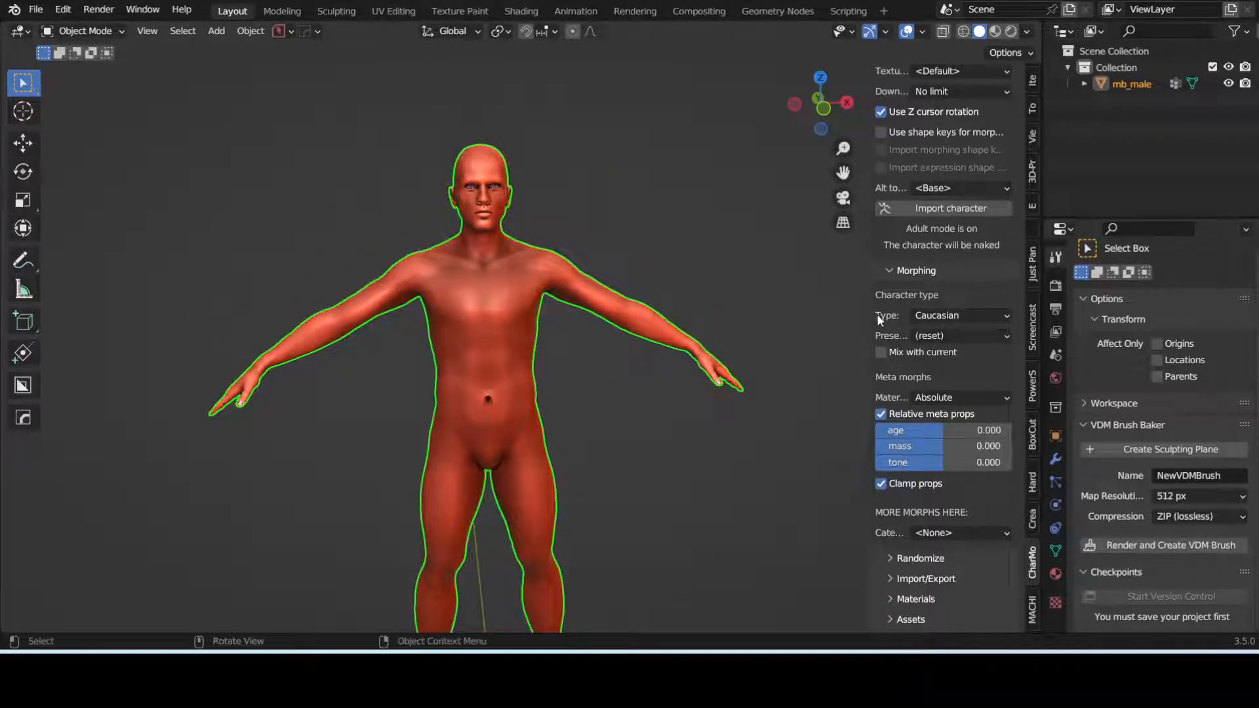
left_click(959, 315)
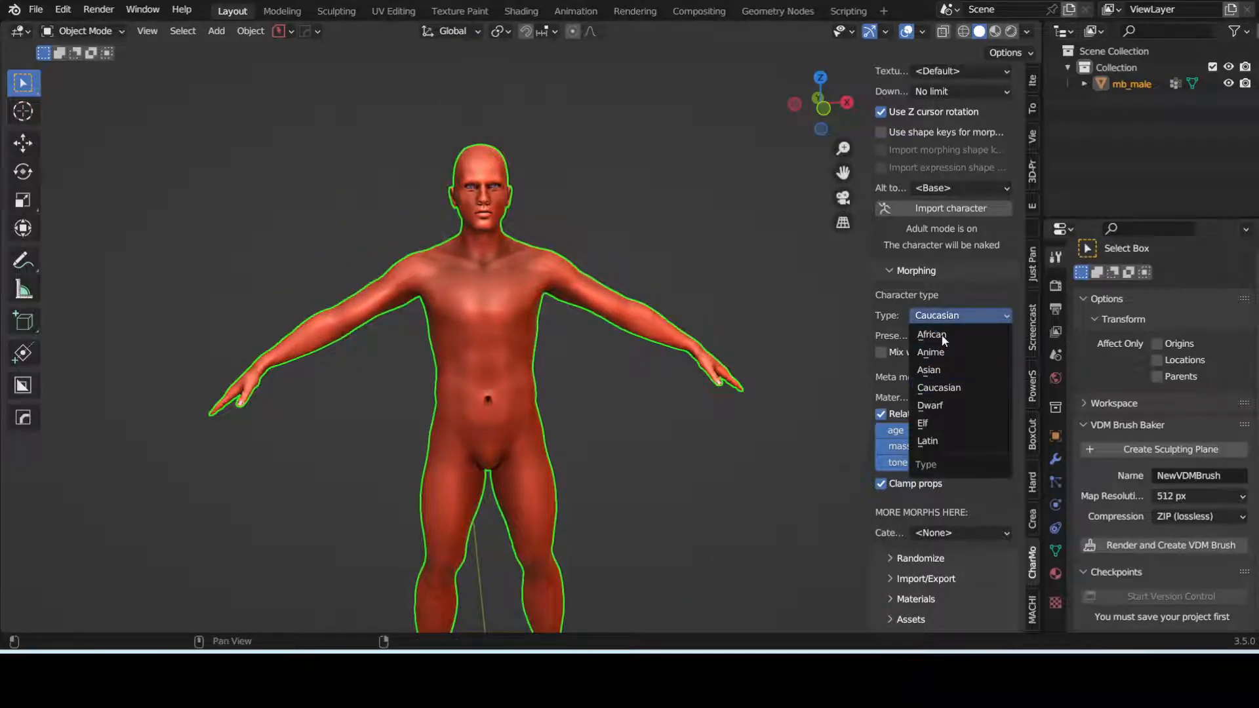
left_click(931, 335)
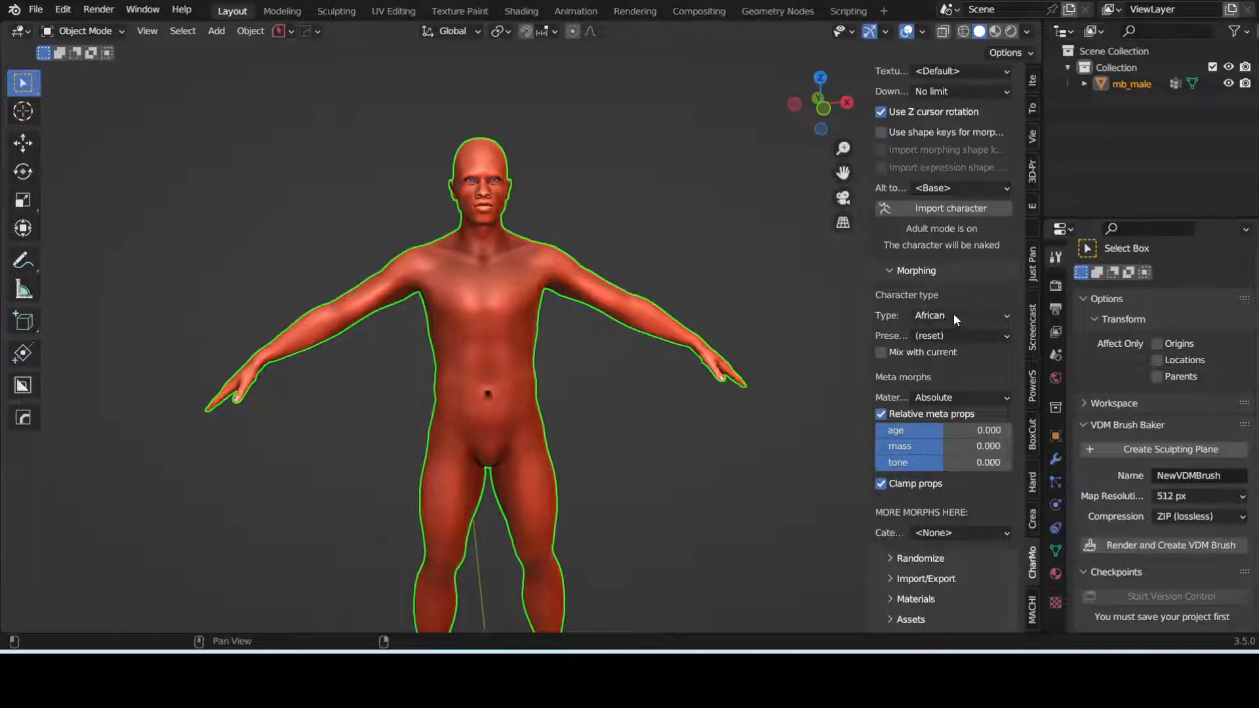
left_click(956, 315)
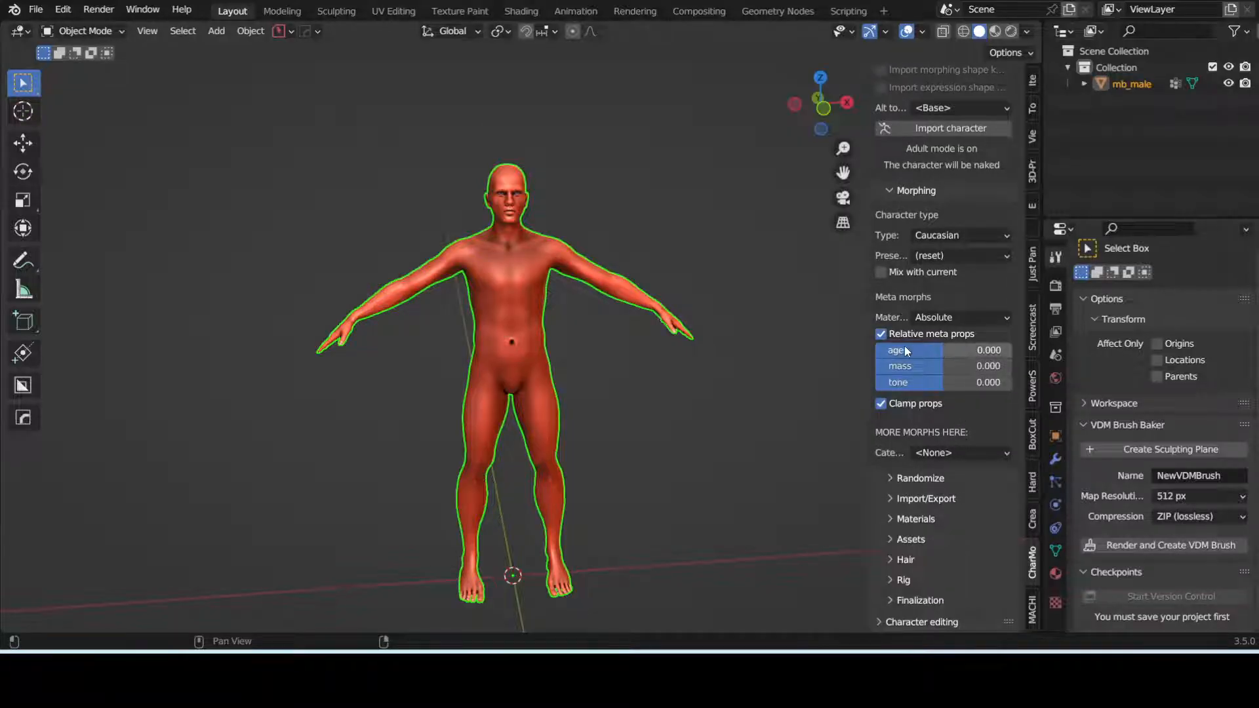
mouse_move(897, 472)
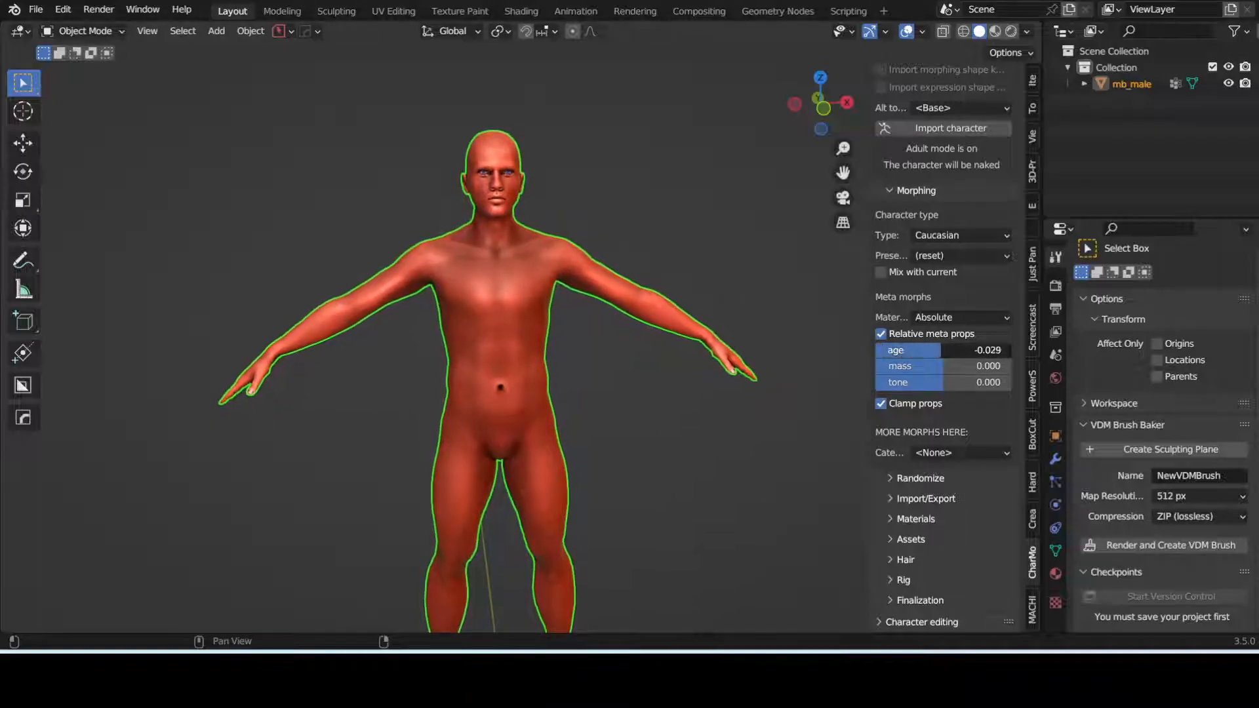
Test an older age and higher mass, then reset both sliders to zero.
left_click_drag(899, 350, 996, 350)
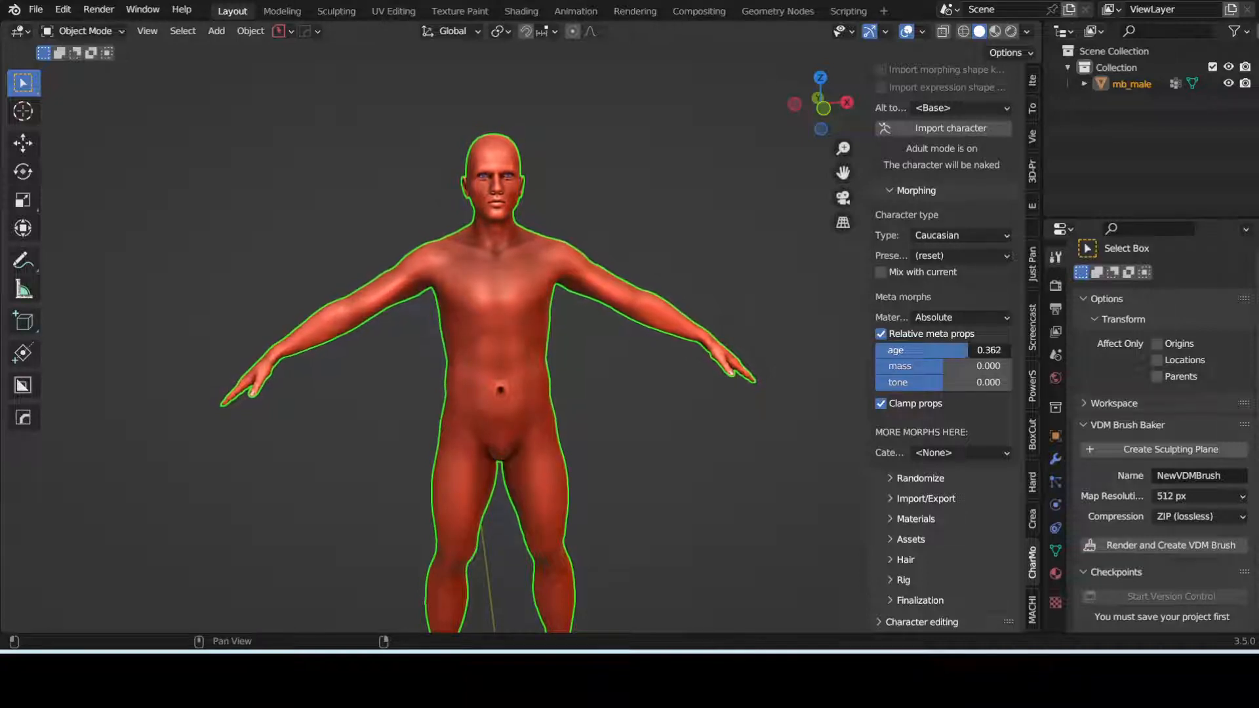
left_click_drag(923, 351, 1012, 350)
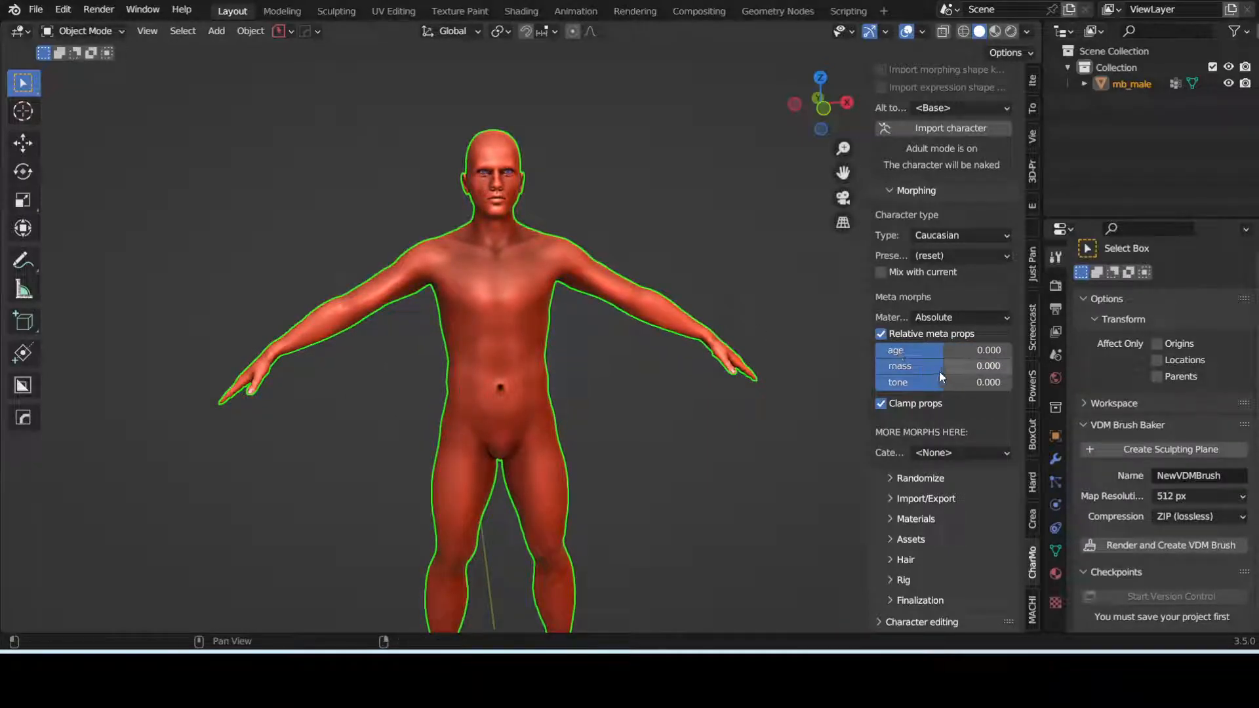
left_click_drag(907, 365, 1004, 365)
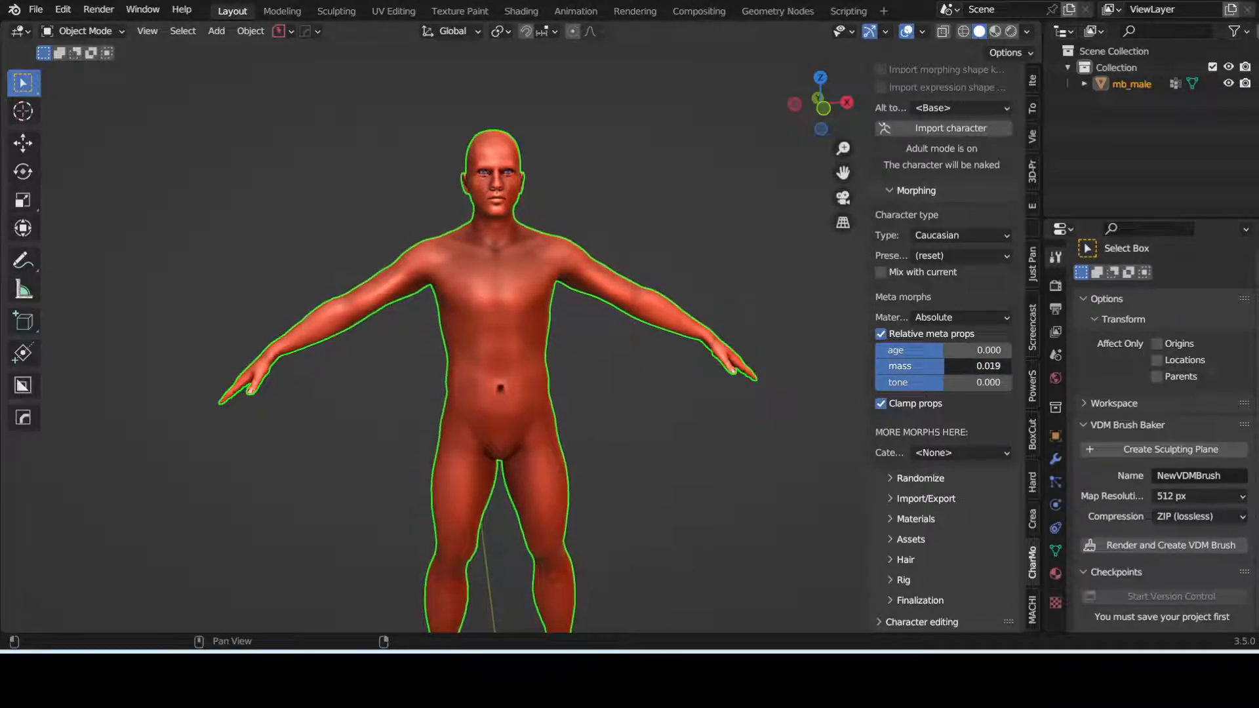
left_click_drag(964, 382, 883, 382)
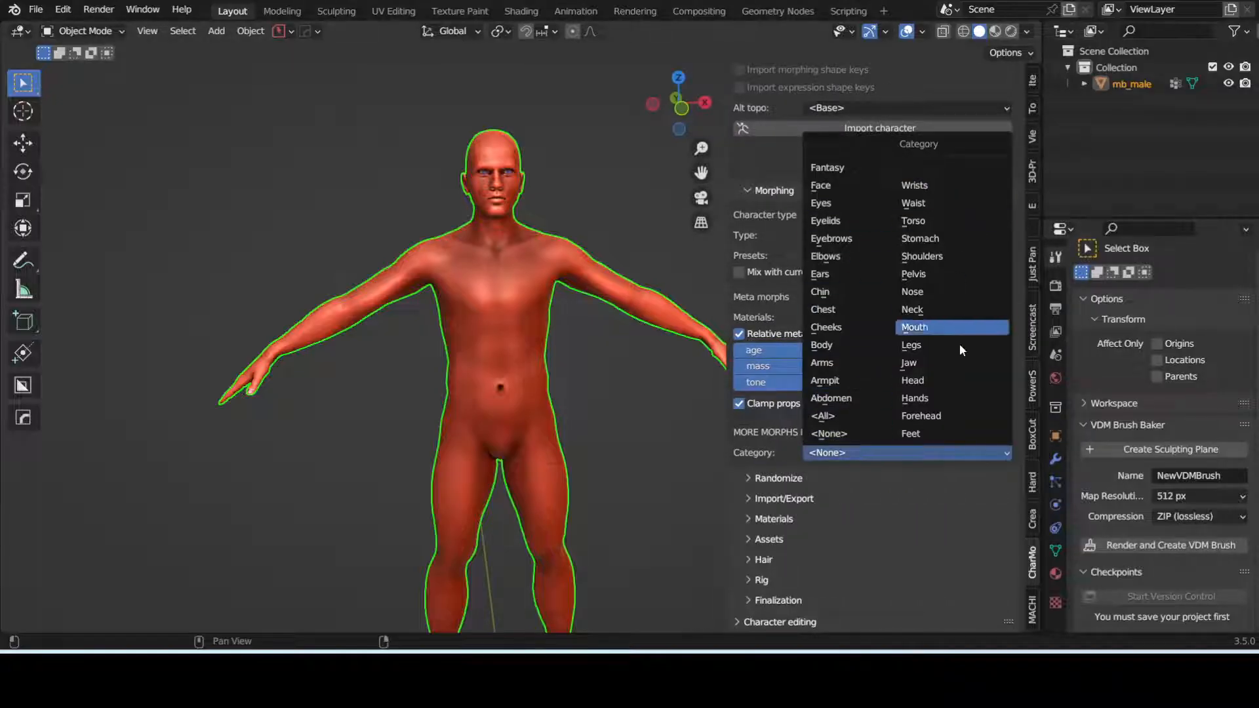
mouse_move(827, 167)
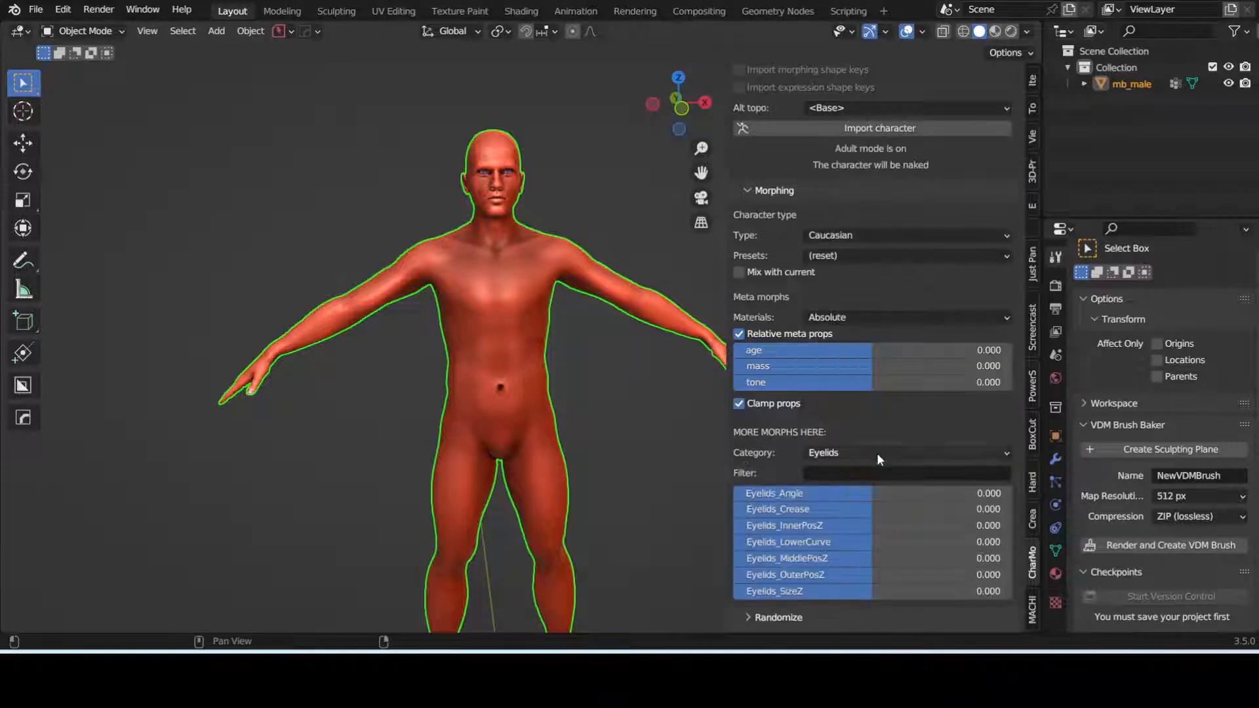
Browse the Eyelids and Ears morph categories, then slightly adjust the jaw shape sliders.
left_click(907, 452)
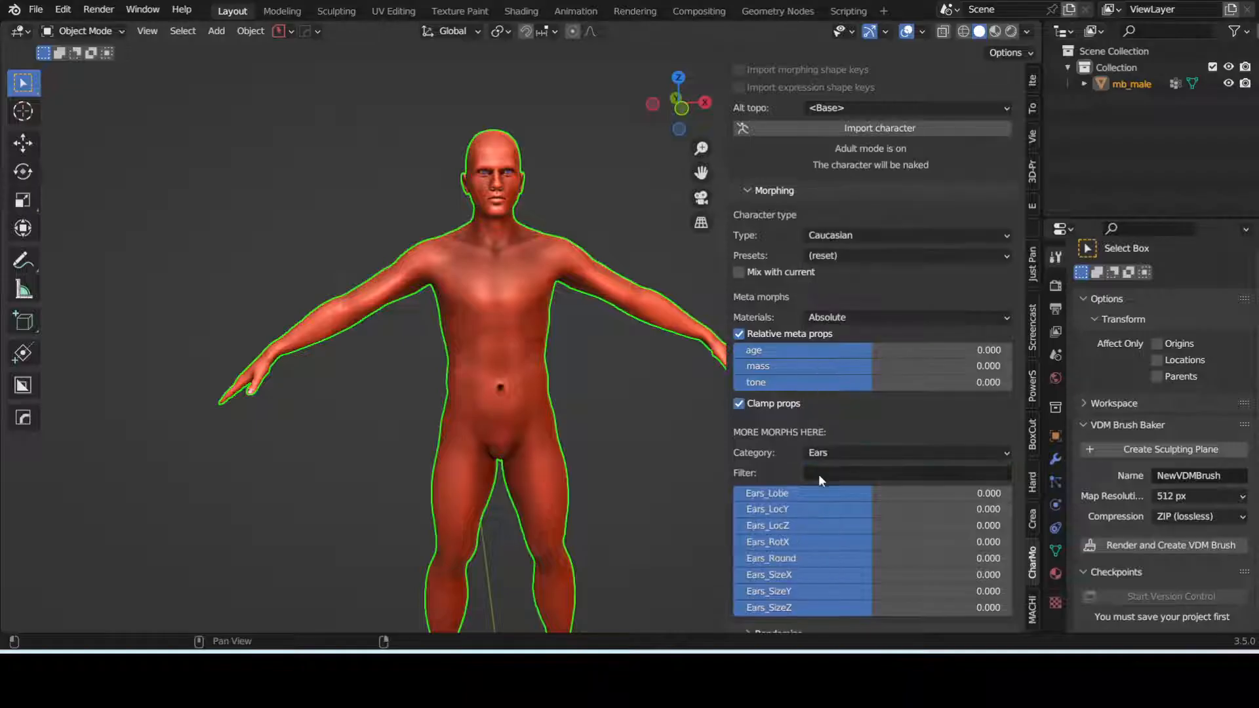
left_click(908, 452)
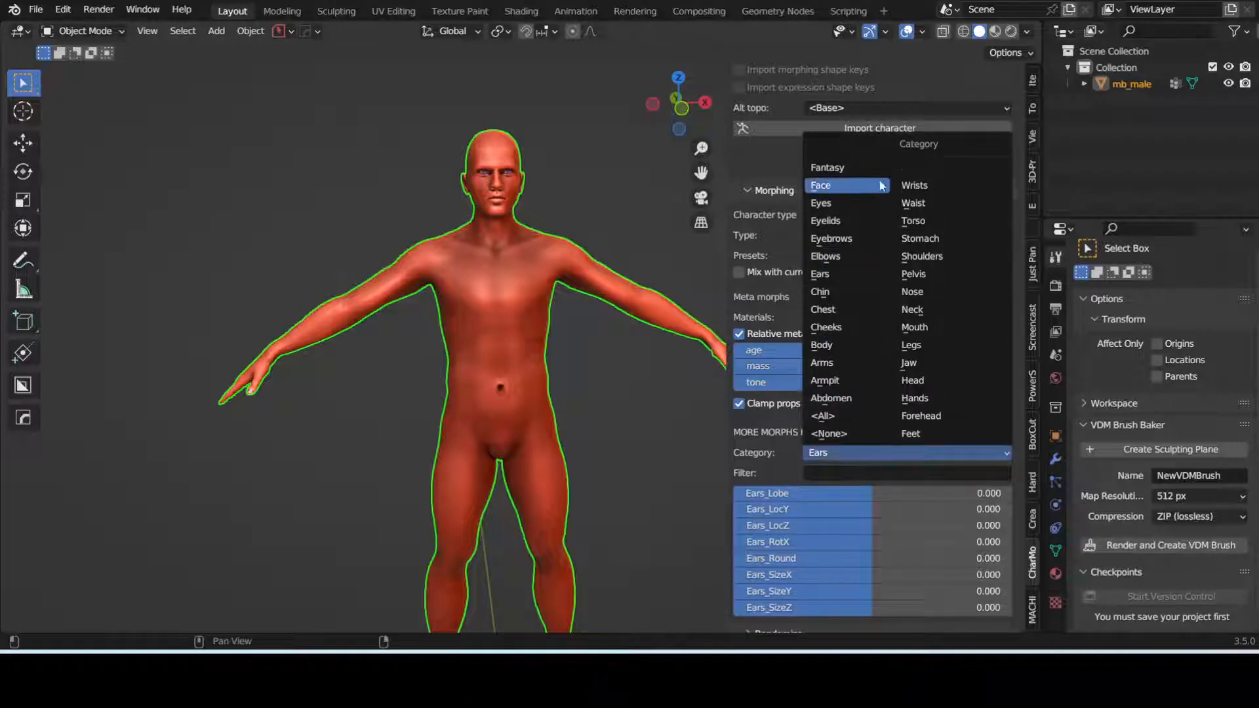
mouse_move(845, 322)
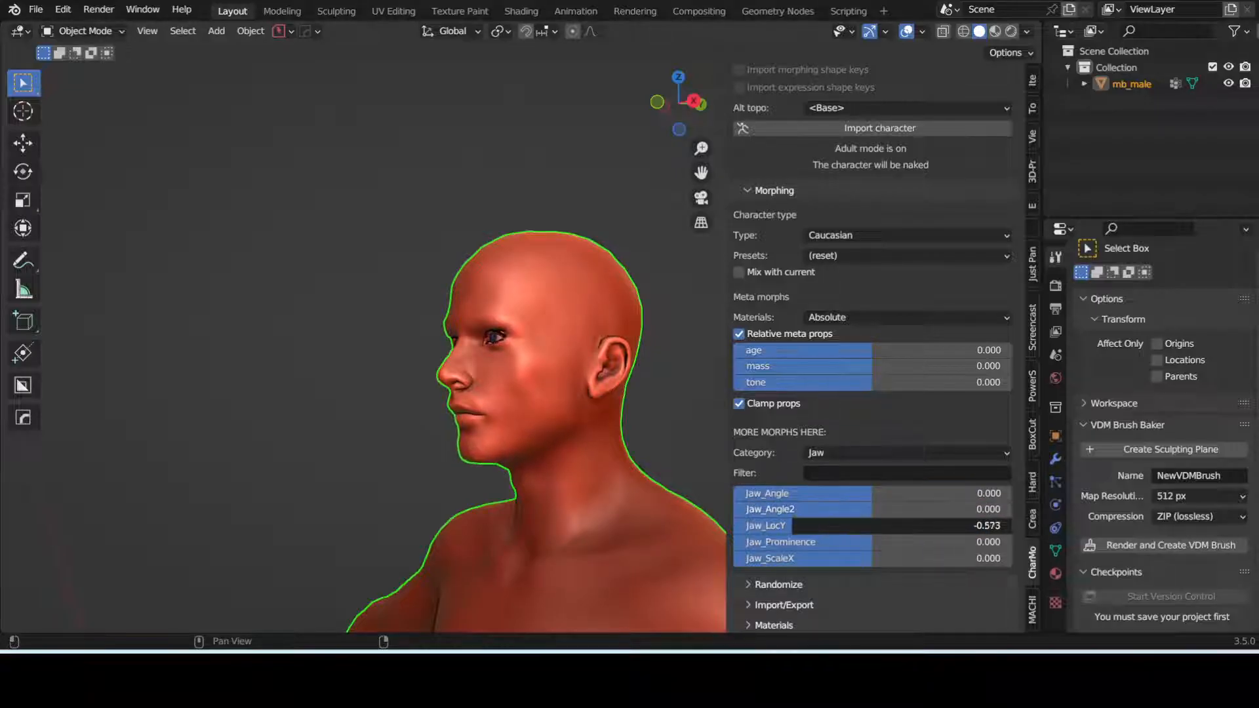
left_click_drag(803, 525, 996, 526)
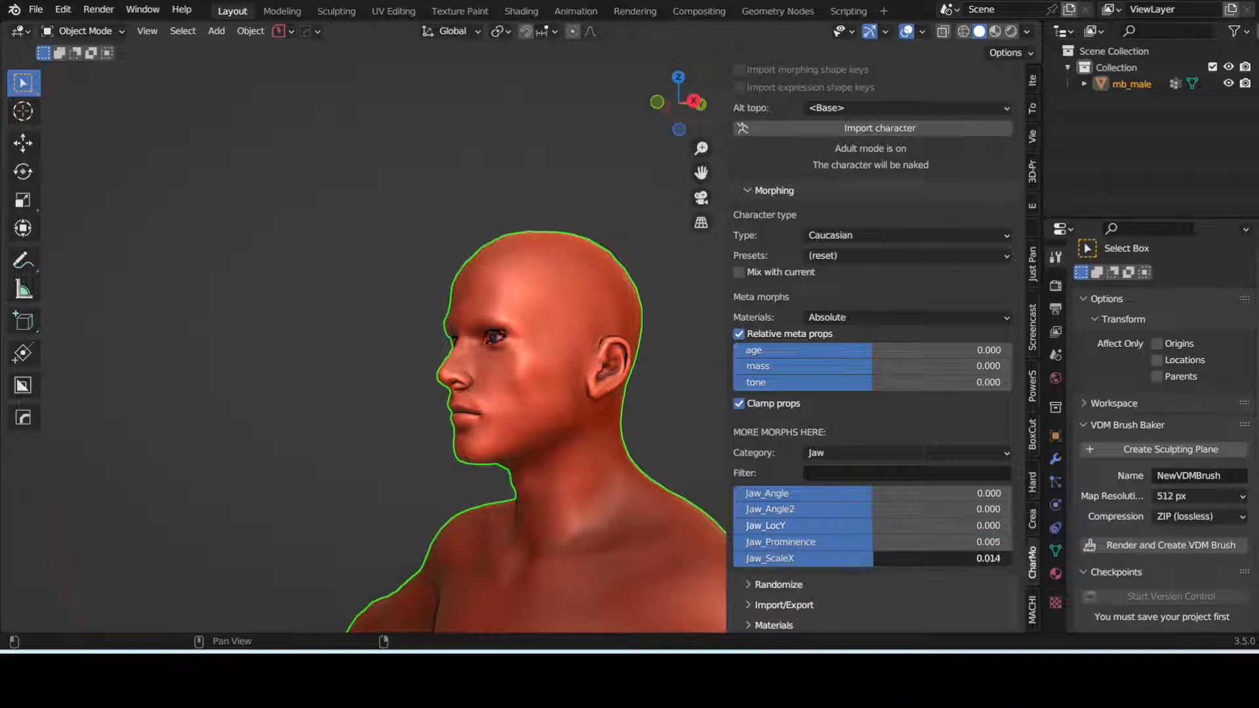
left_click(905, 452)
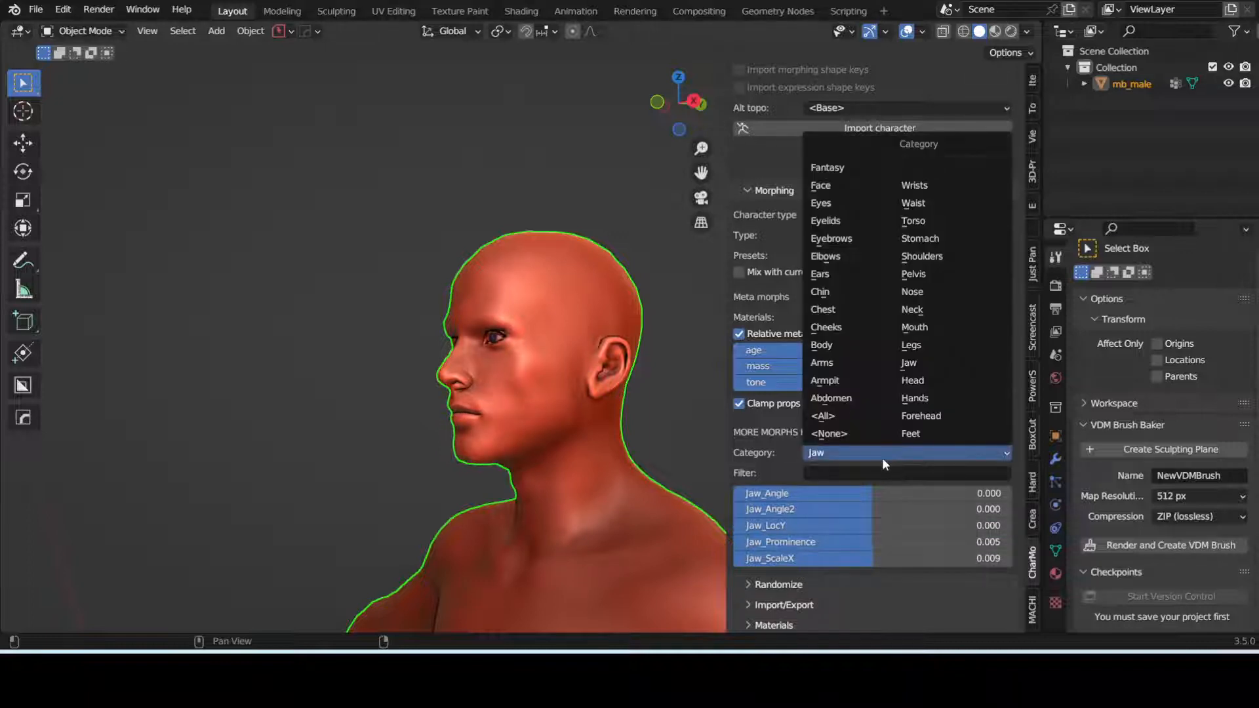
mouse_move(911, 291)
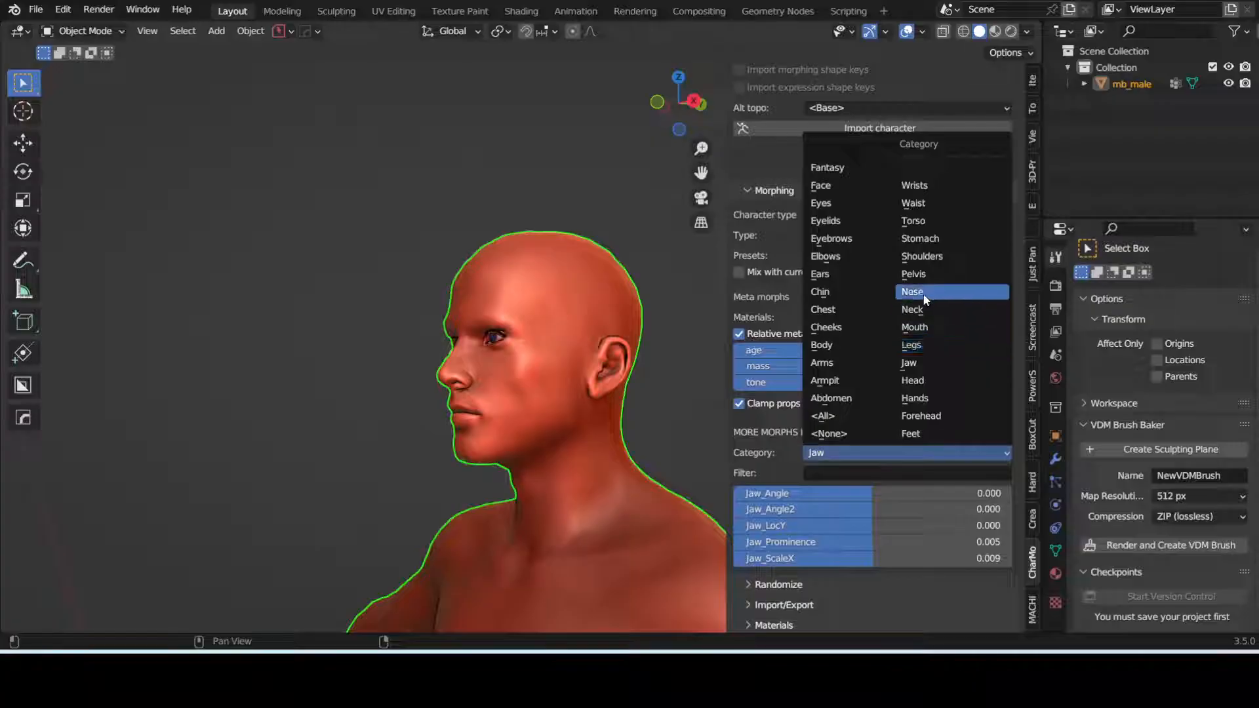
mouse_move(913, 309)
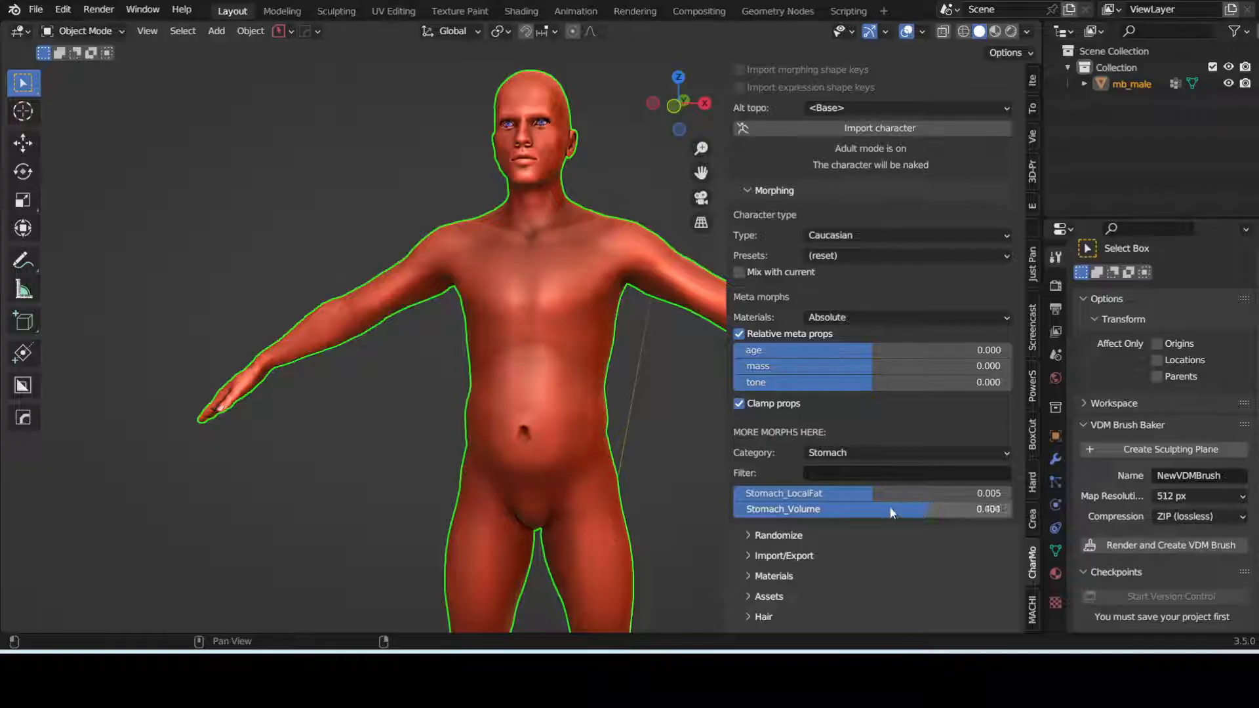
Adjust Stomach_Volume, shrink Body_Size and restore it to 0, then tweak arm sliders.
left_click_drag(872, 493, 794, 493)
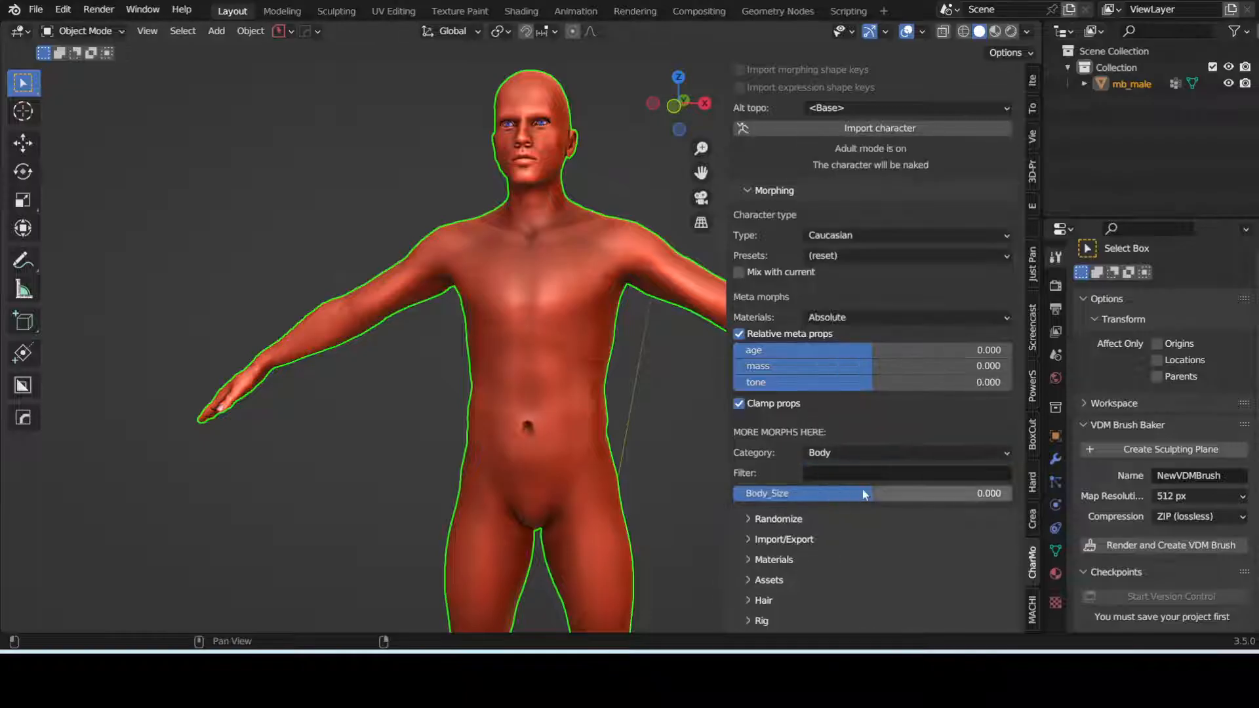
left_click_drag(859, 493, 739, 493)
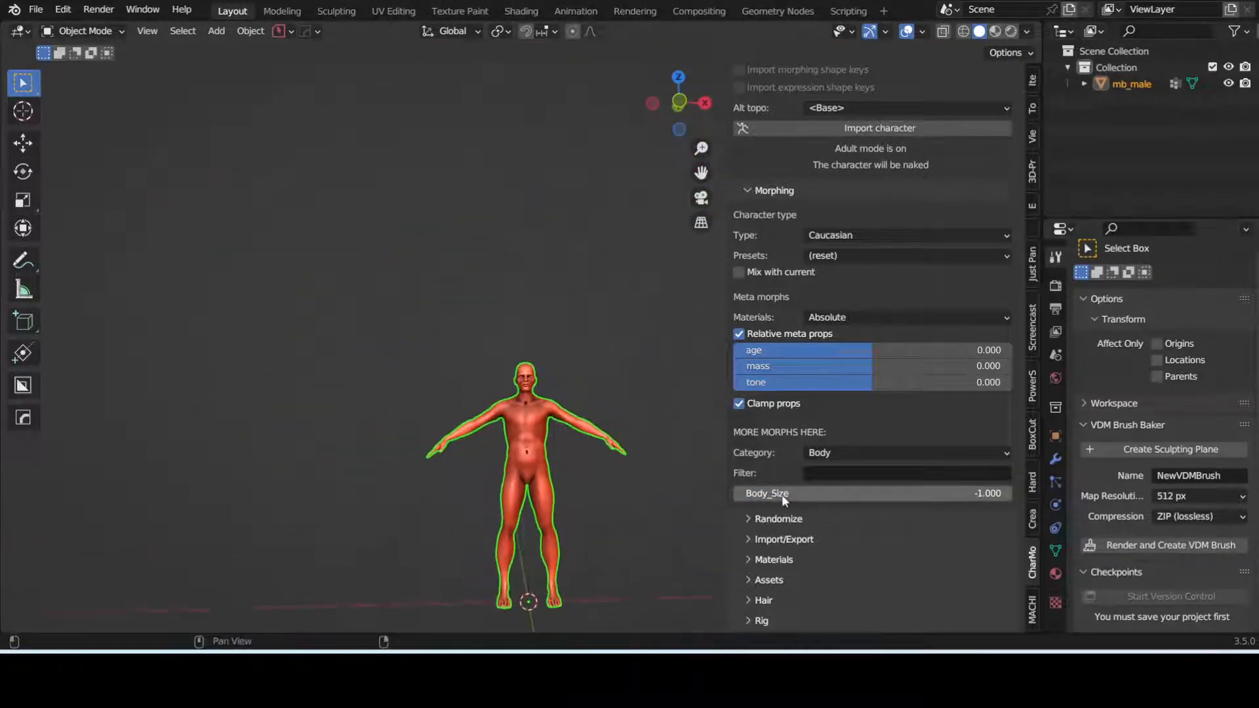
left_click_drag(783, 493, 887, 493)
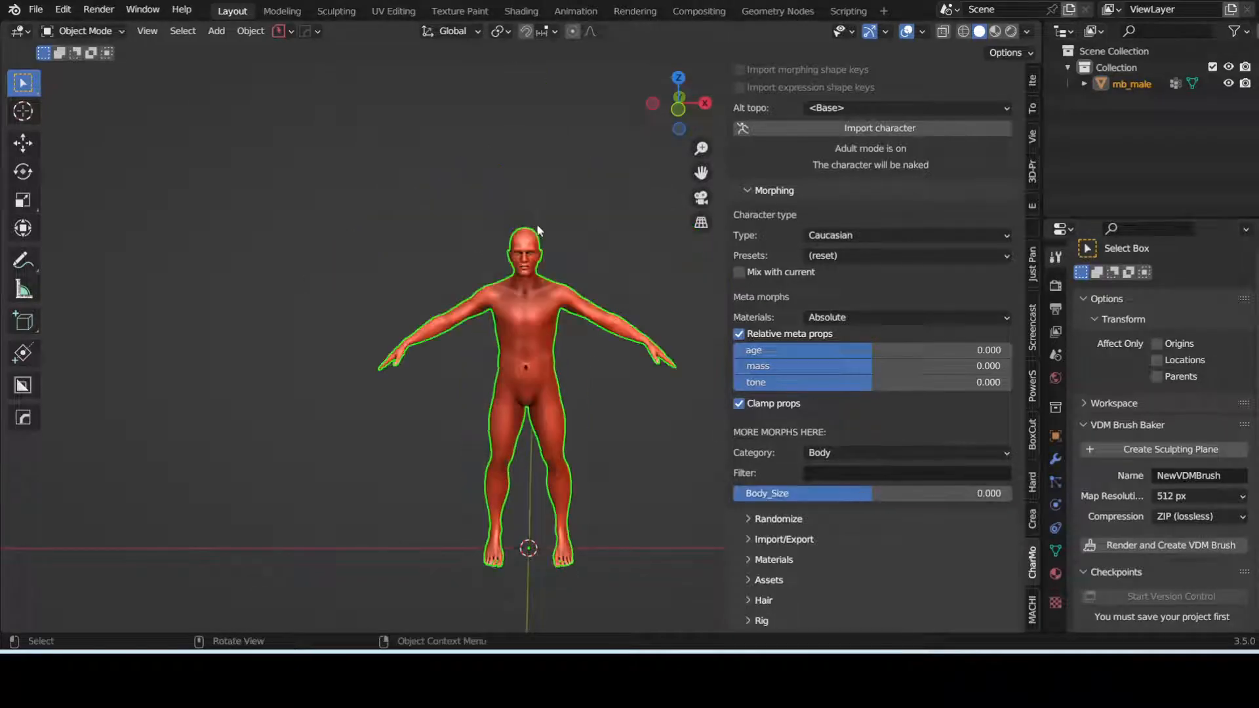
left_click(906, 452)
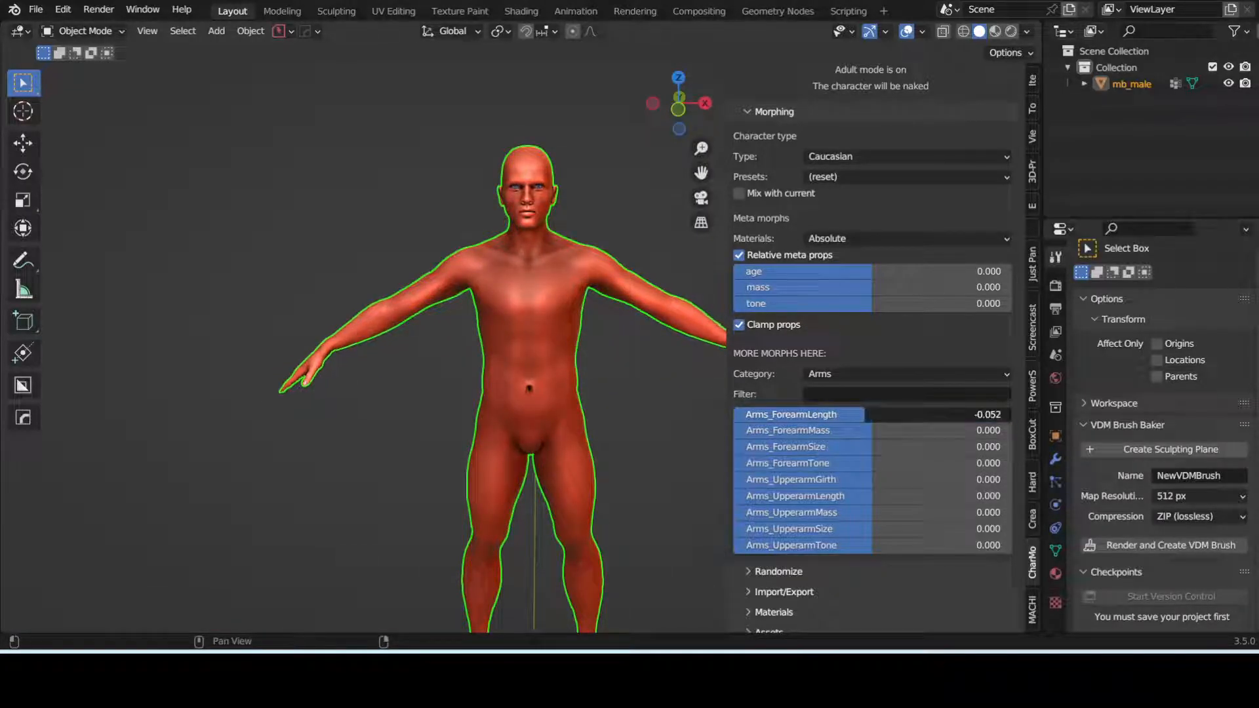
left_click_drag(802, 414, 903, 415)
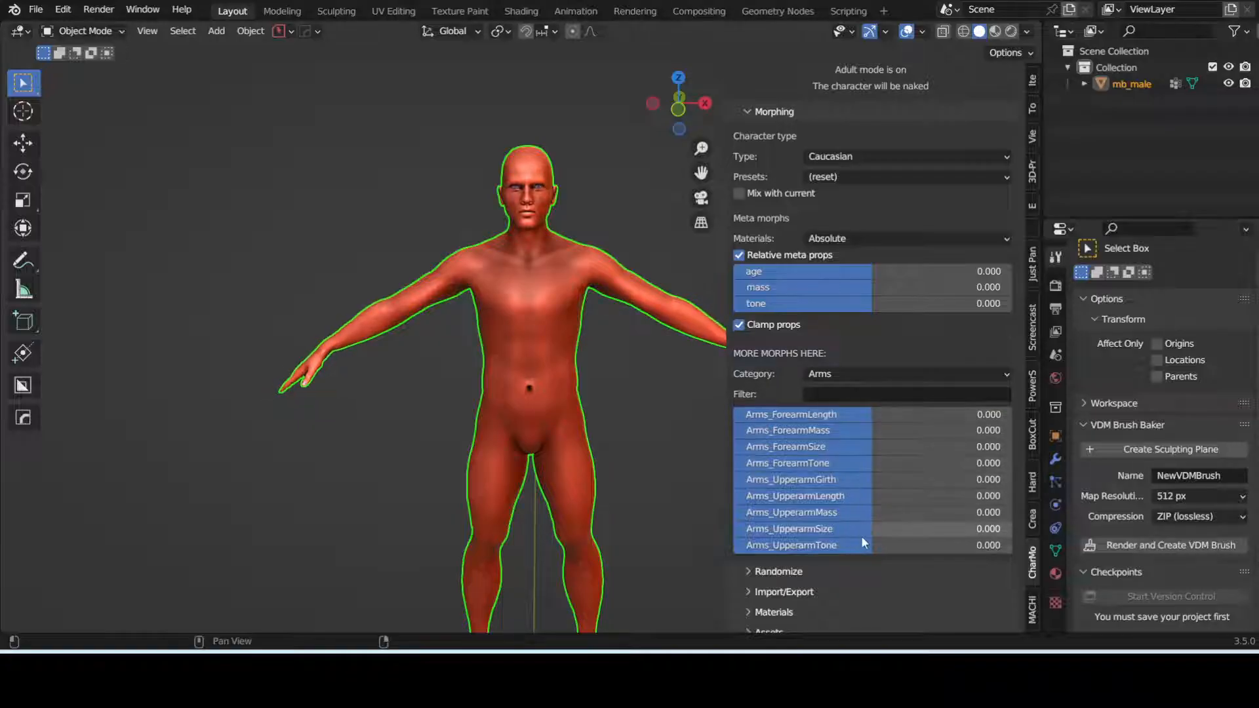
left_click_drag(802, 544, 987, 544)
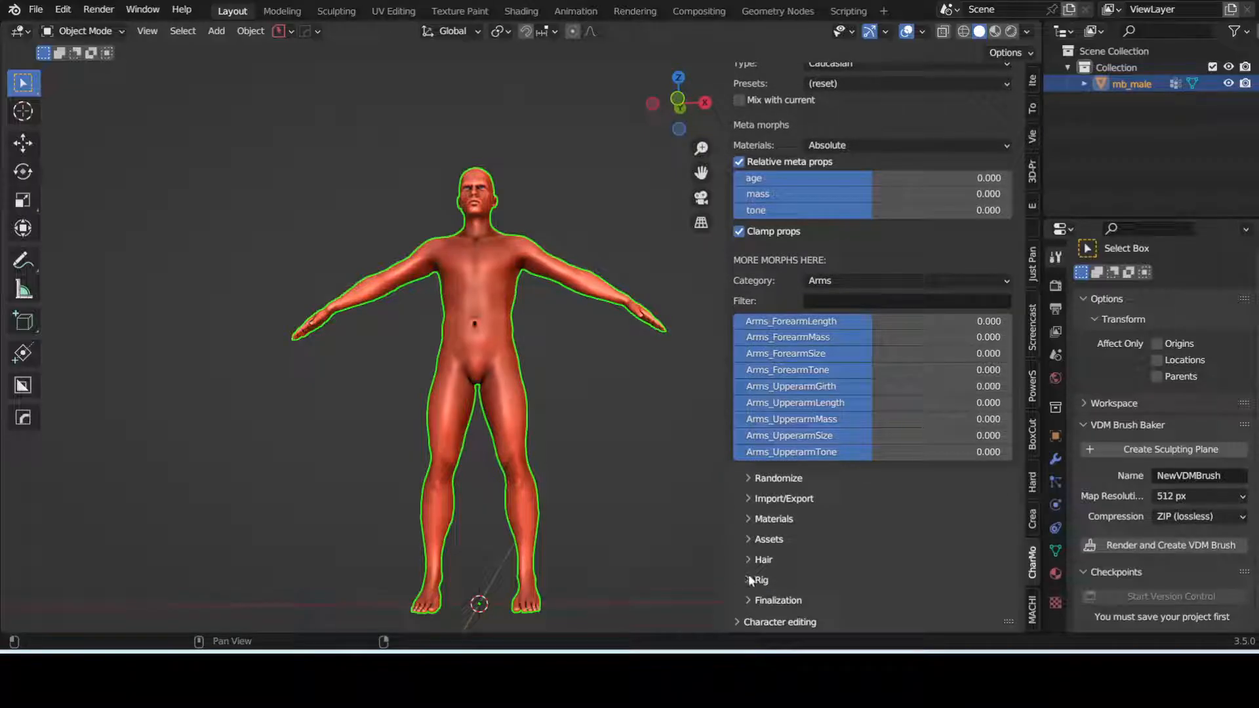
Expand the Rig section and enable Finger IK in Rigify settings.
left_click(747, 580)
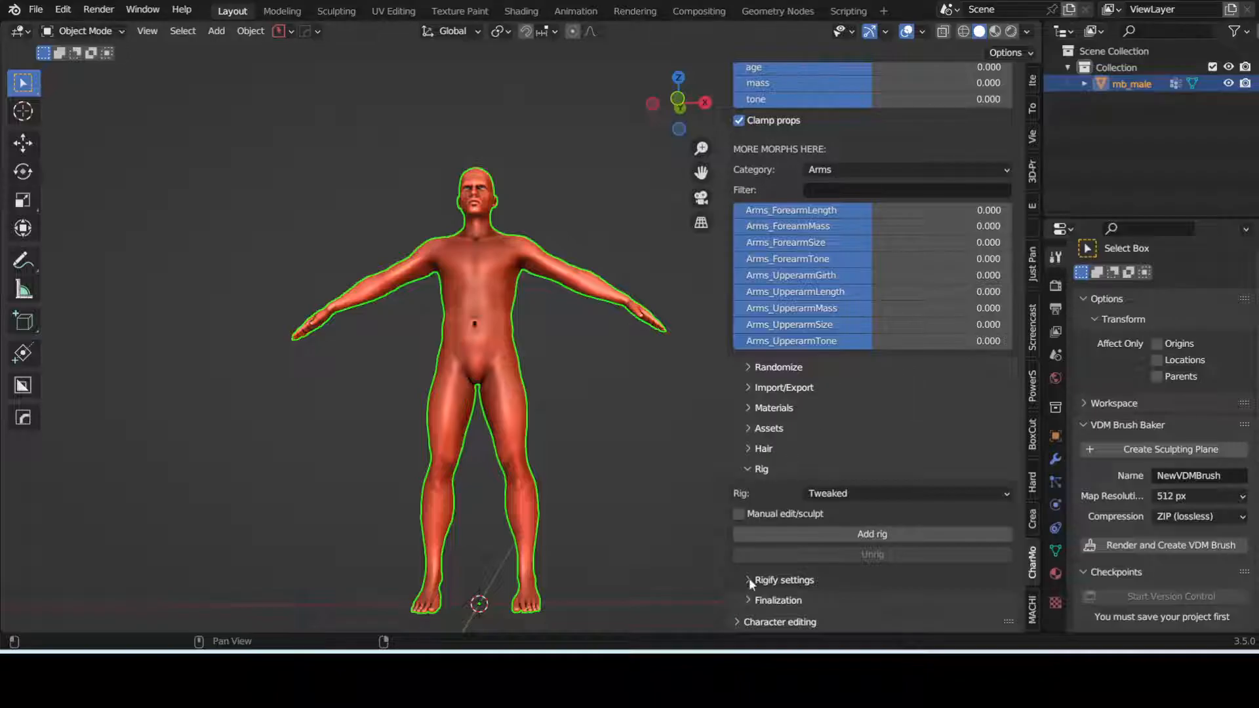
left_click(783, 579)
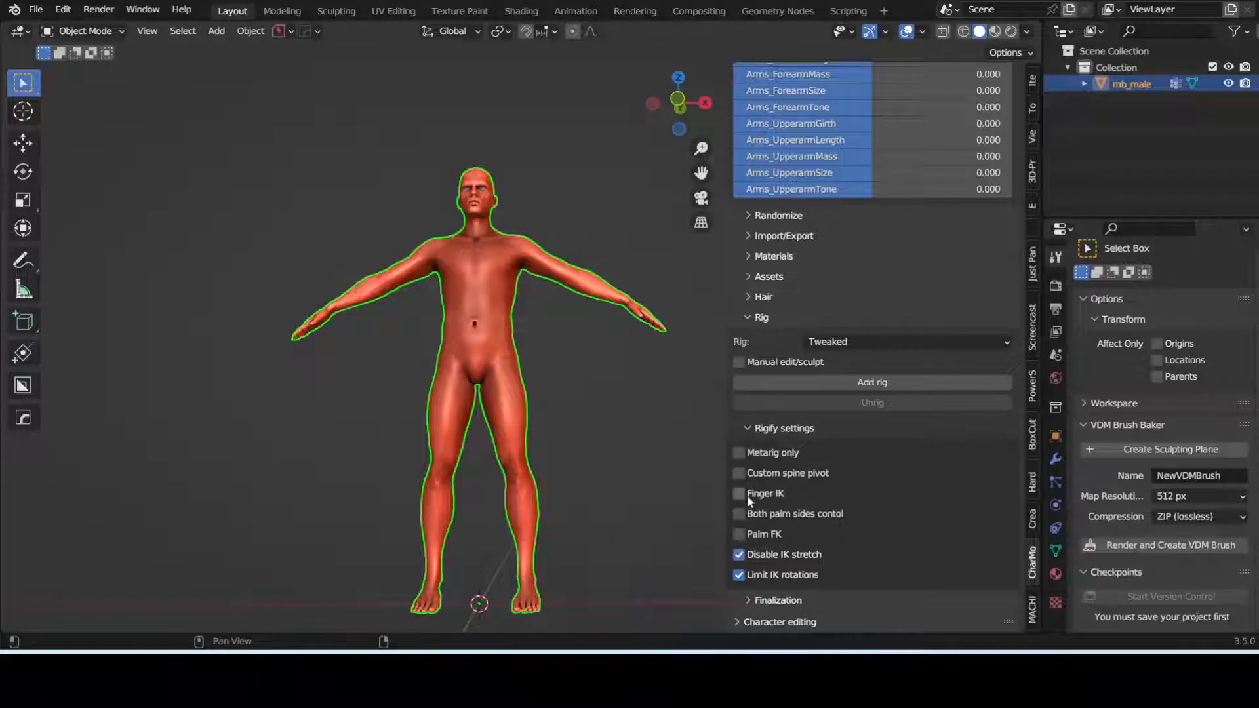
left_click(738, 493)
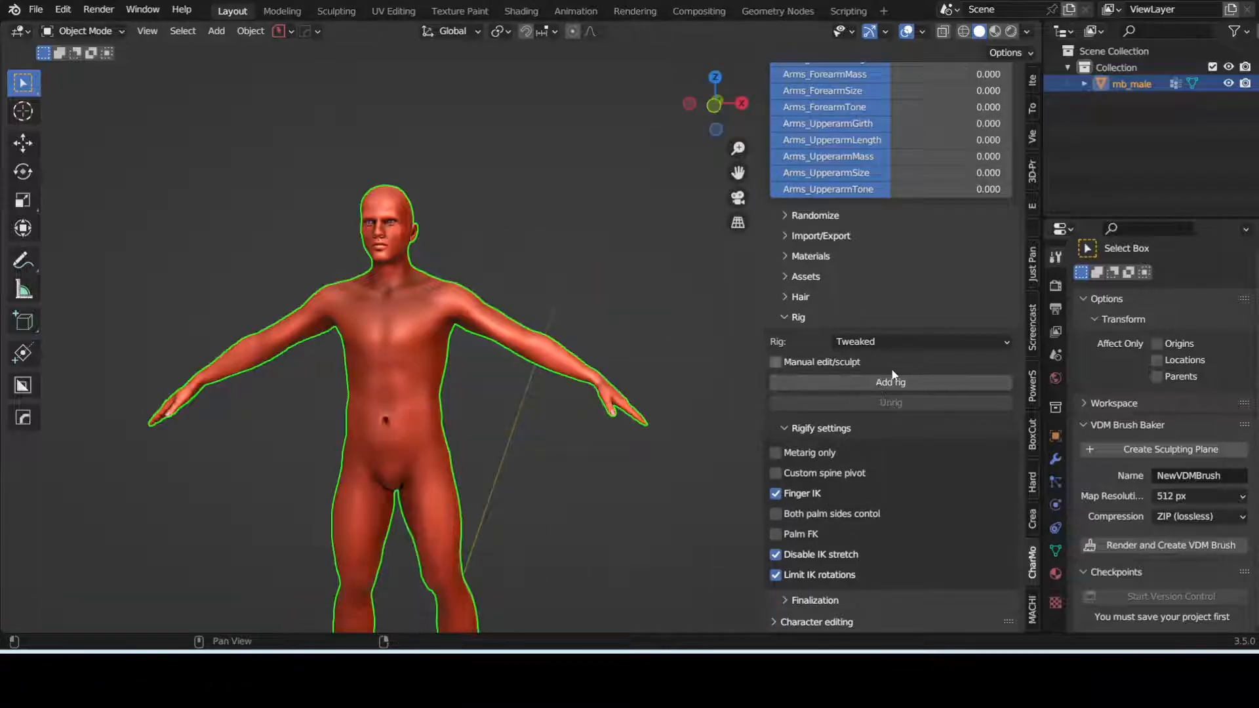
mouse_move(890, 382)
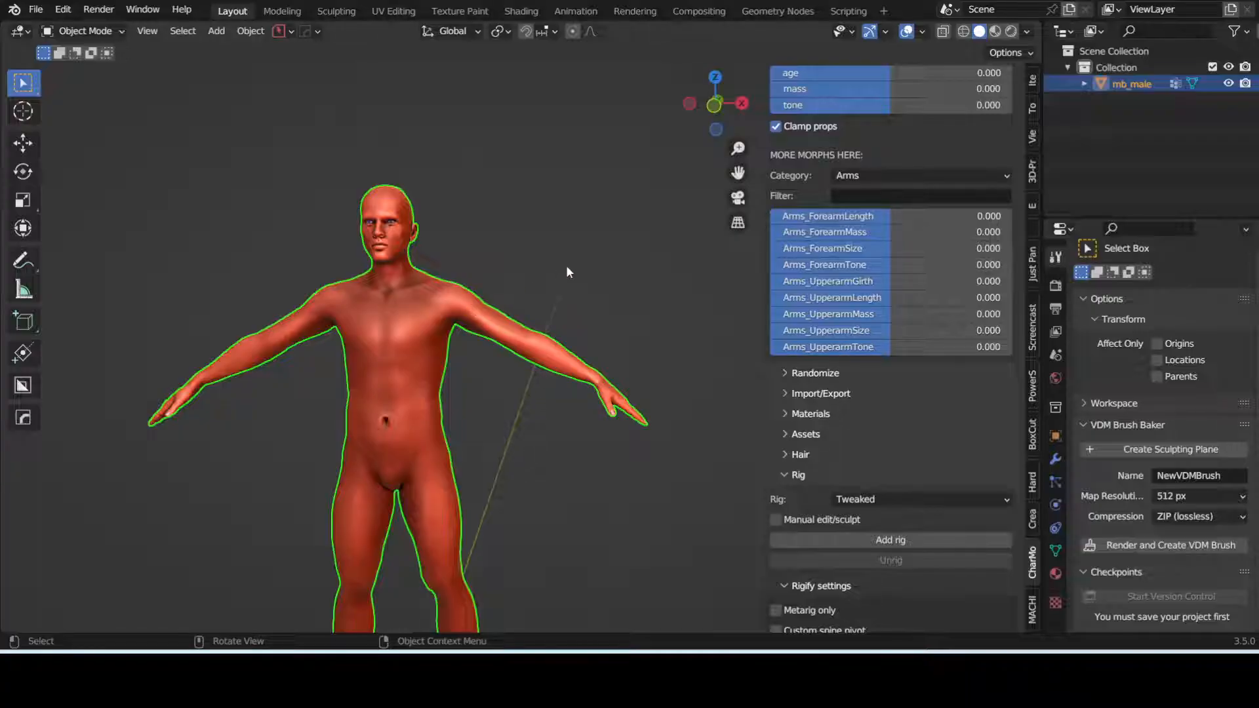
mouse_move(428, 454)
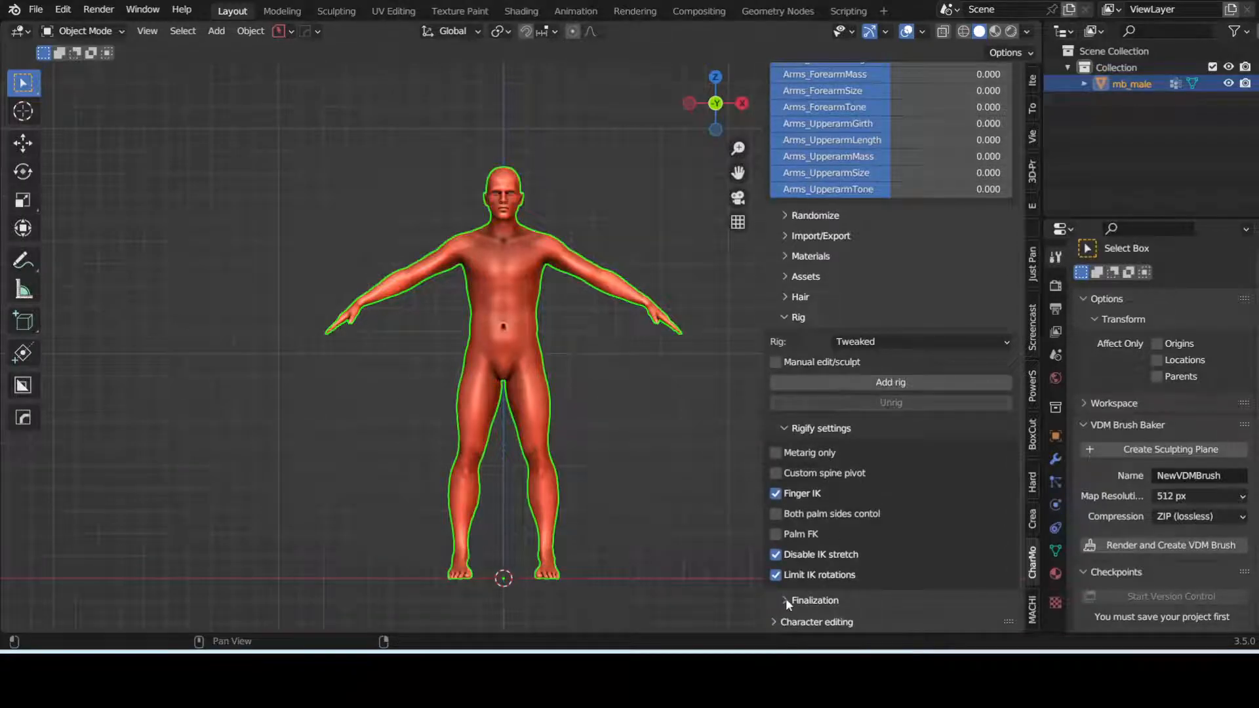
Finalize the character with its Rigify rig, then toggle edit mode and wireframe to inspect it.
left_click(786, 600)
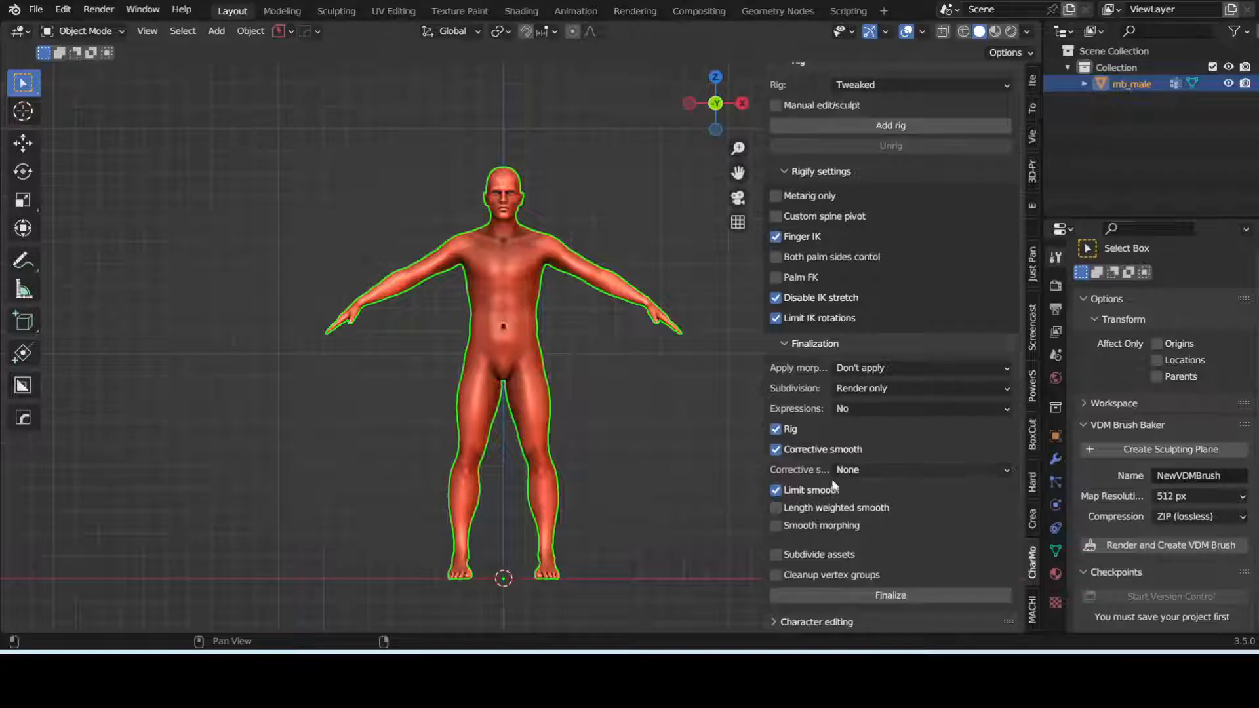
left_click(890, 125)
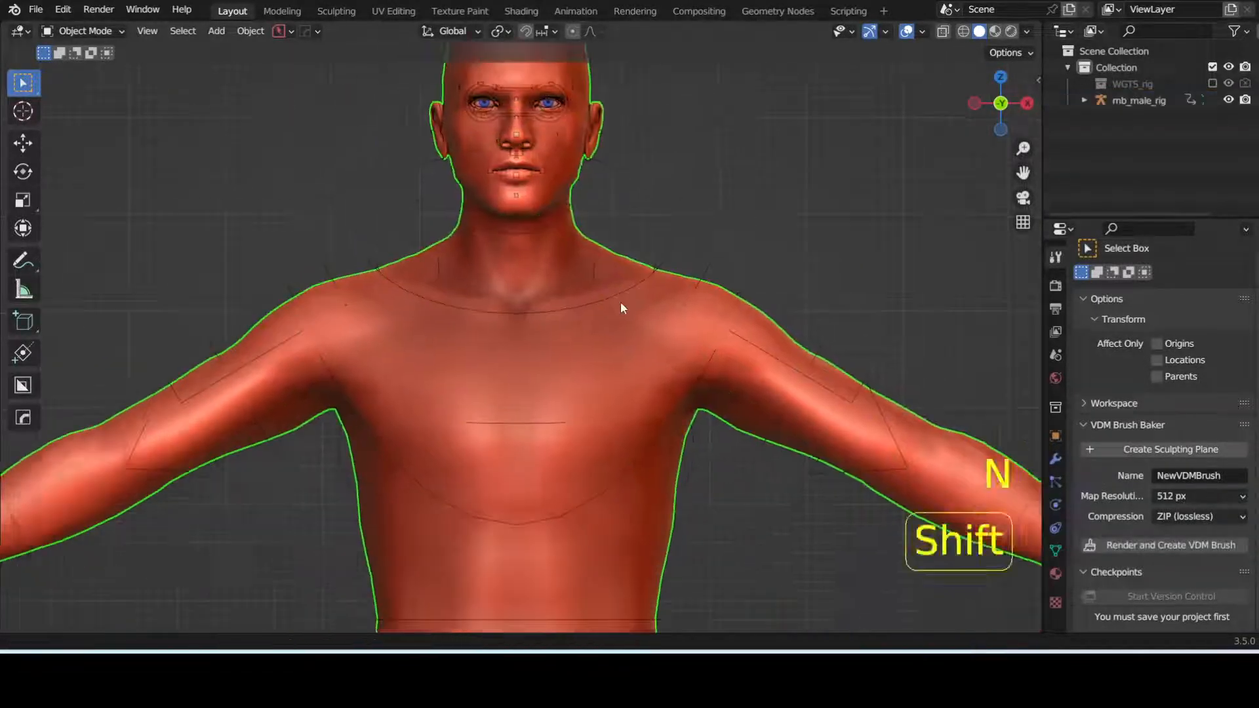
key("Tab")
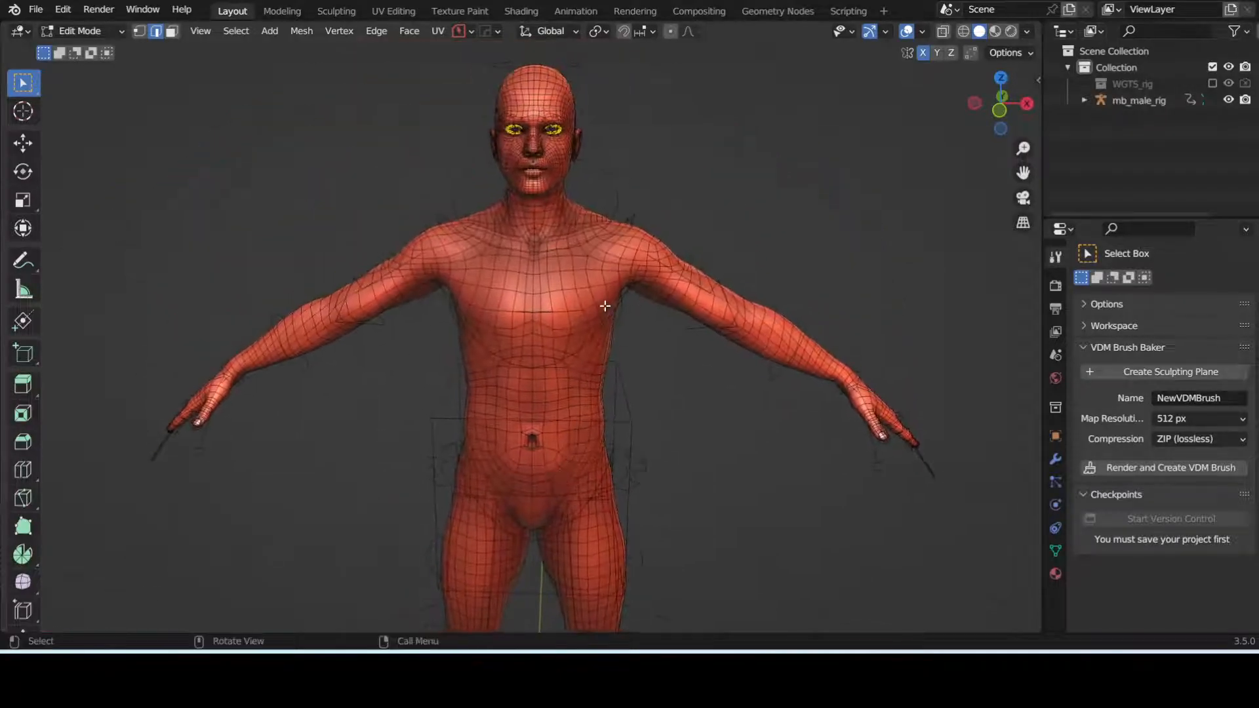
key("Tab")
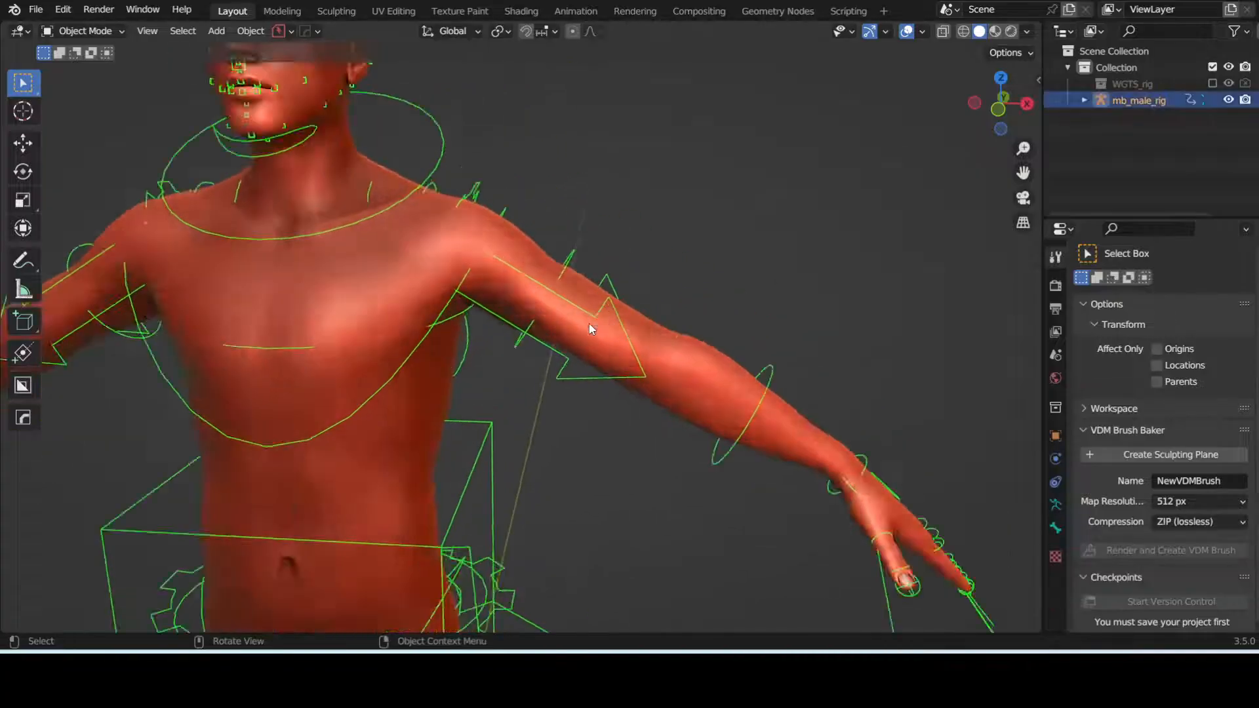
key("shift+z")
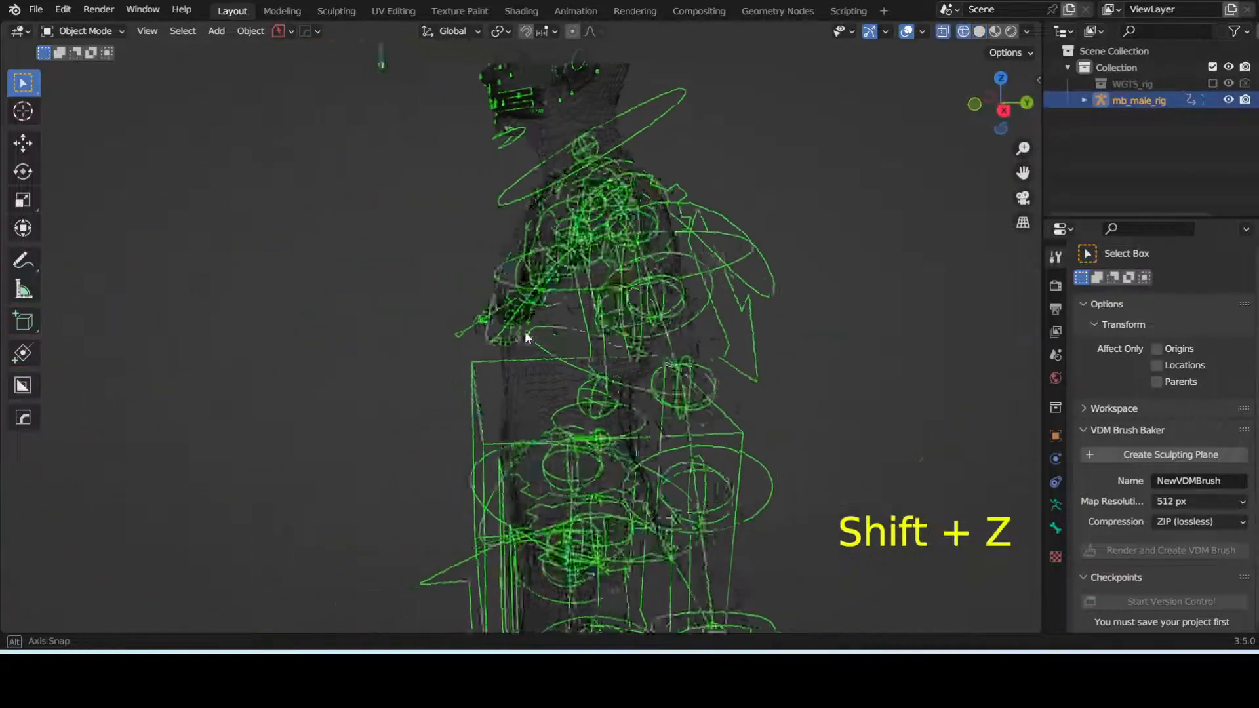
key("shift+z")
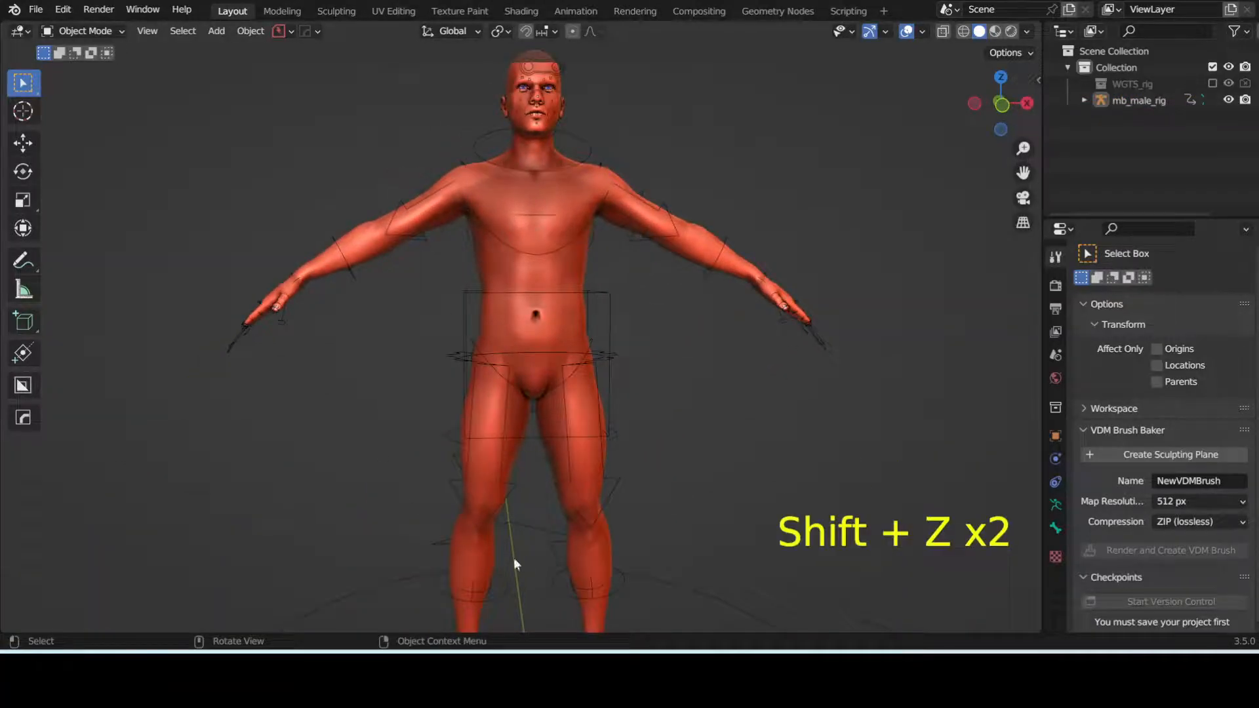
key("shift+z")
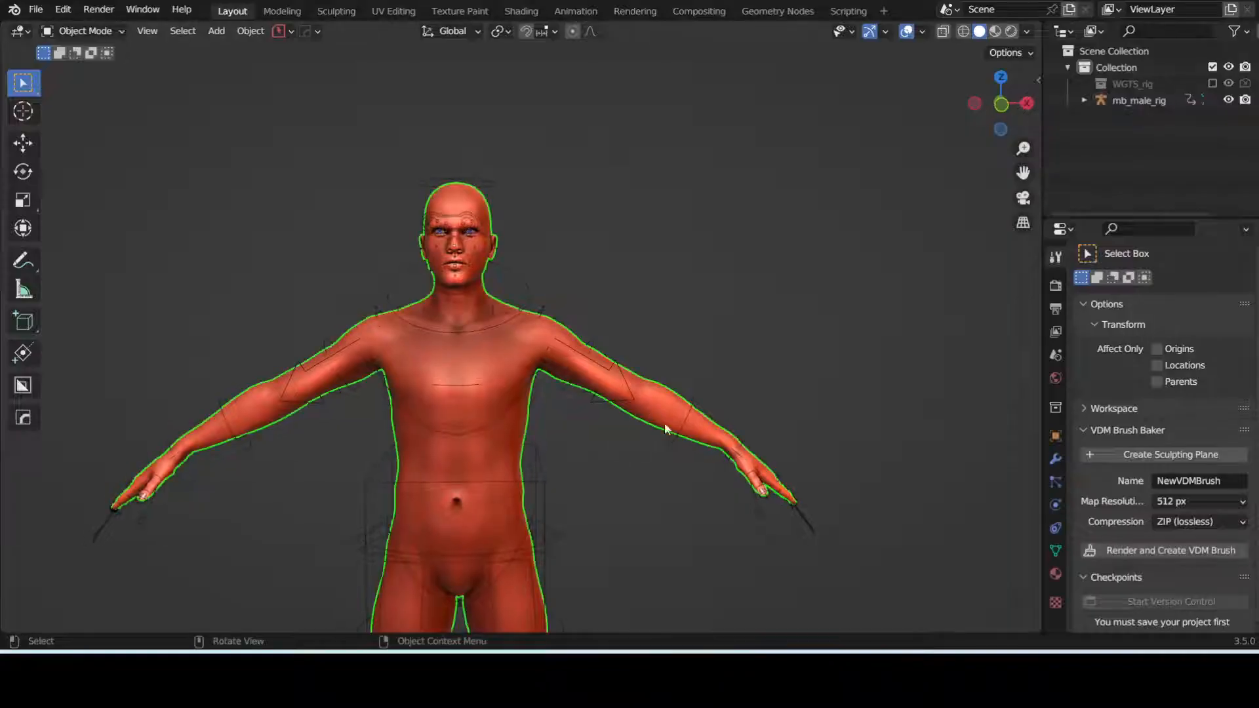
In Pose Mode, rotate the jaw bone to open the mouth.
key("Tab")
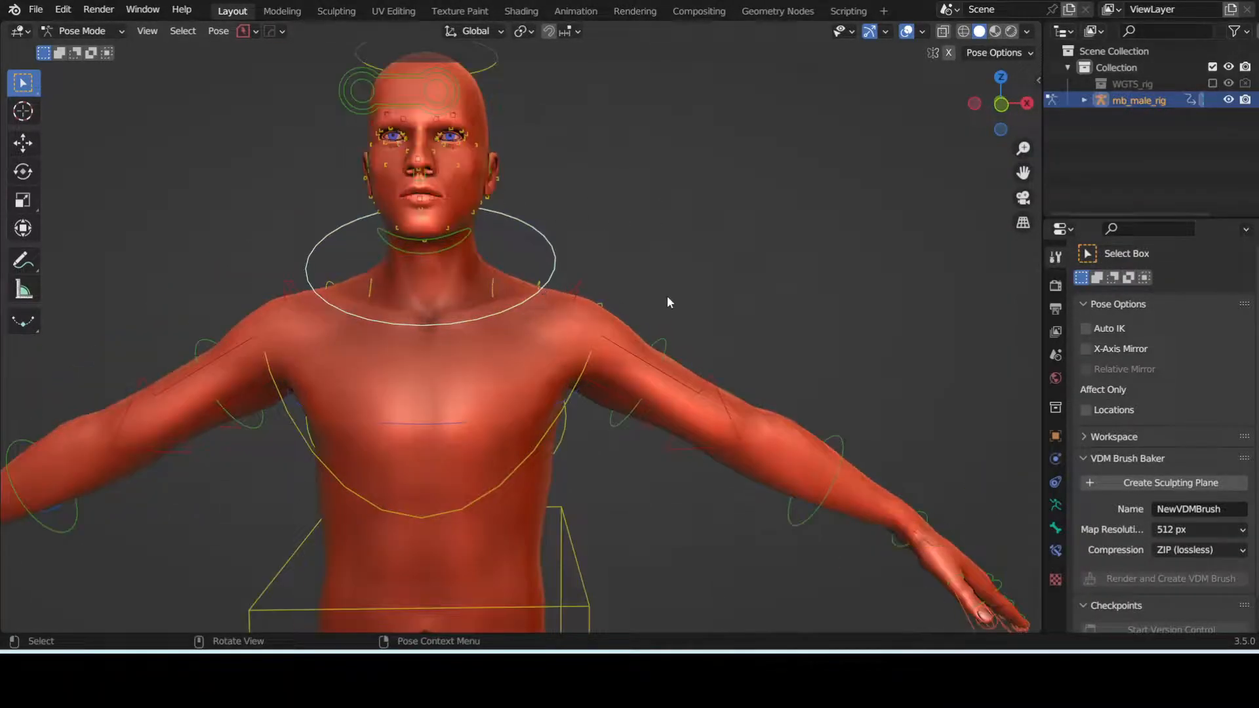
key("r")
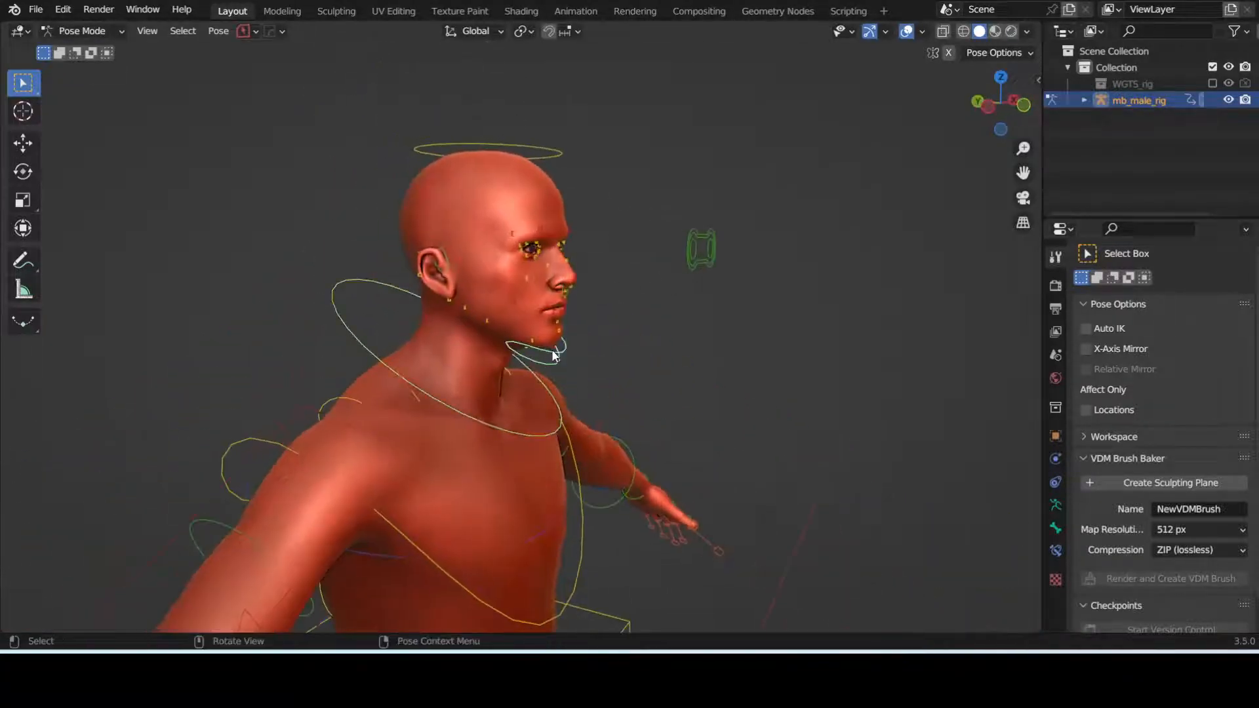
key("r")
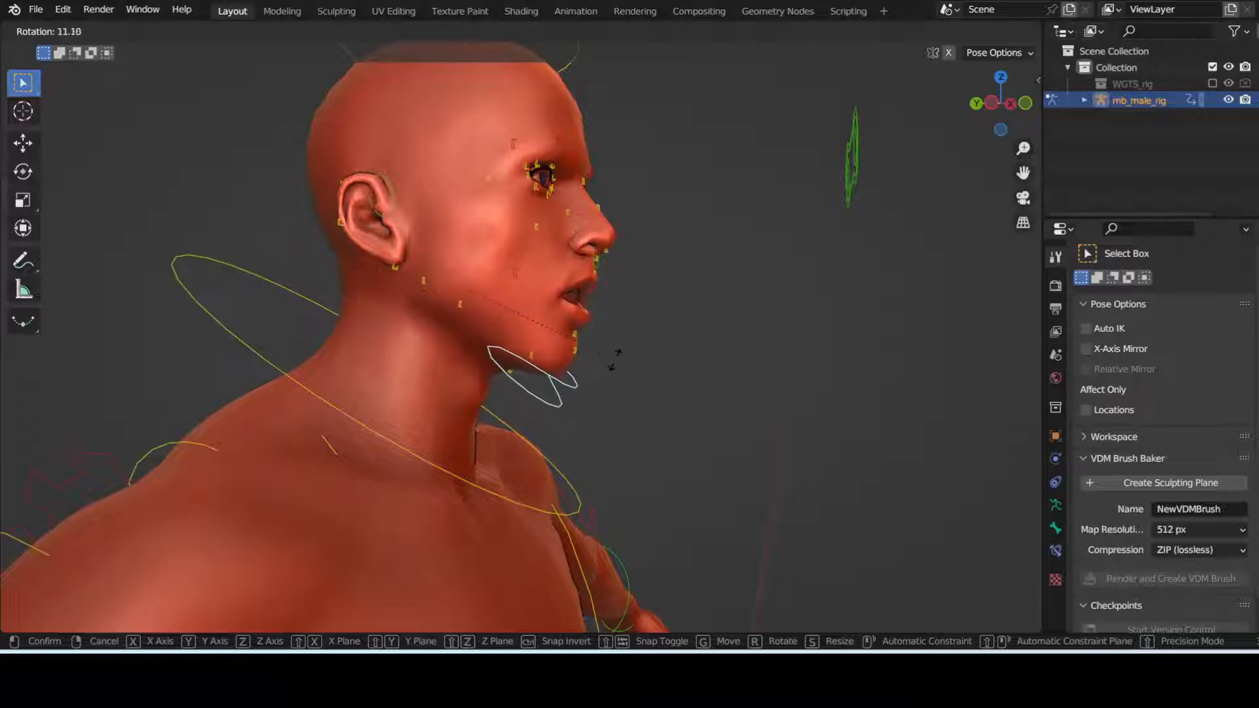
left_click(648, 342)
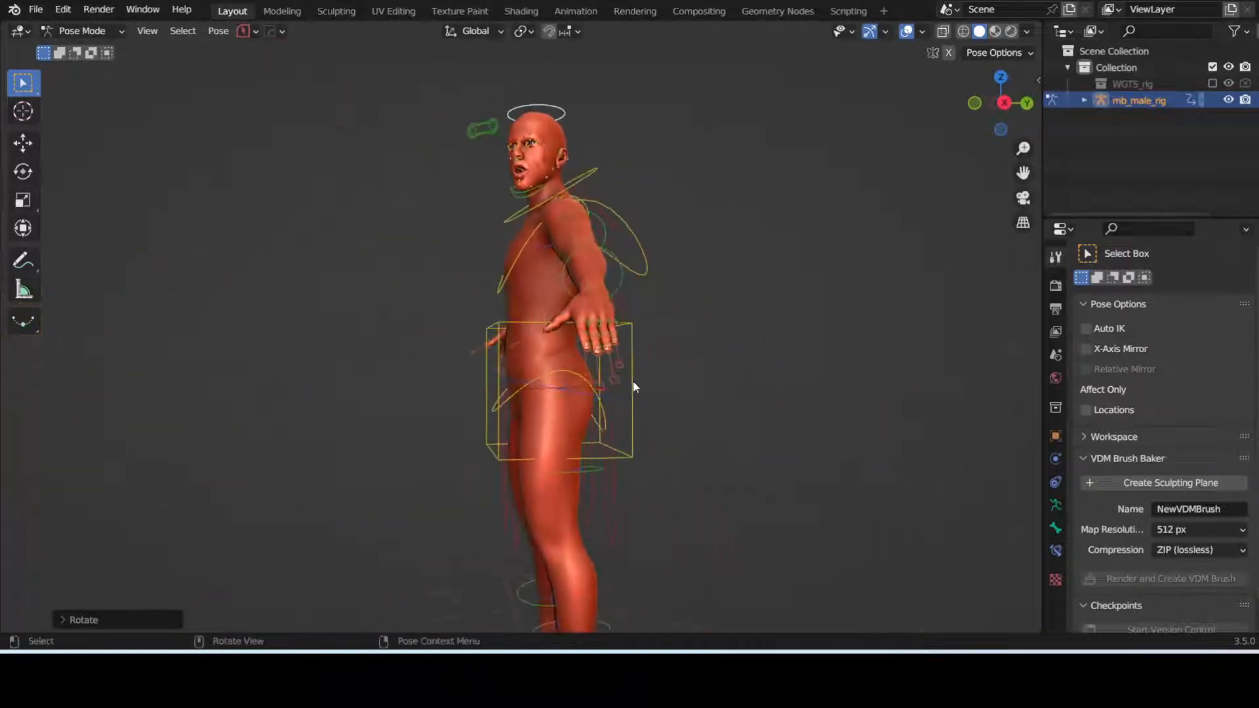
left_click_drag(634, 386, 913, 301)
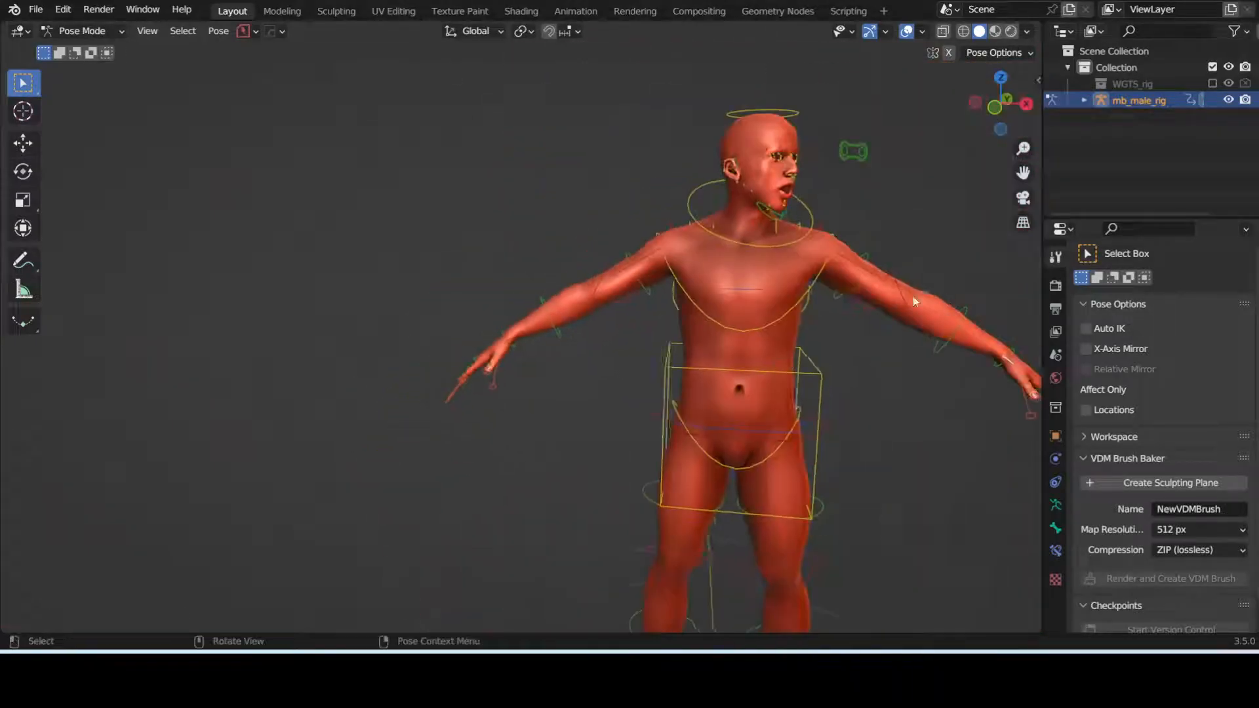
Move and rotate the hand IK control to stretch the arm, and reposition the foot controls.
key("g")
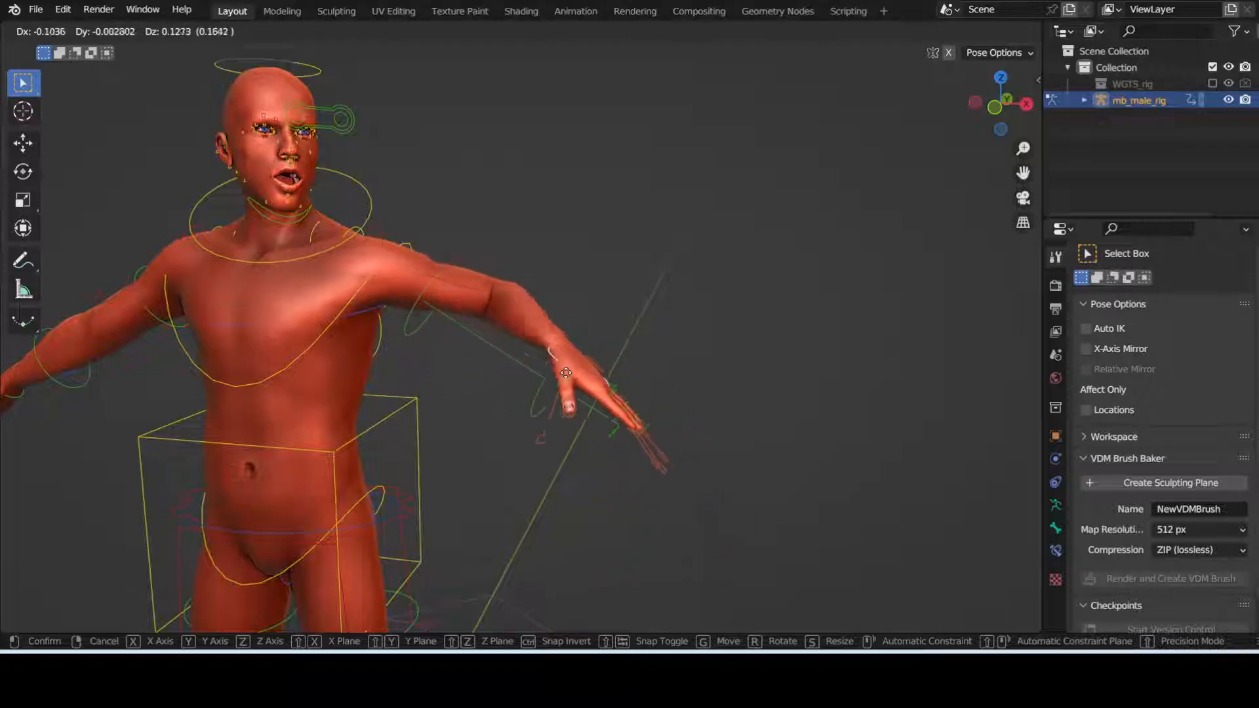
left_click_drag(566, 372, 510, 362)
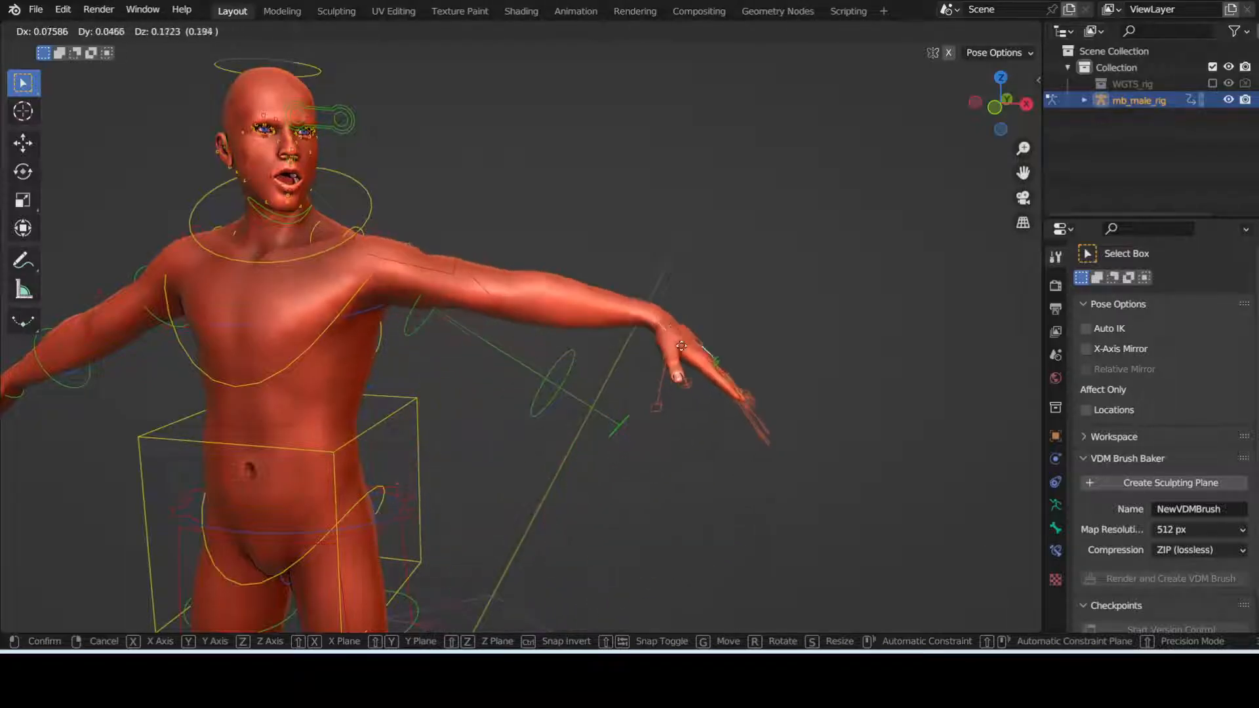
key("r")
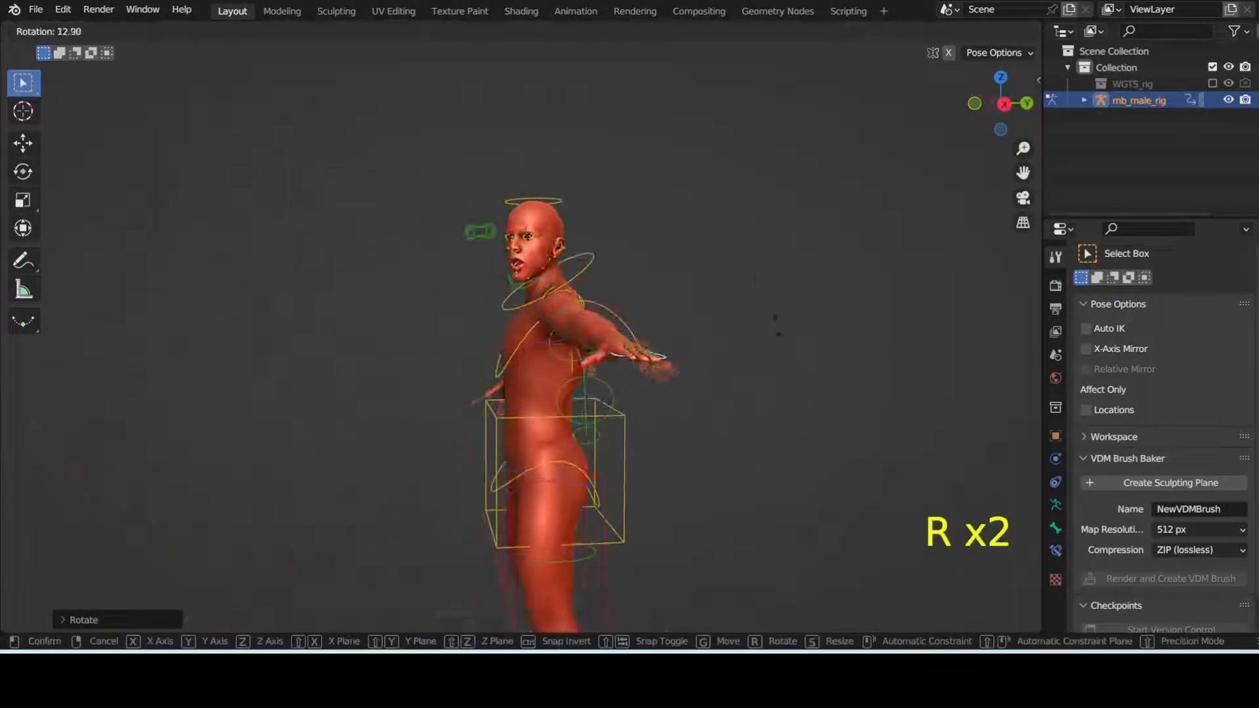
key("shift")
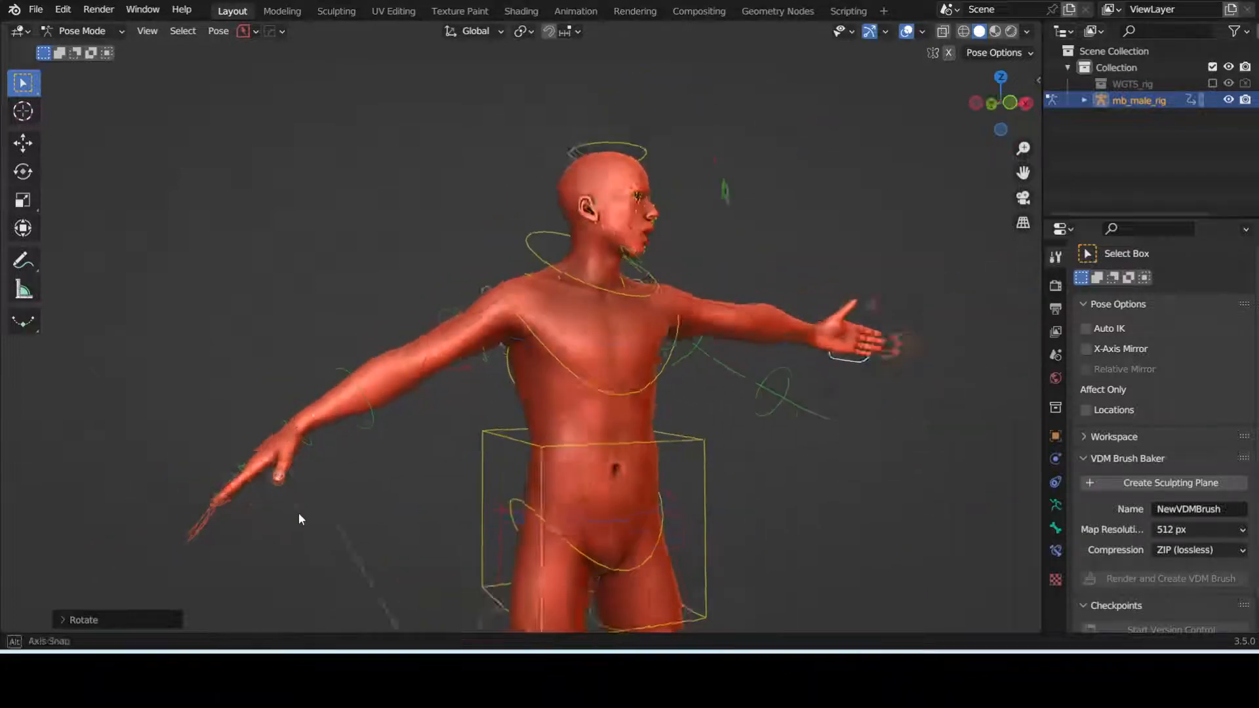
key("Shift+Z")
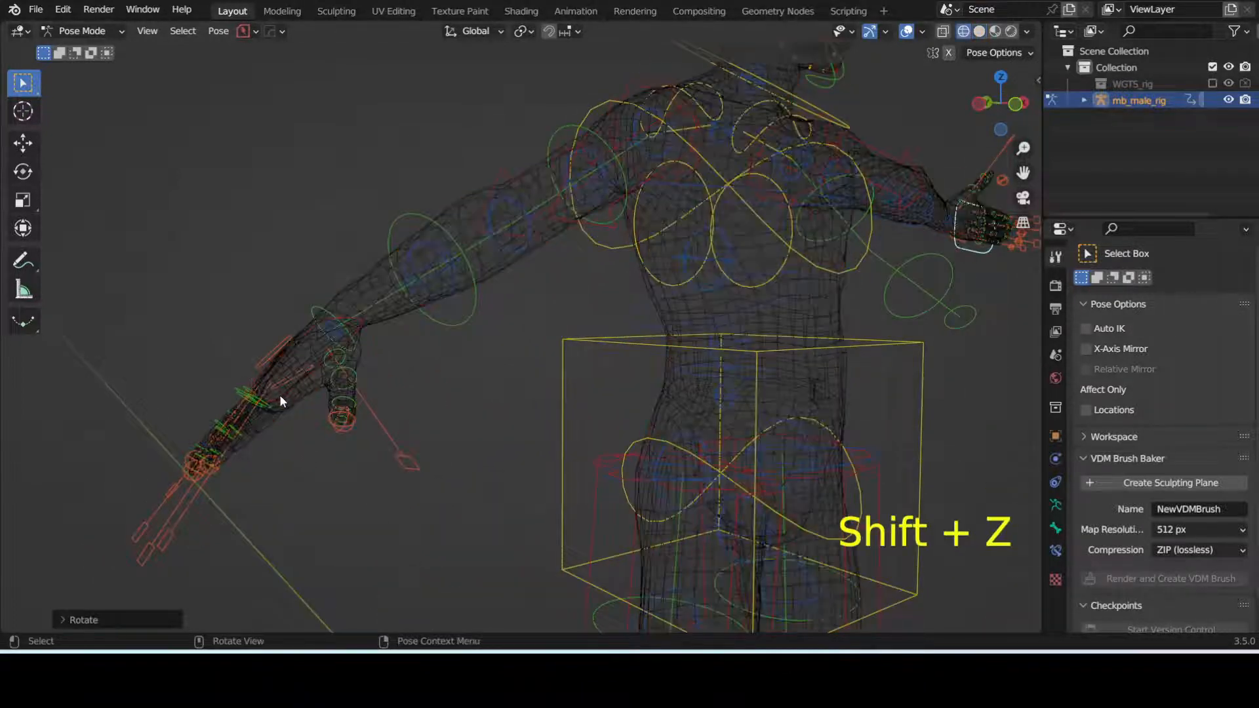
key("shift+z")
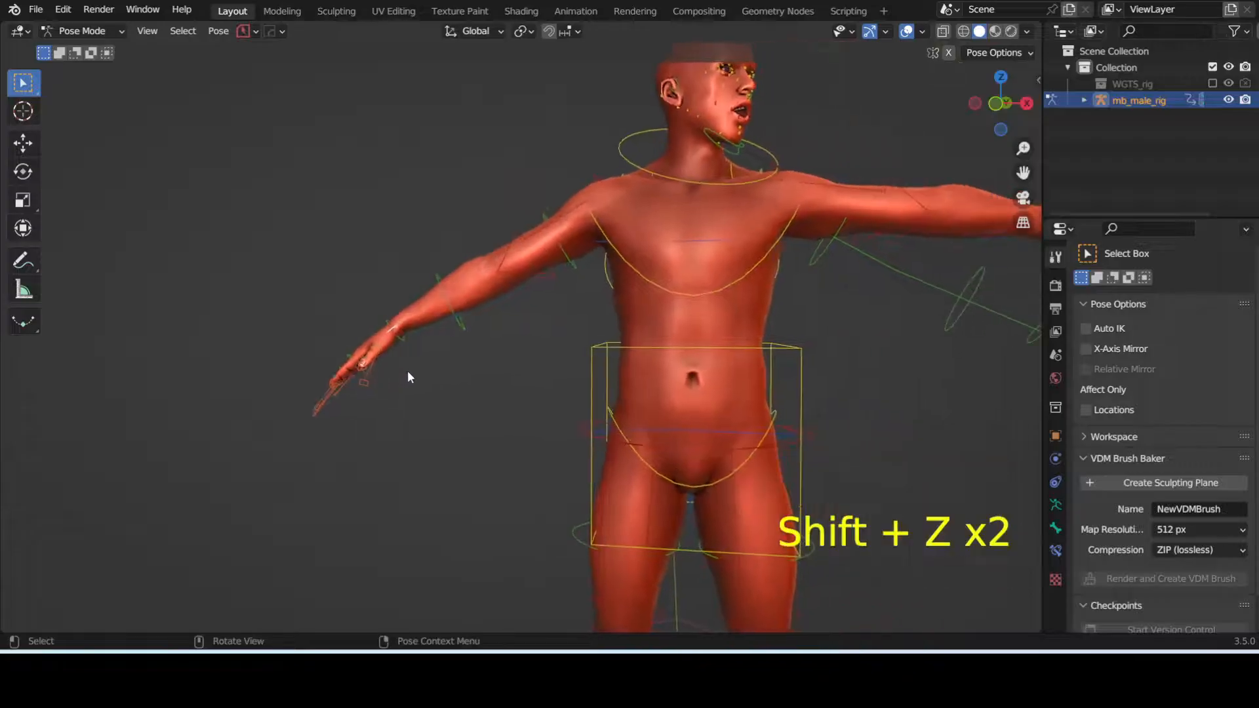
key("g")
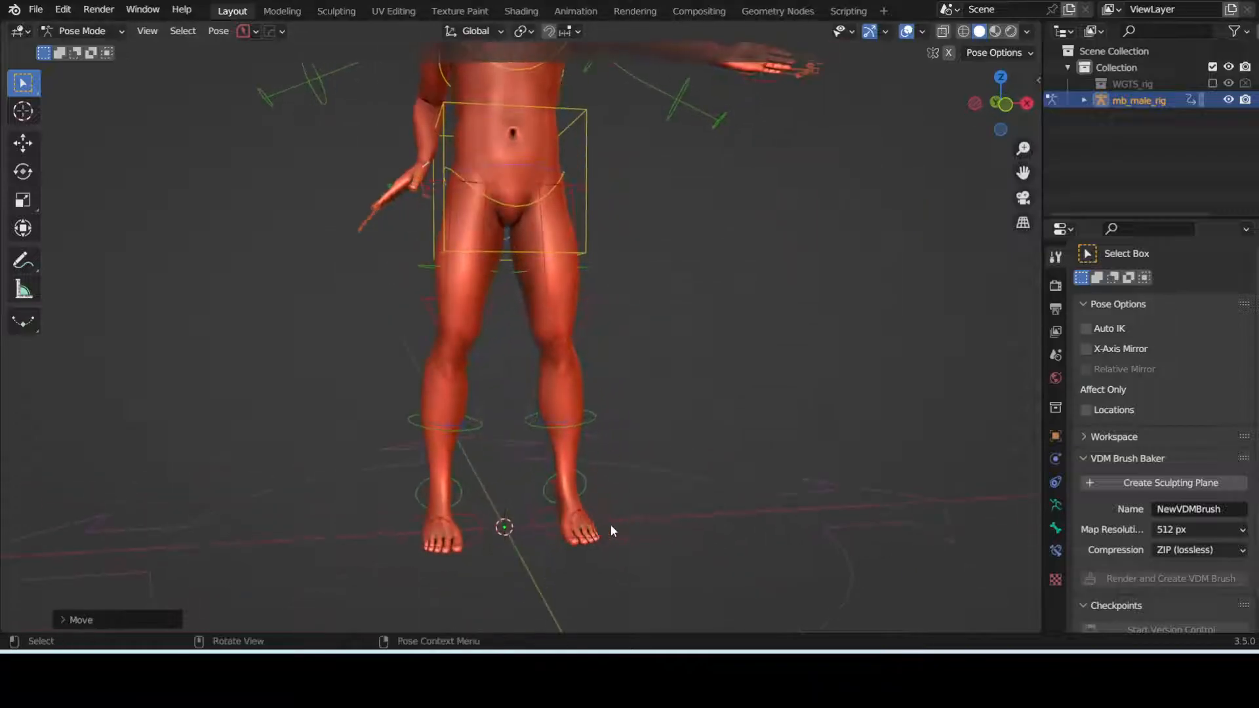
left_click_drag(613, 529, 575, 582)
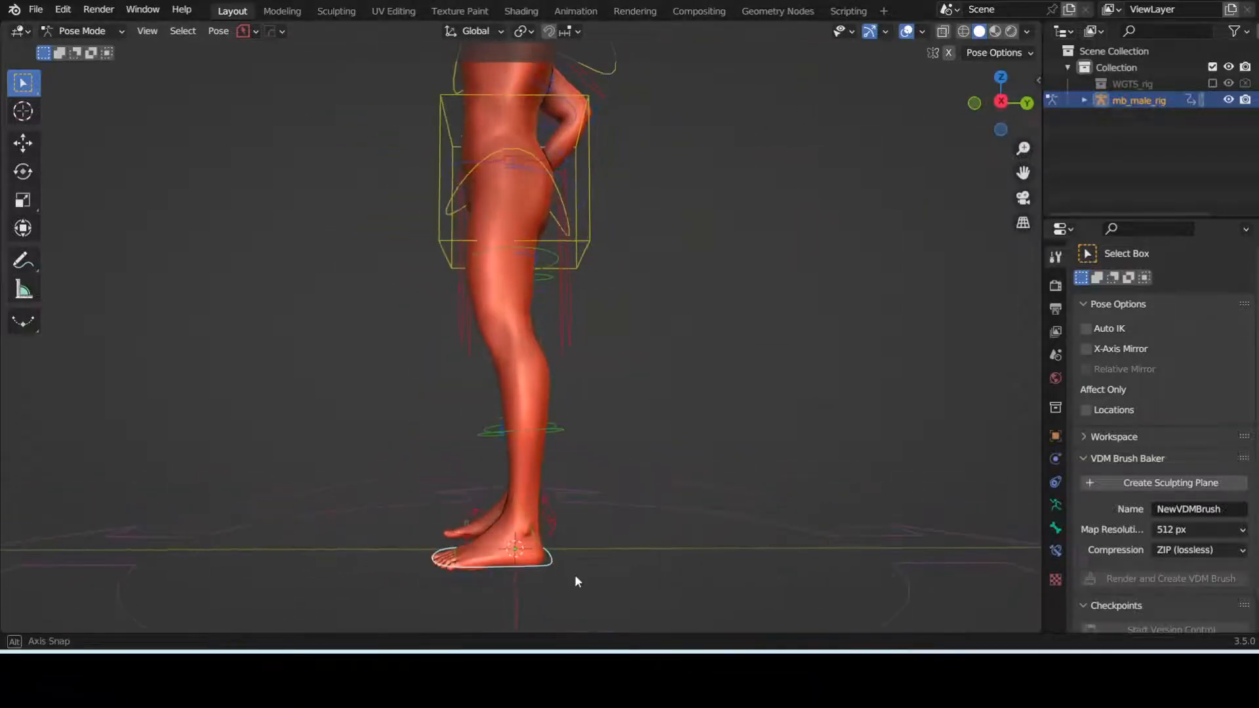
key("g")
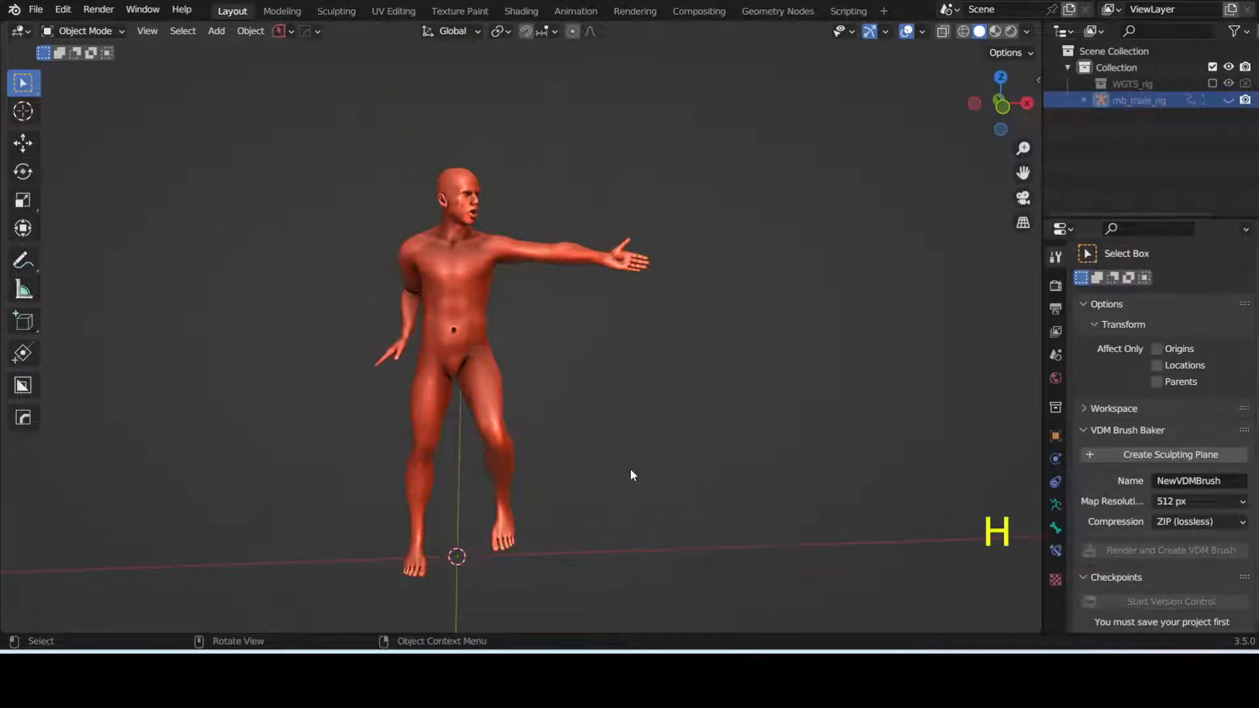
Undo the last change, toggle Edit Mode, and return the posed male mesh to Object Mode.
key("ctrl+z")
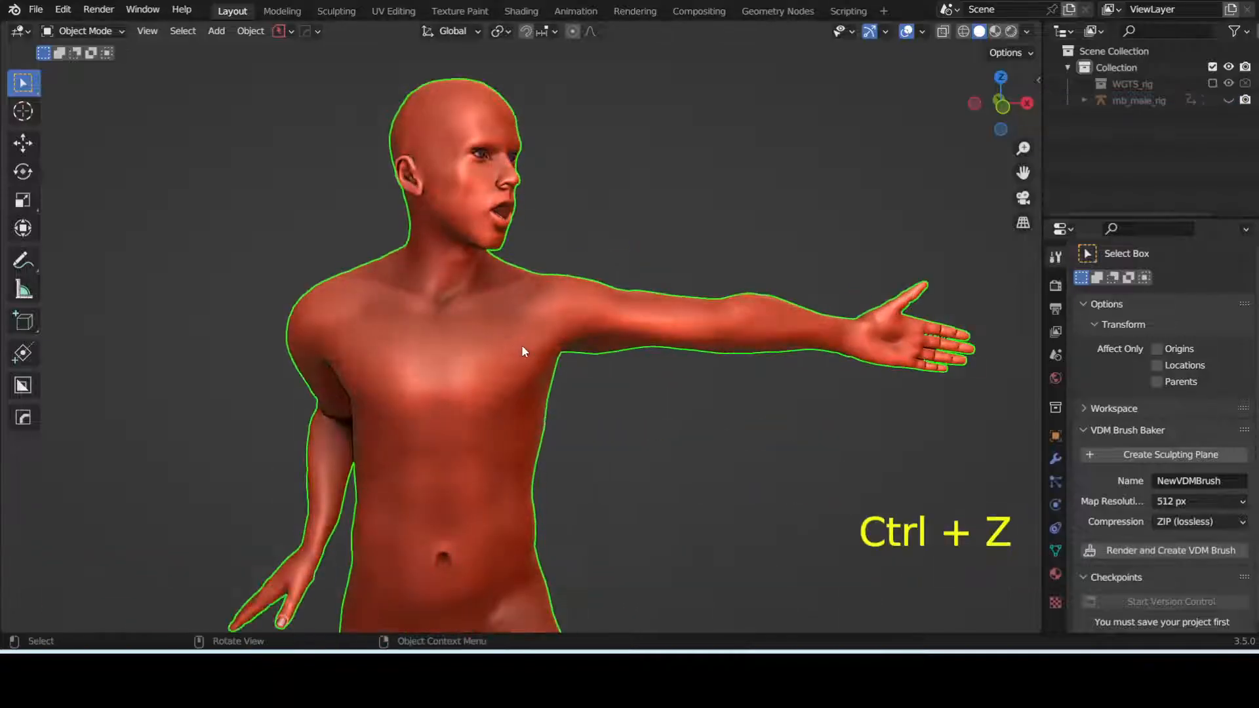
key("Tab")
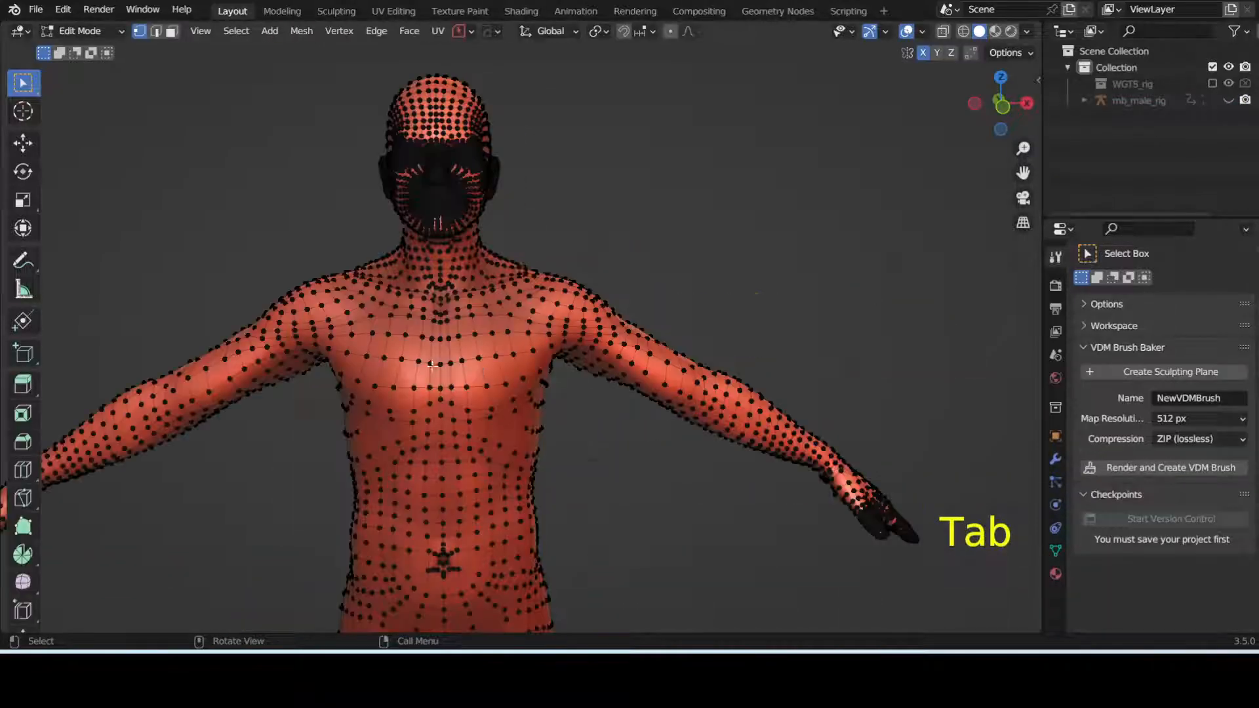
key("Tab")
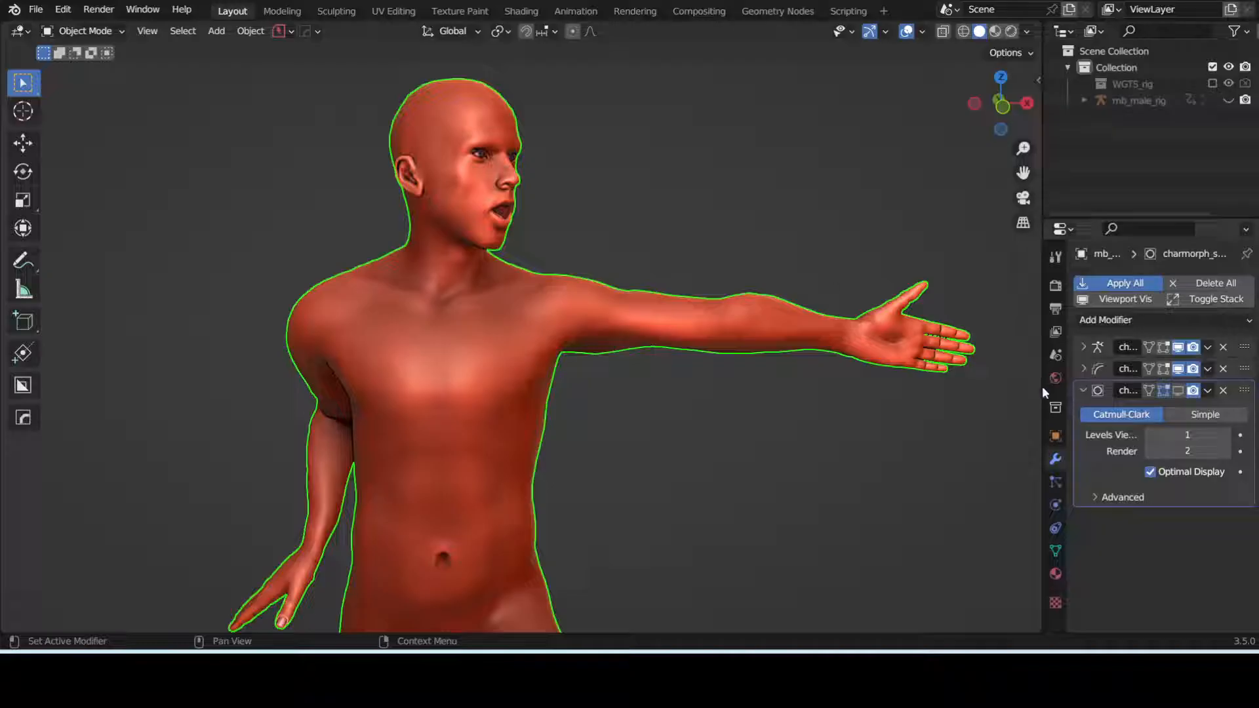
key("Tab")
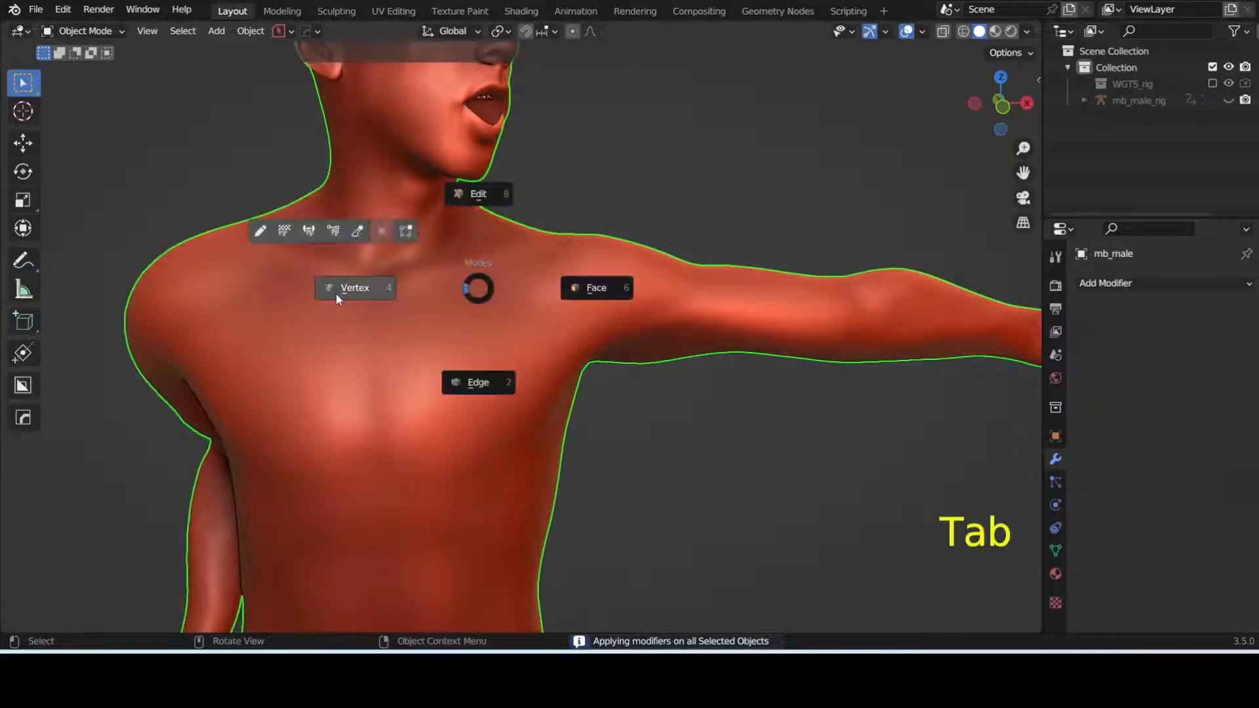
key("Tab")
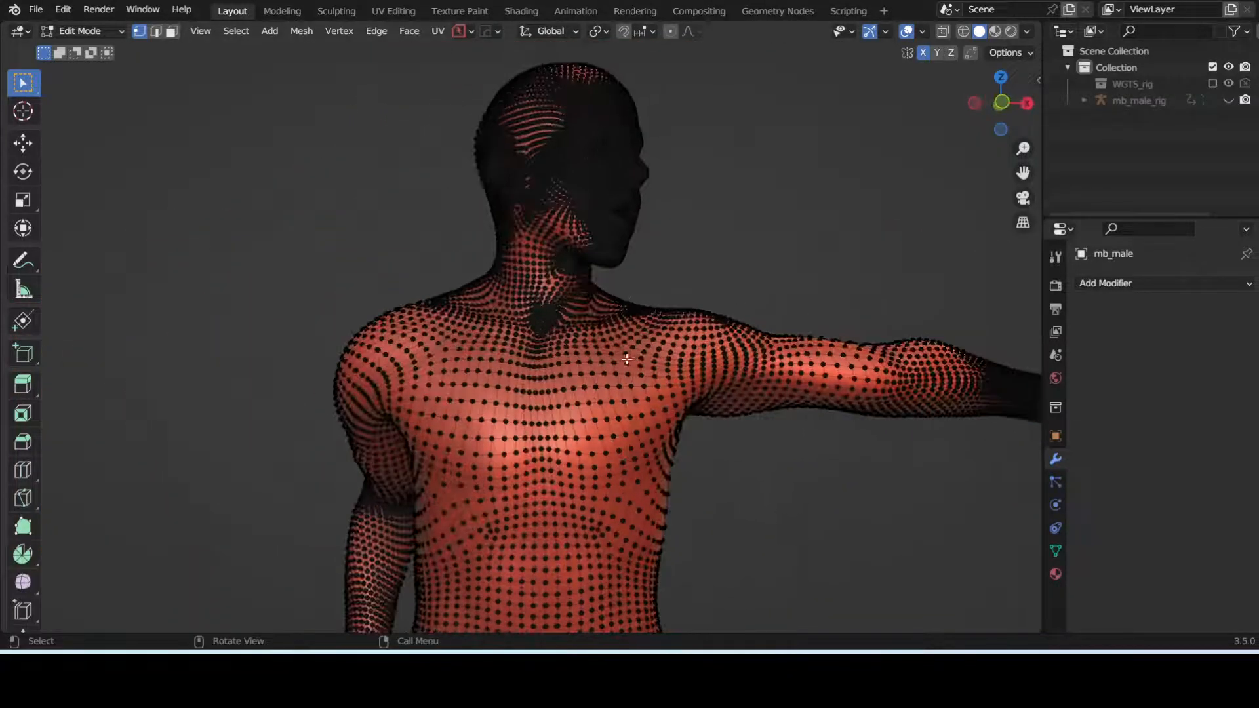
key("Tab")
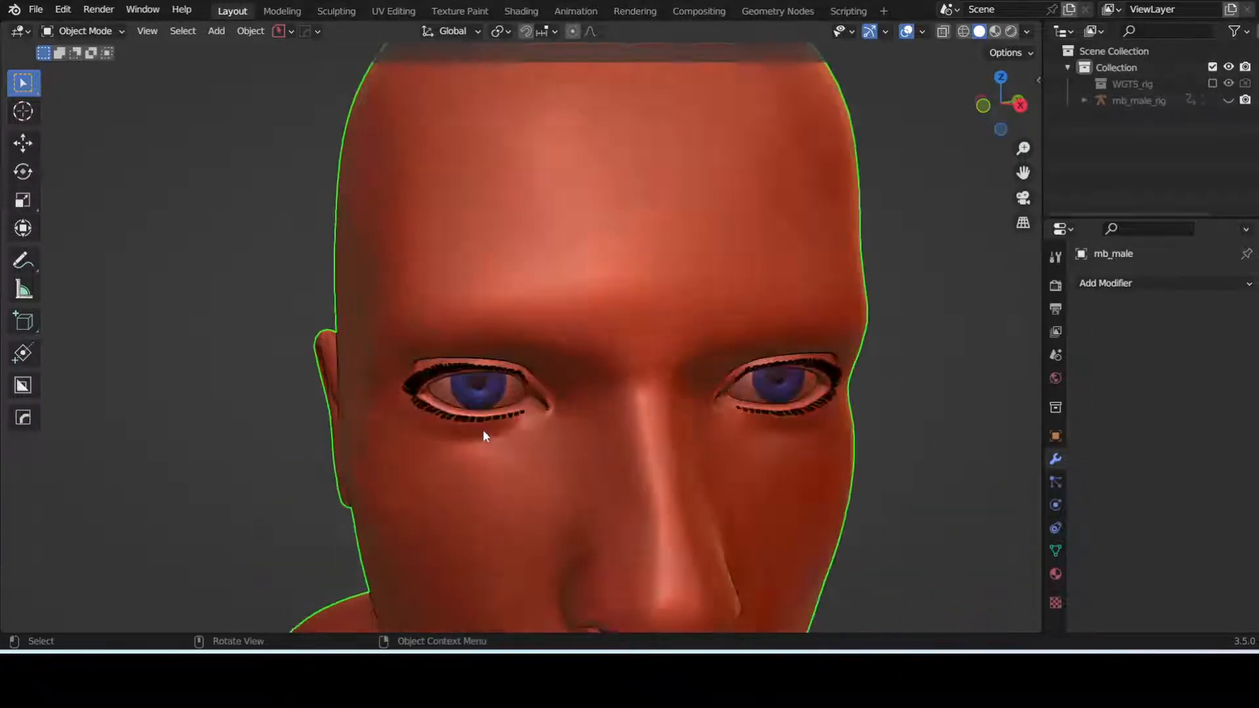
Remove the eyeball and Grid Fill the eye-hole loop, replacing a single-face fill, then exit Edit Mode.
key("Tab")
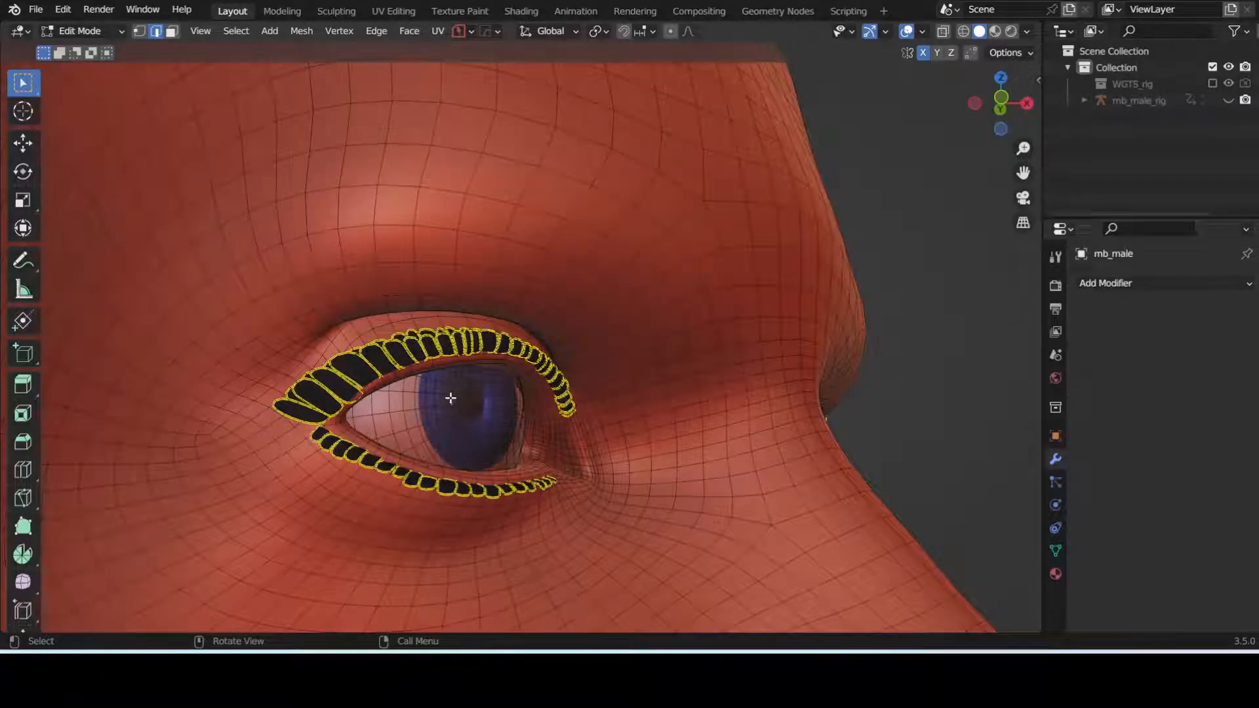
key("L")
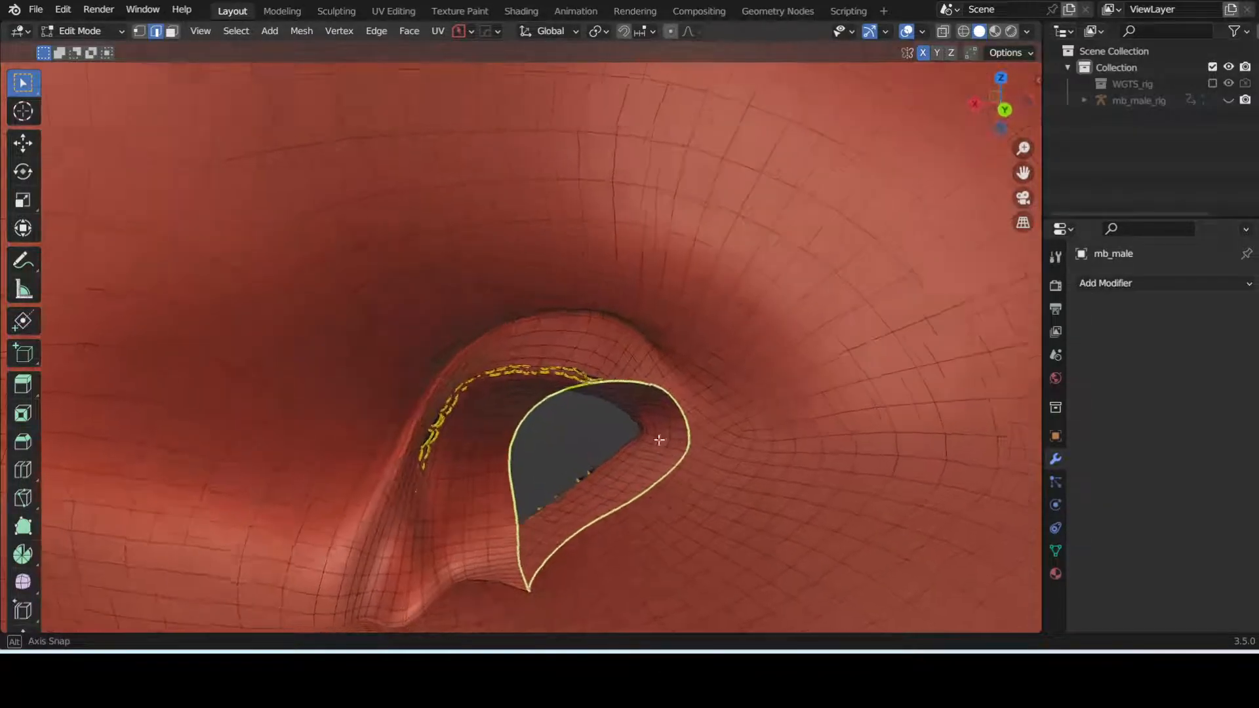
key("f")
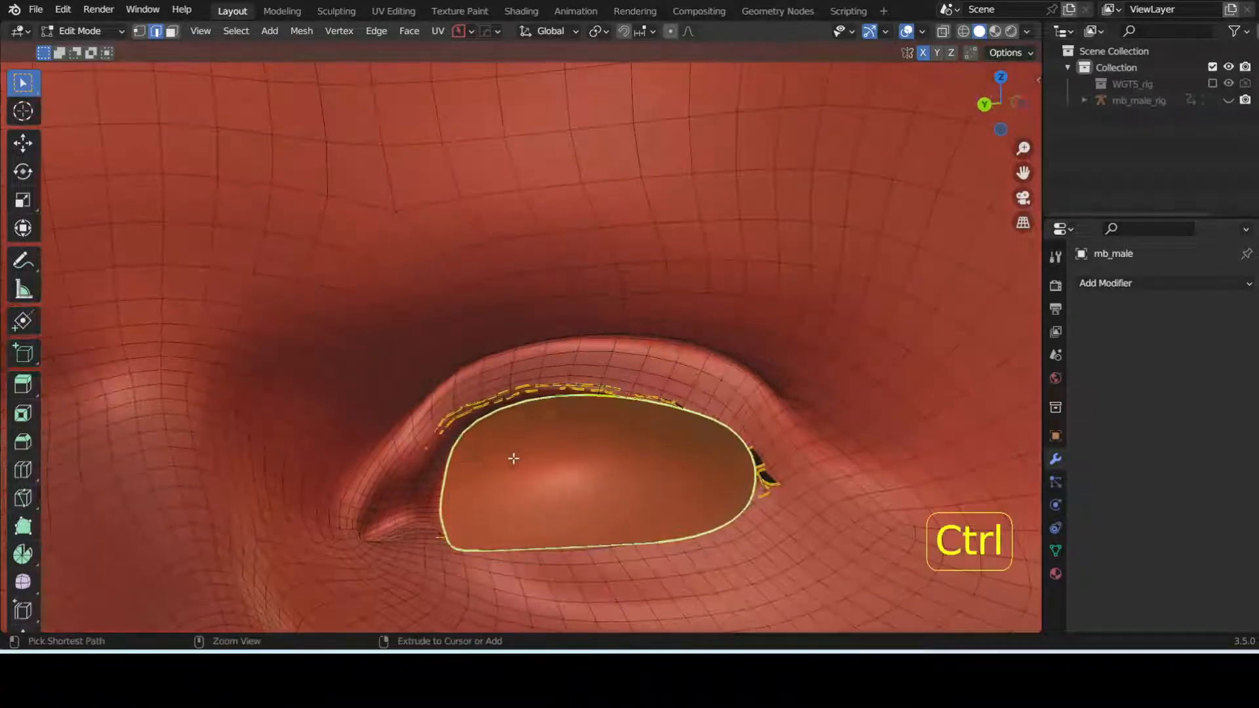
key("ctrl+z")
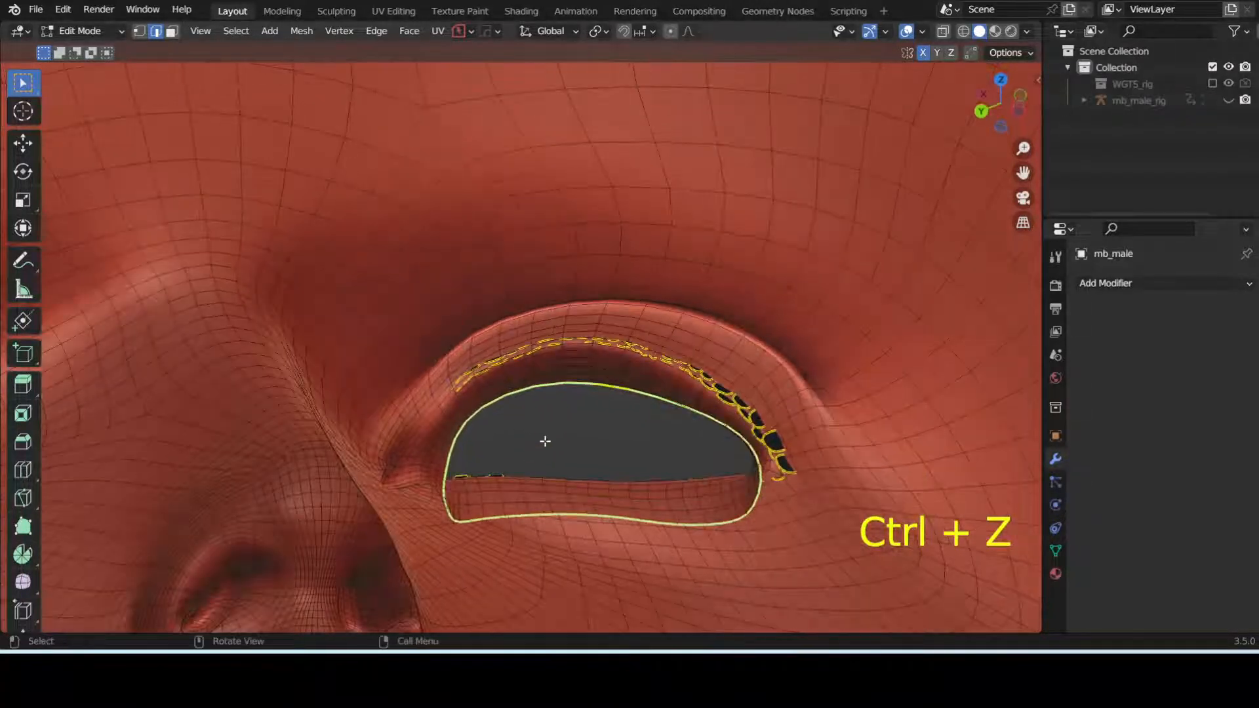
key("F3")
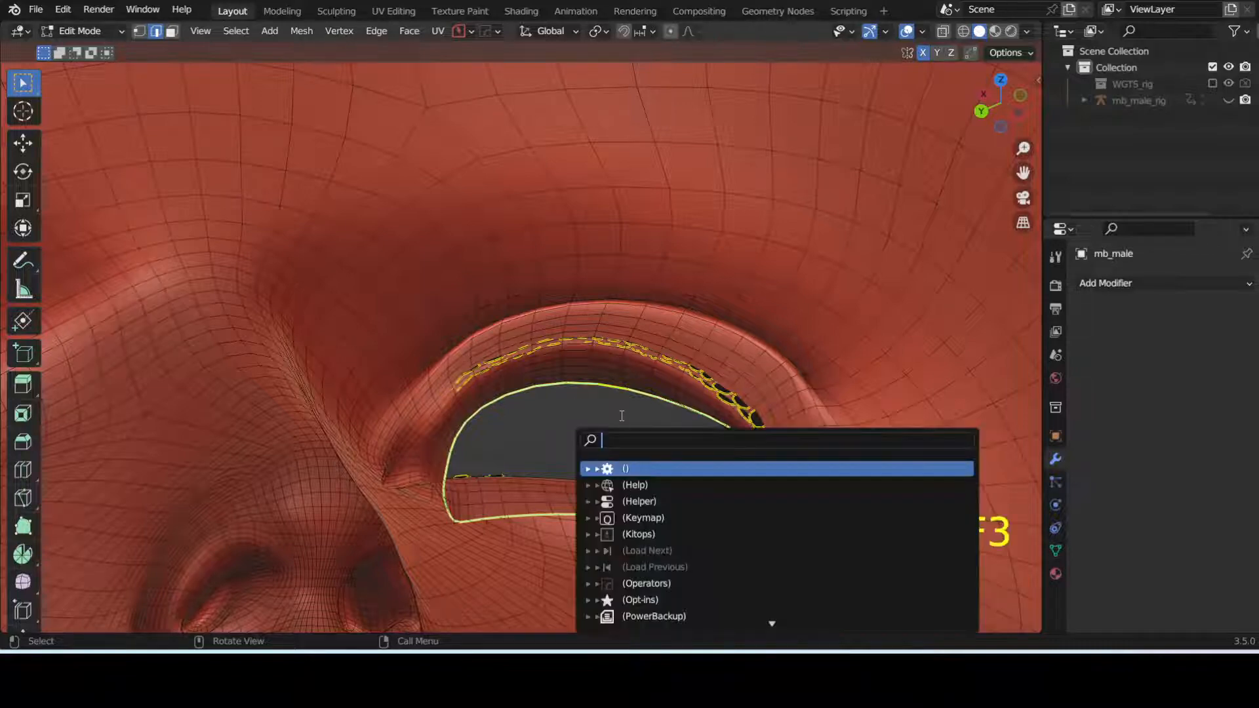
type("grid")
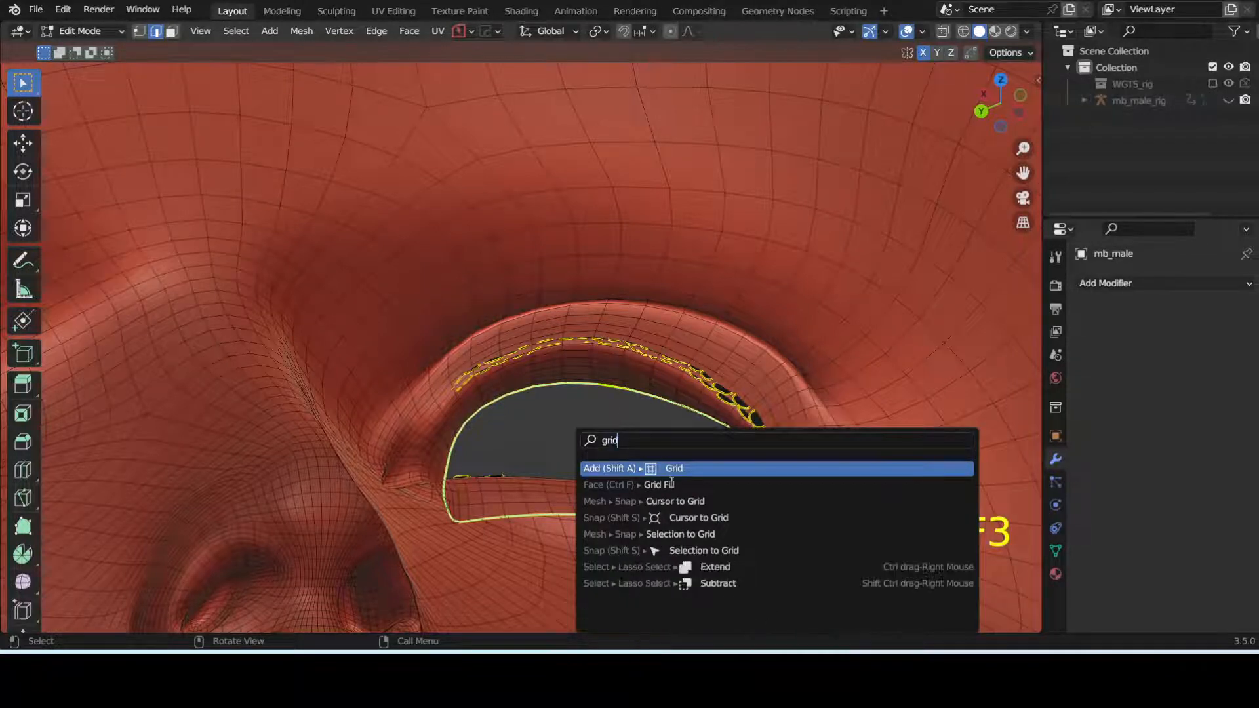
key("Escape")
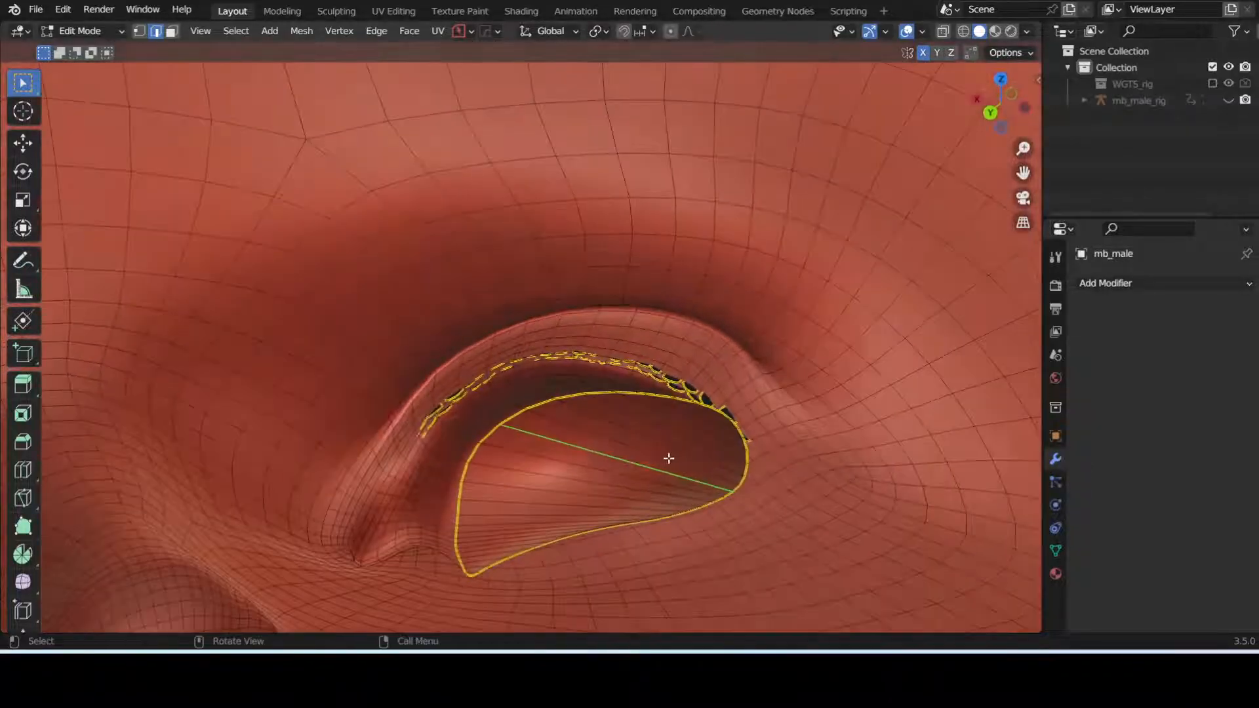
key("Tab")
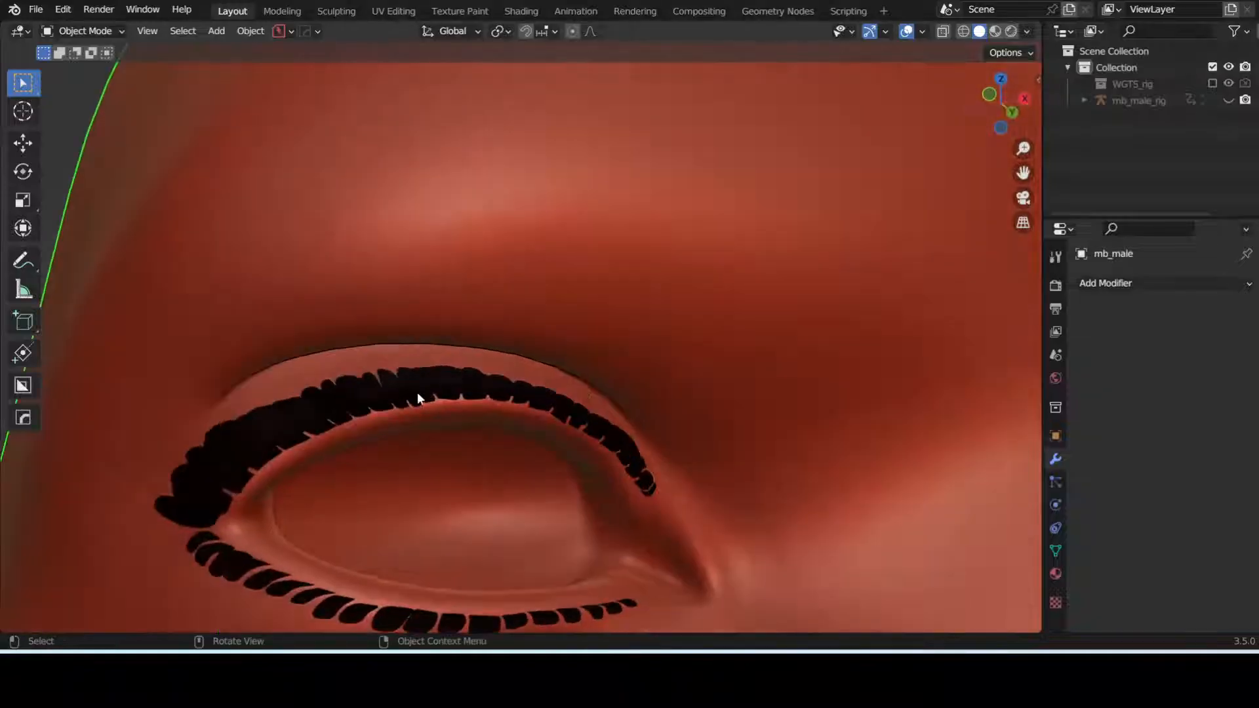
key("Tab")
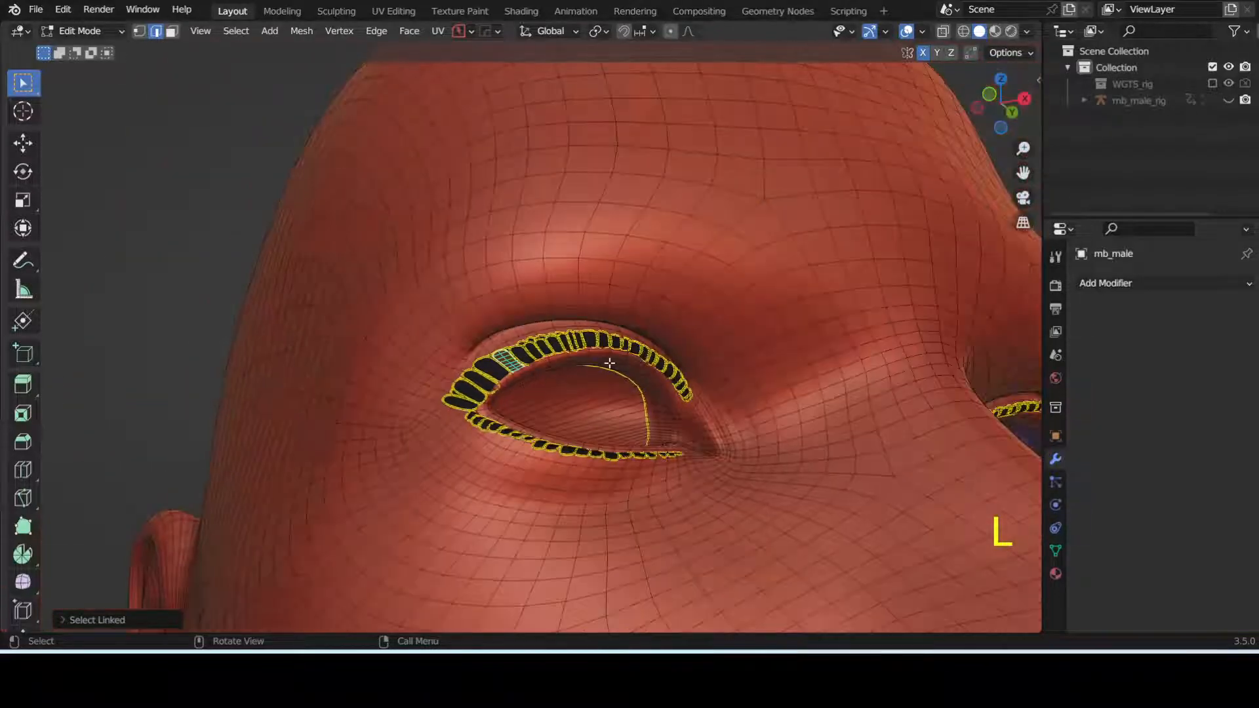
key("Tab")
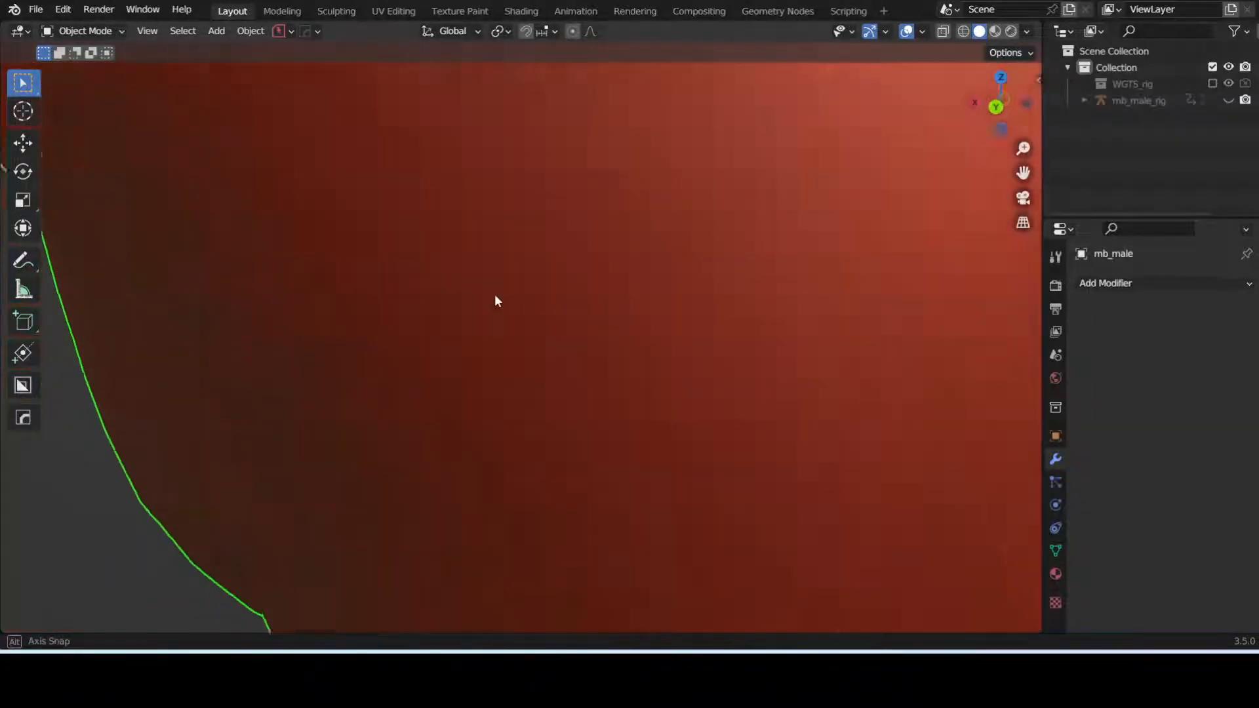
key("Tab")
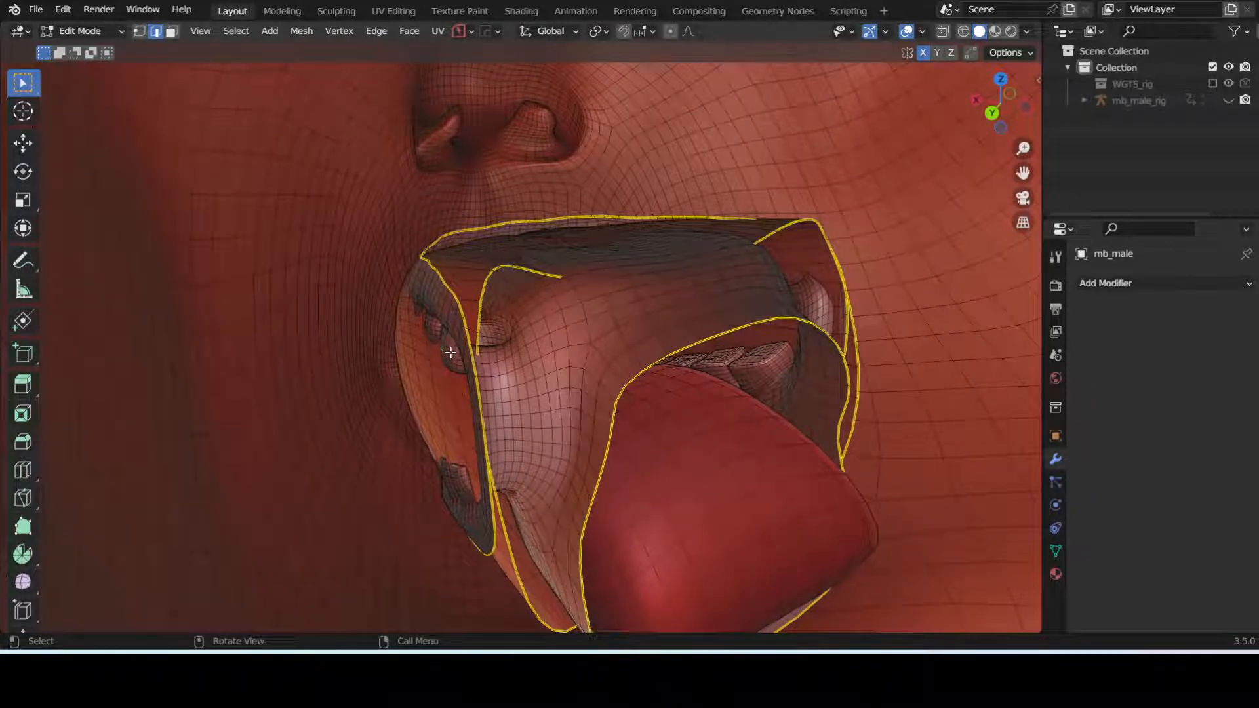
Delete the teeth, gum and tongue vertices from inside the mouth.
key("x")
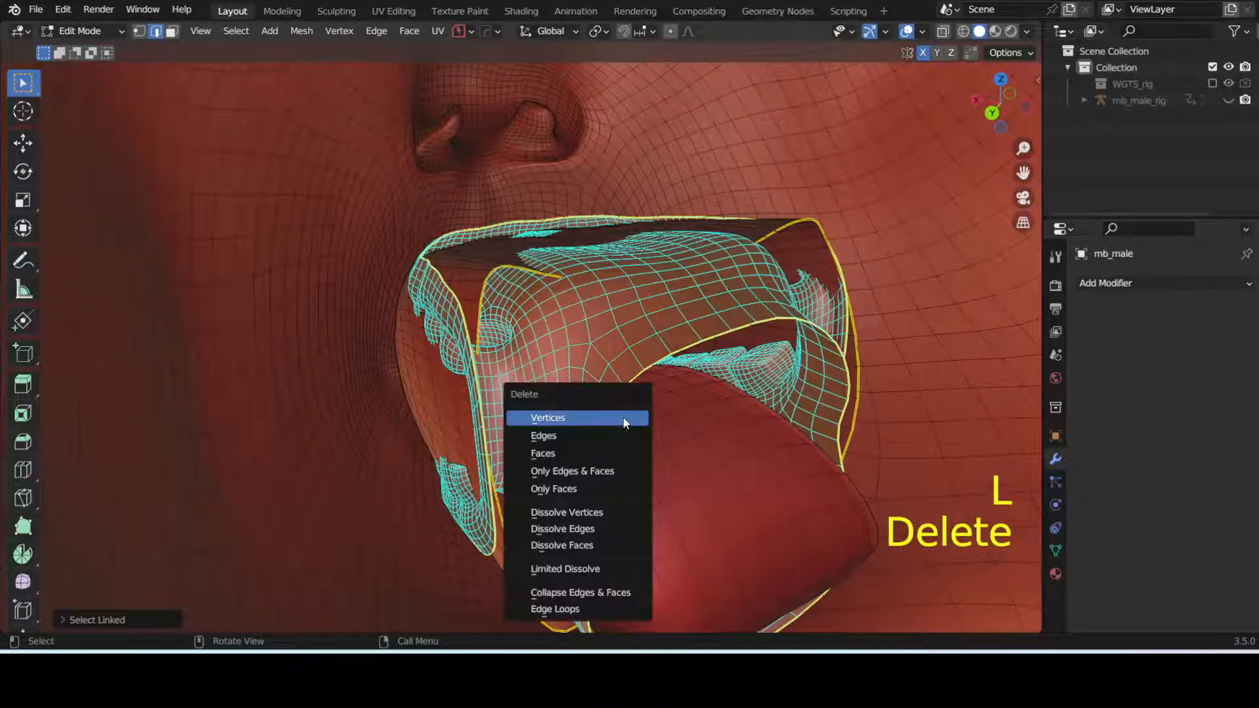
left_click(547, 417)
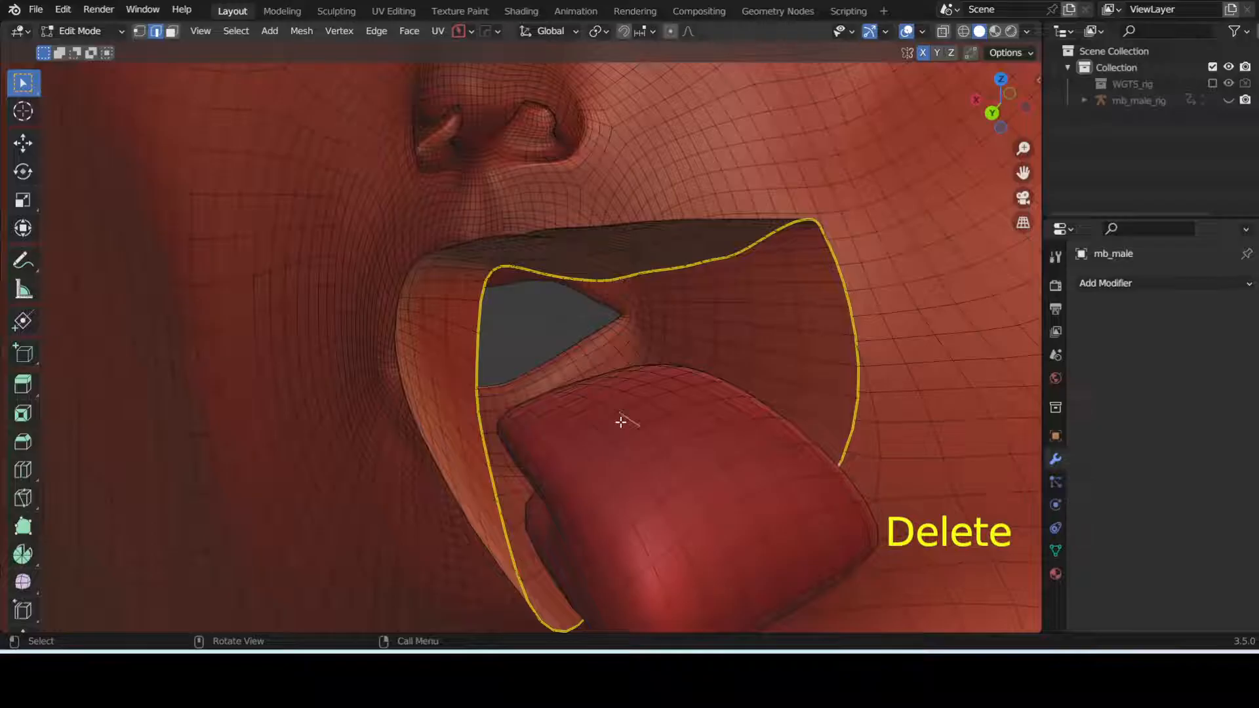
key("x")
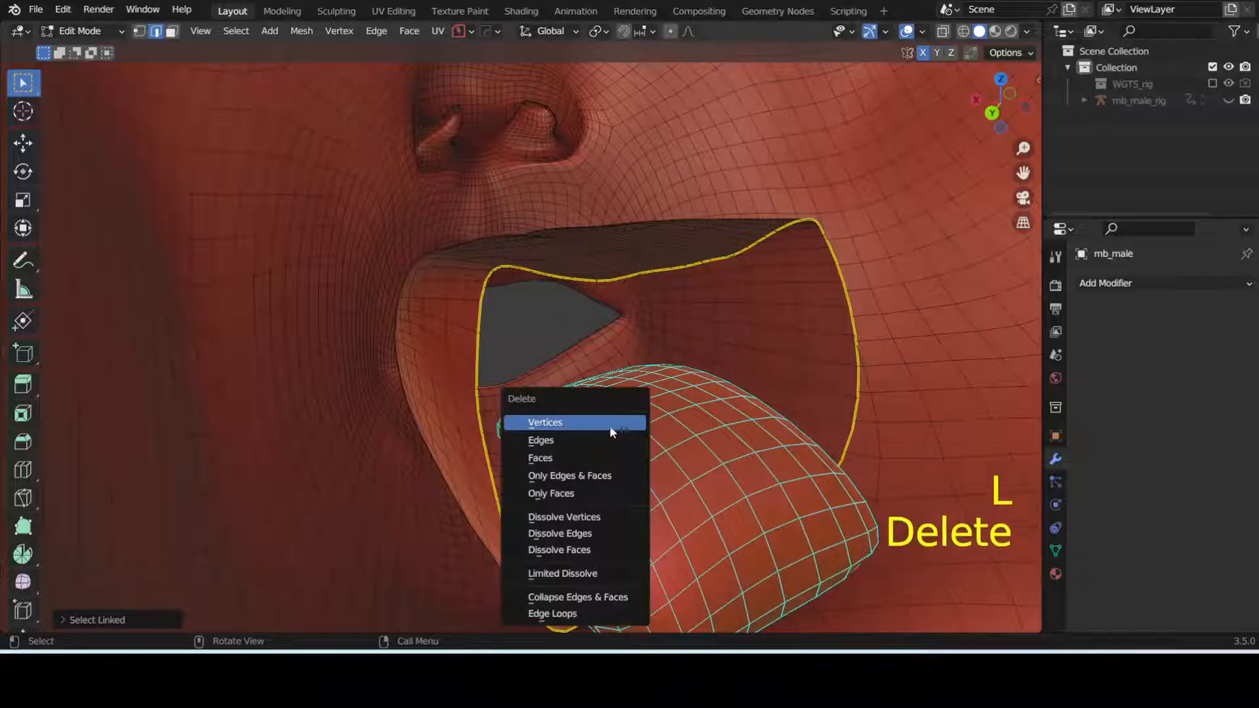
left_click(545, 423)
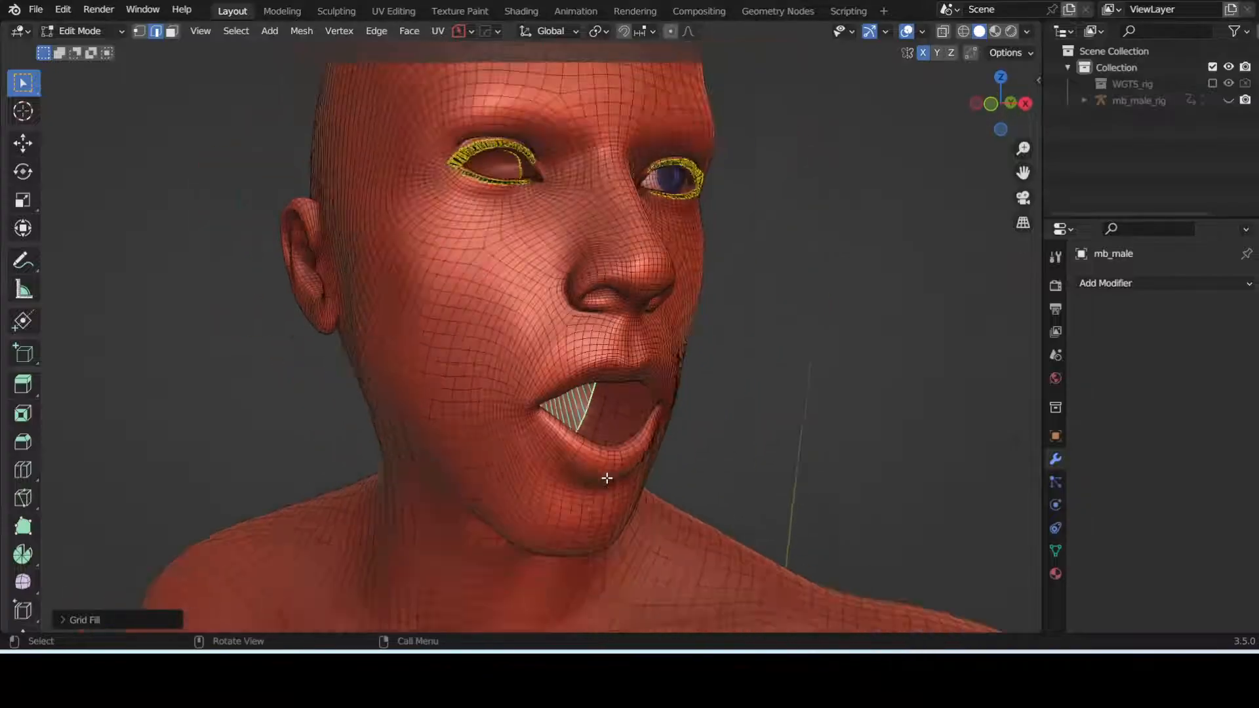
Check the closed mouth in wireframe, restore solid shading, and return to Object Mode.
key("shift+z")
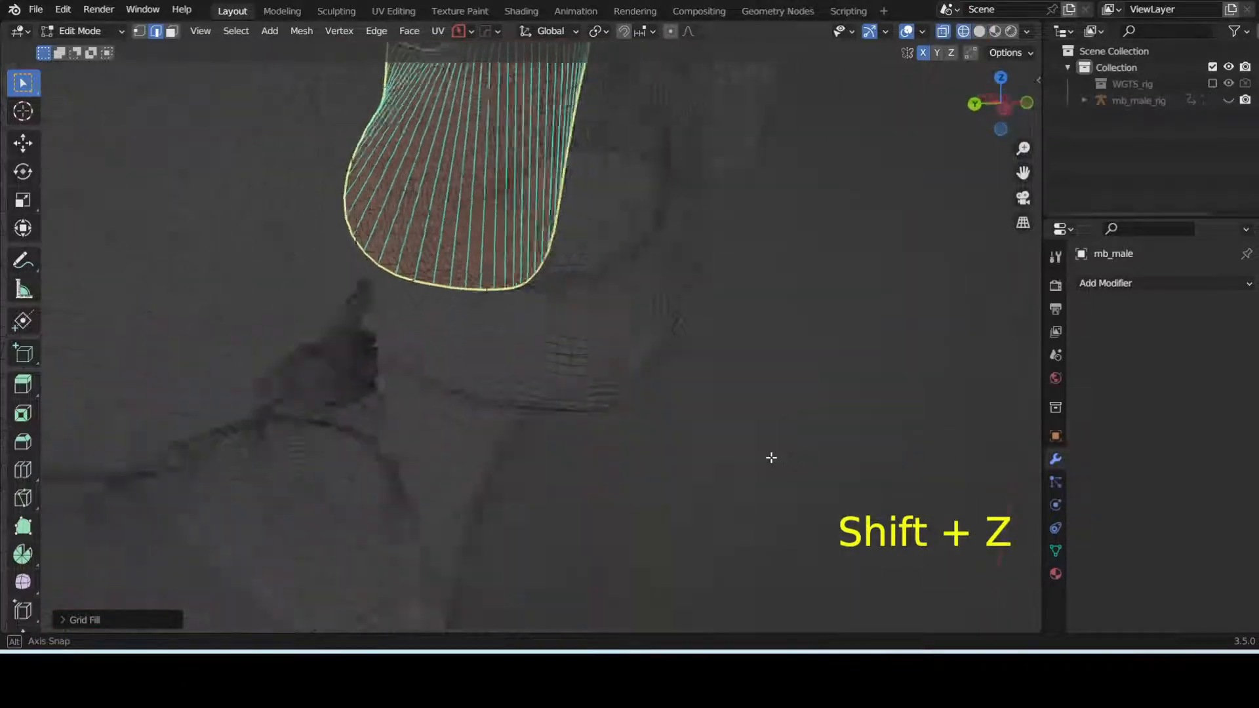
key("shift+z")
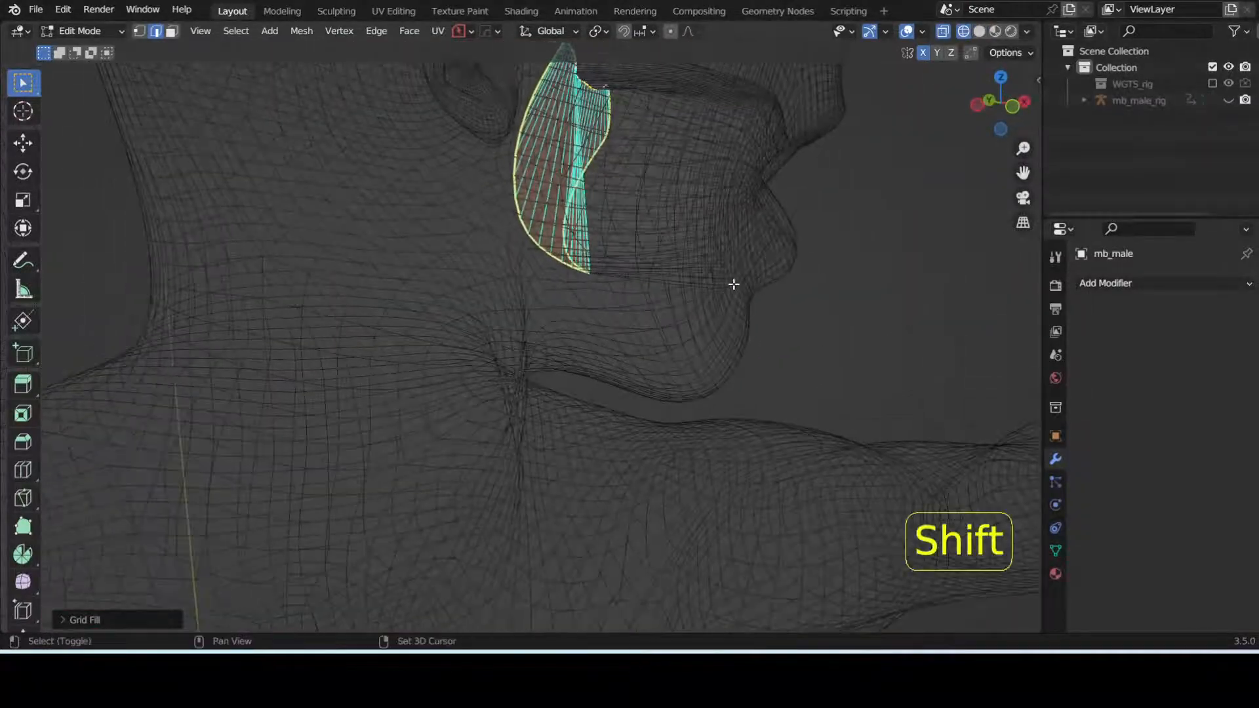
key("shift+z")
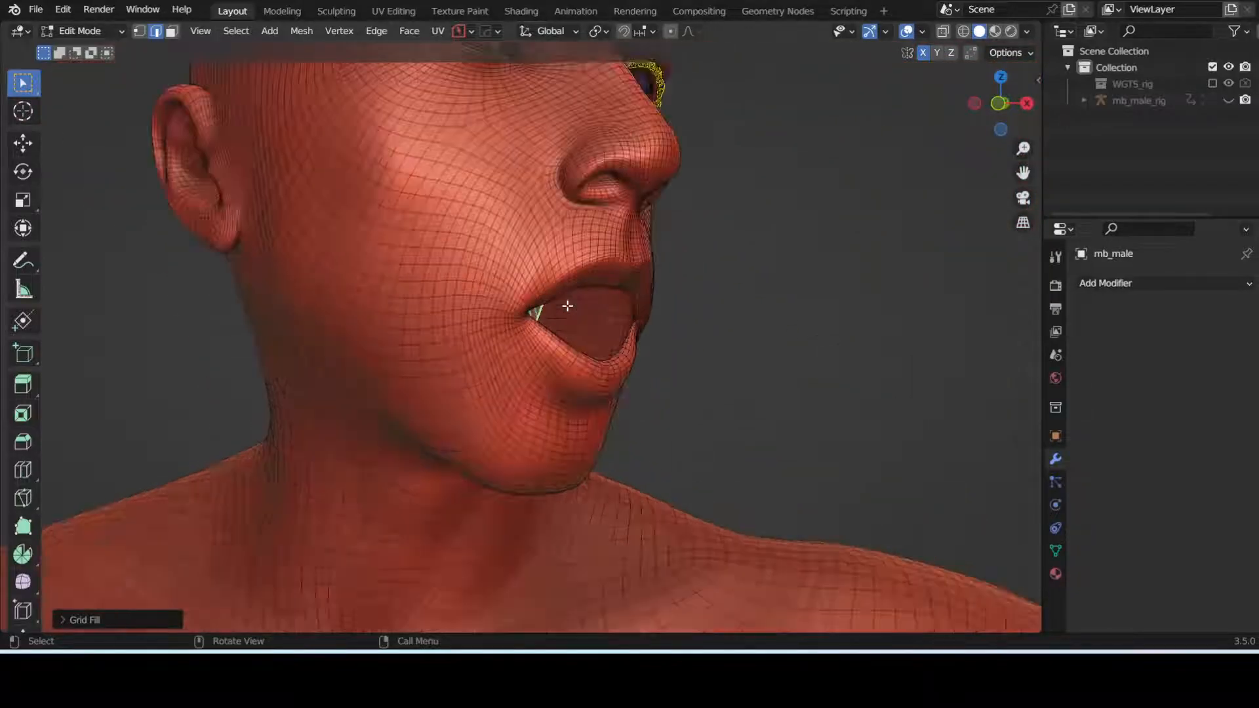
key("Tab")
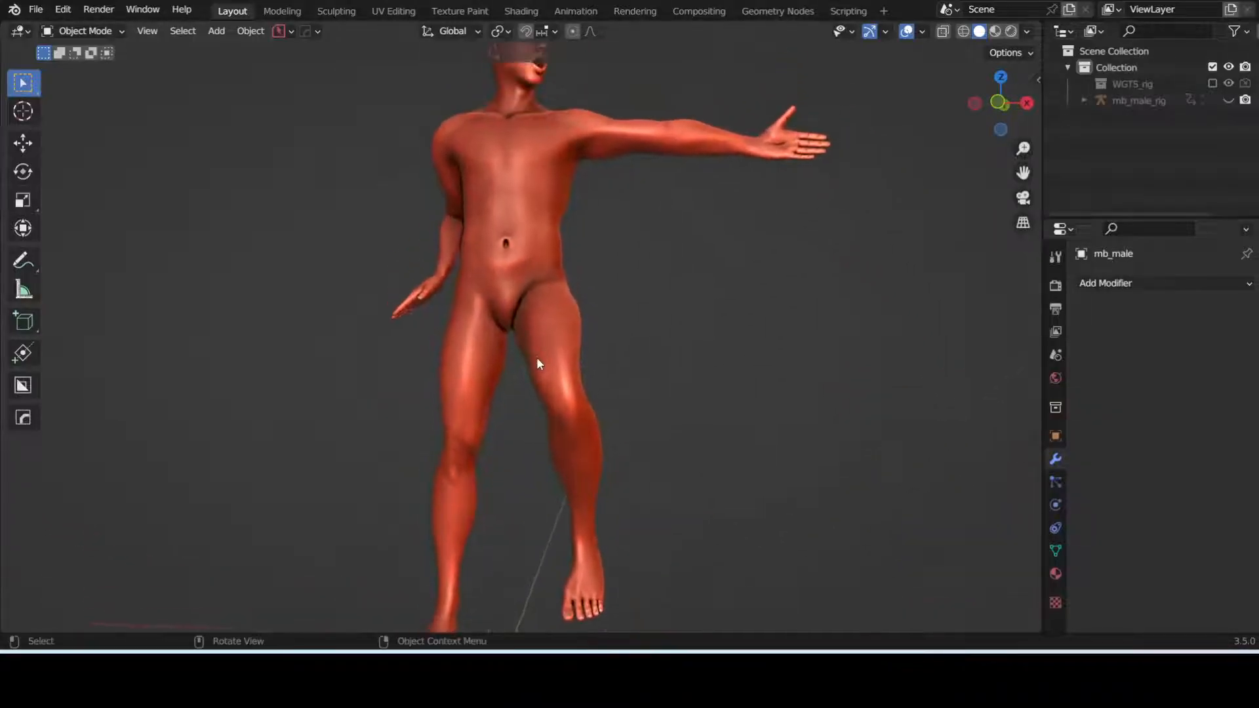
key("Tab")
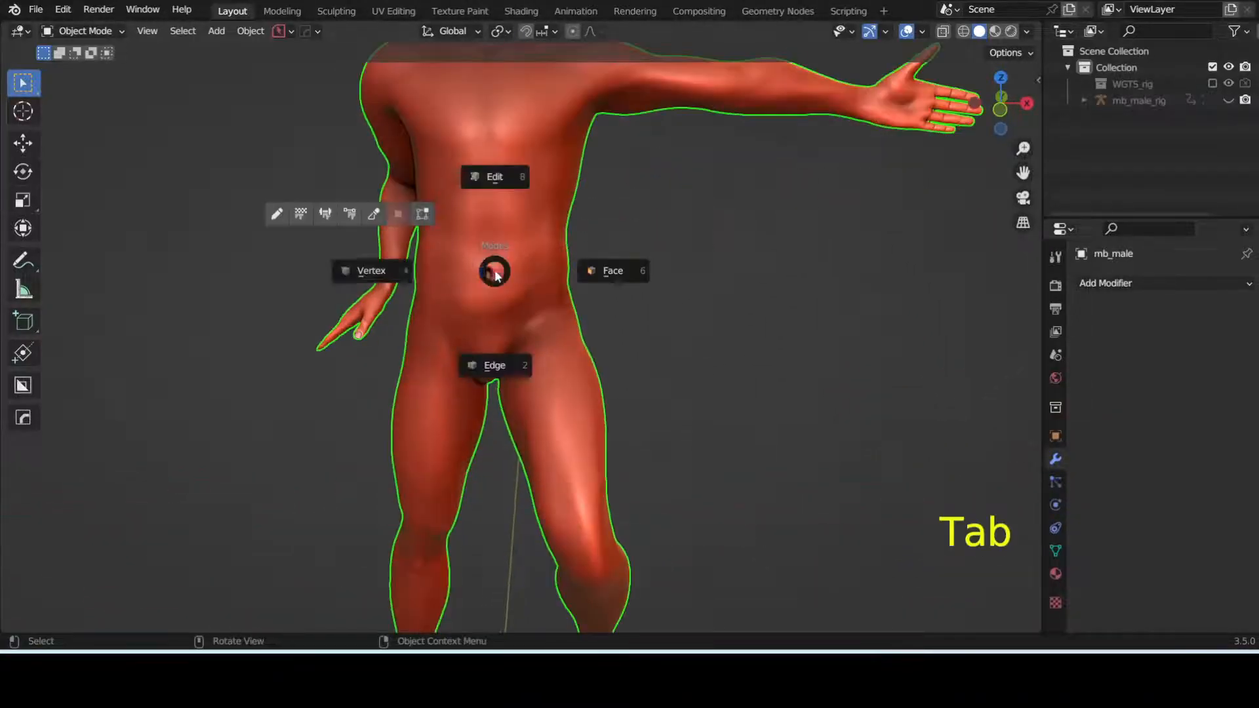
key("Tab")
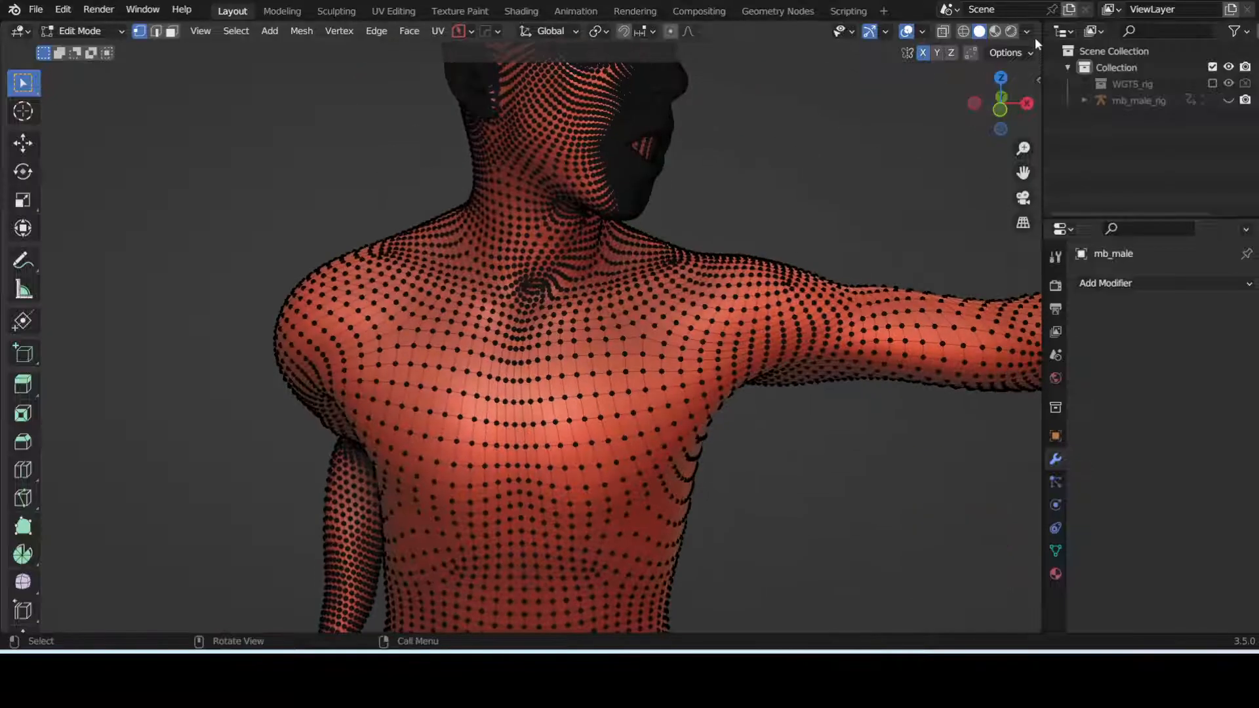
key("Tab")
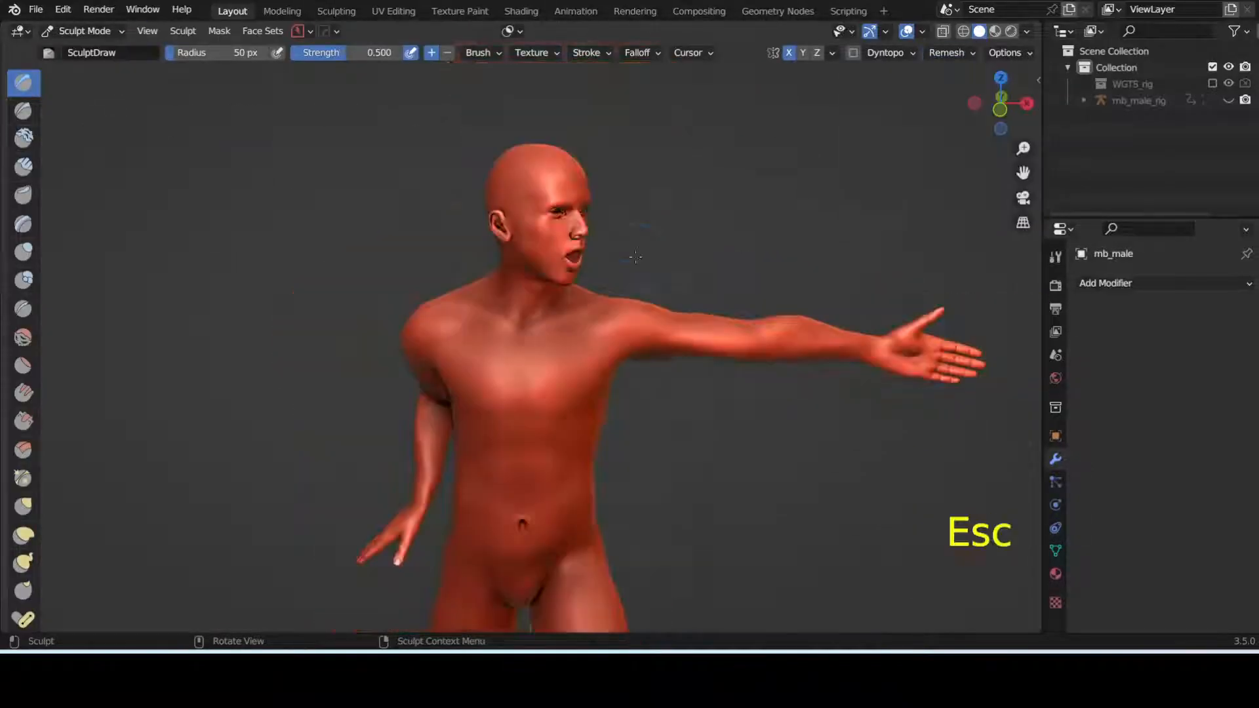
key("Tab")
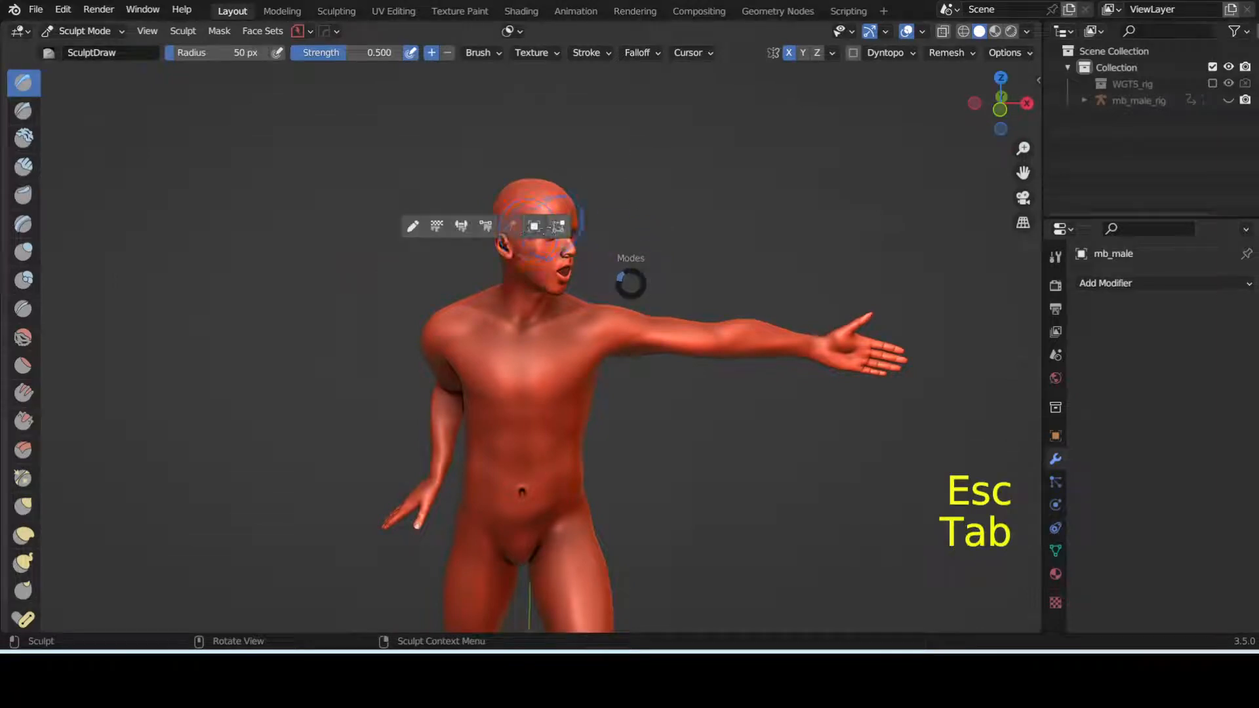
key("Tab")
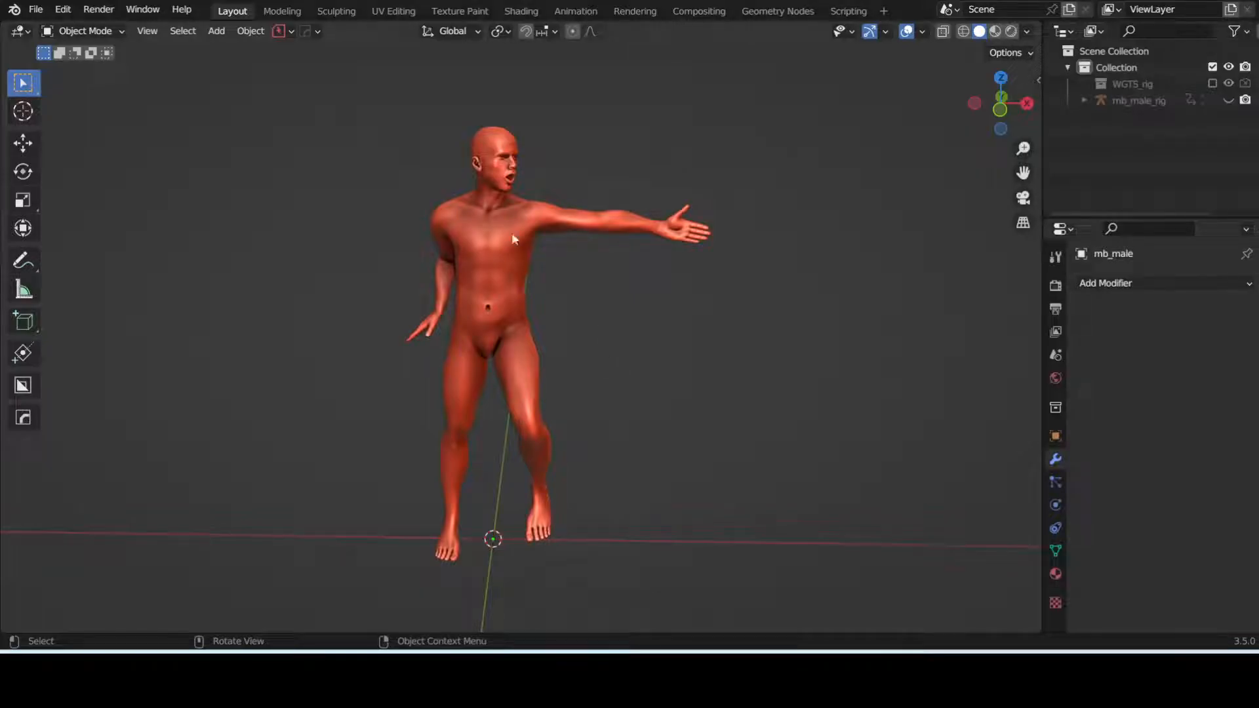
mouse_move(593, 394)
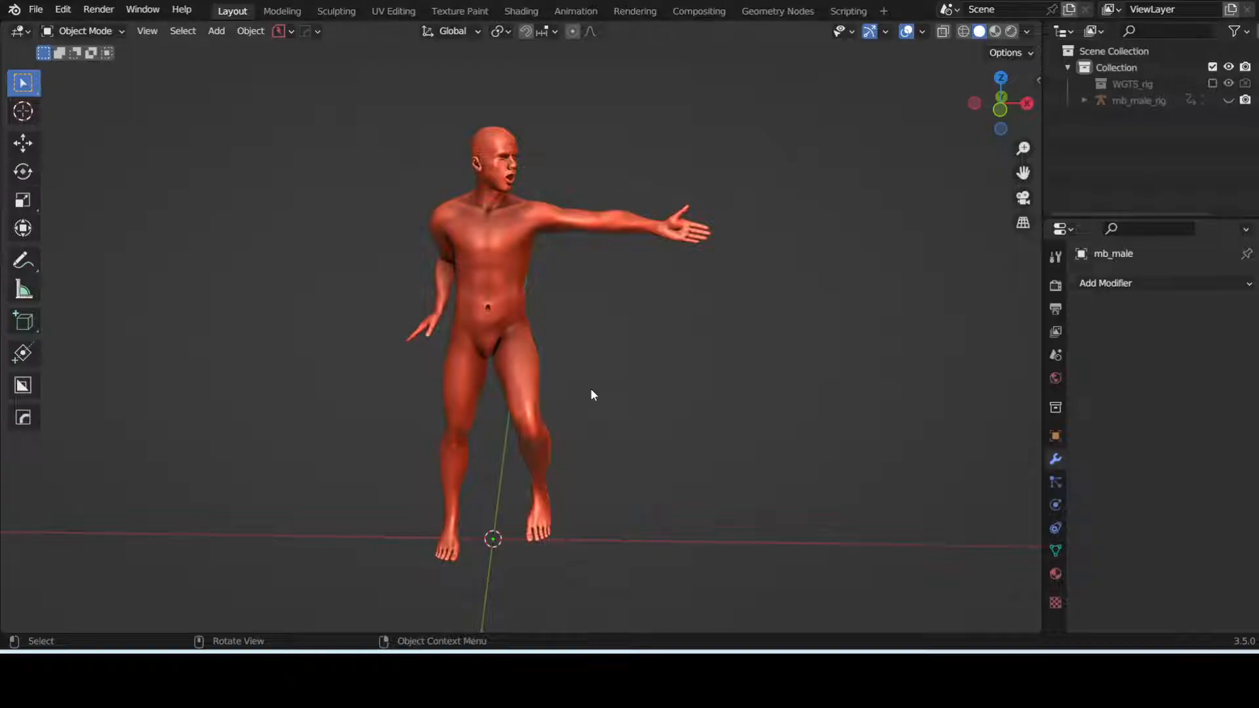
mouse_move(597, 474)
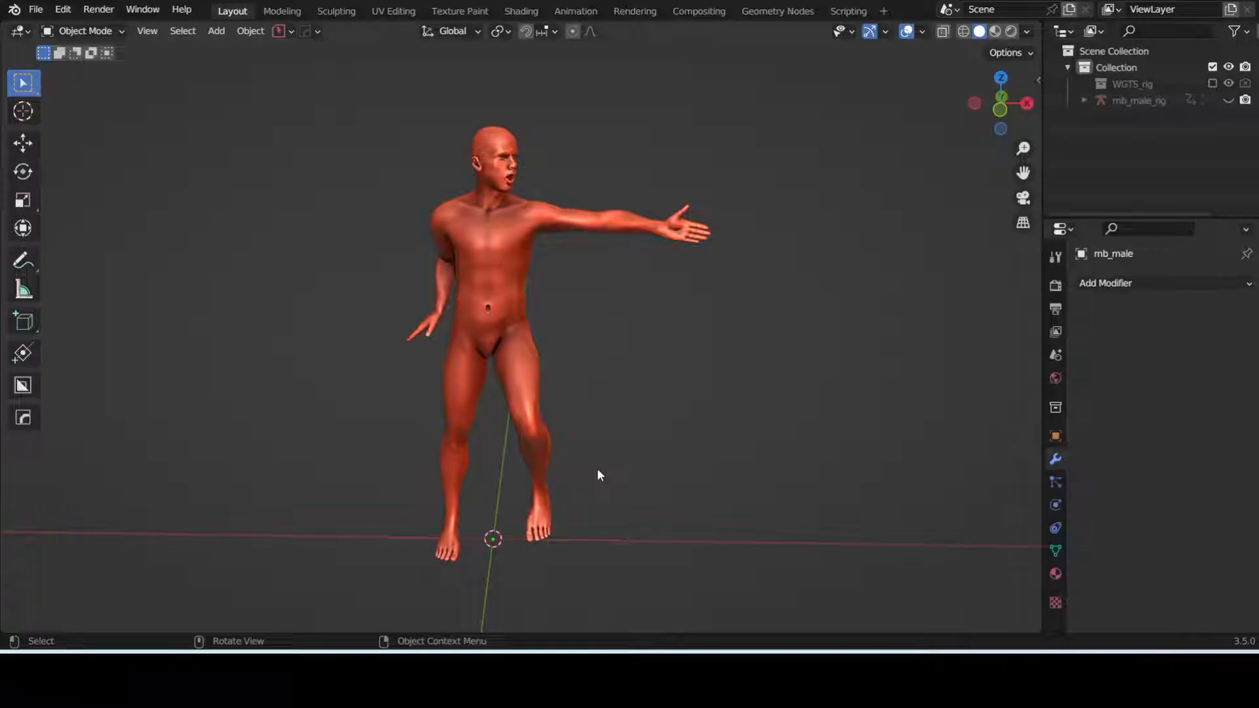
mouse_move(594, 441)
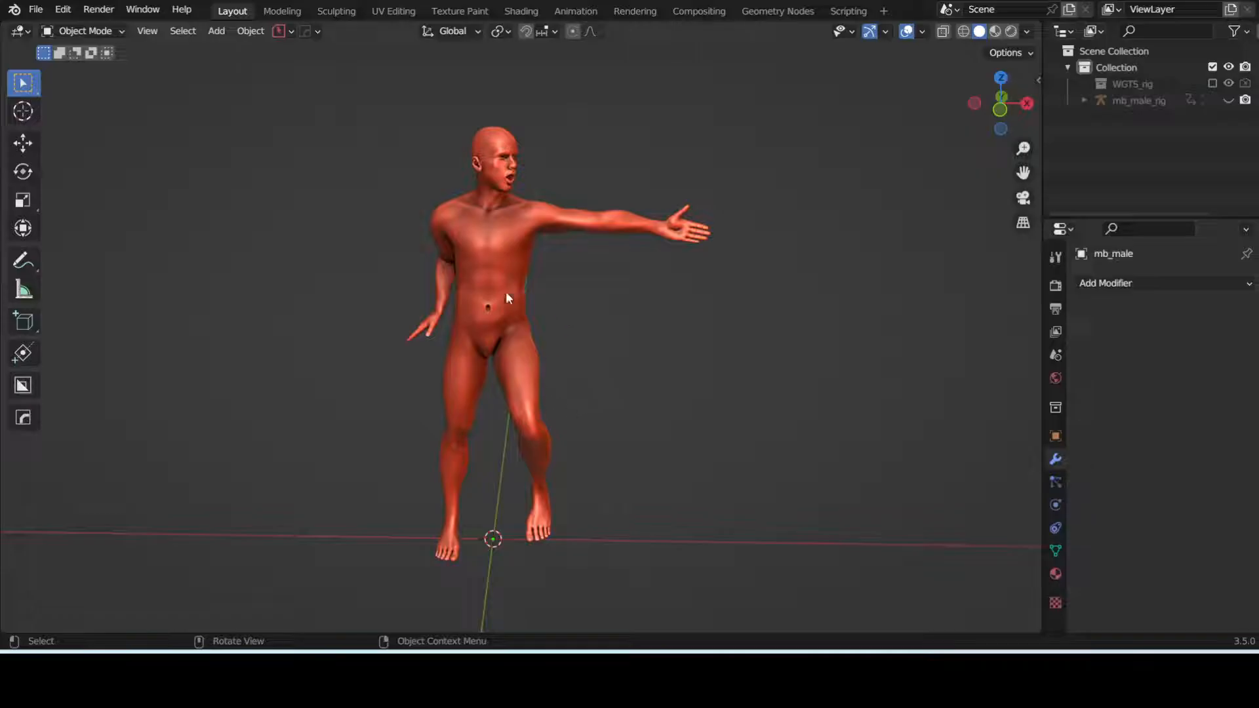
mouse_move(598, 425)
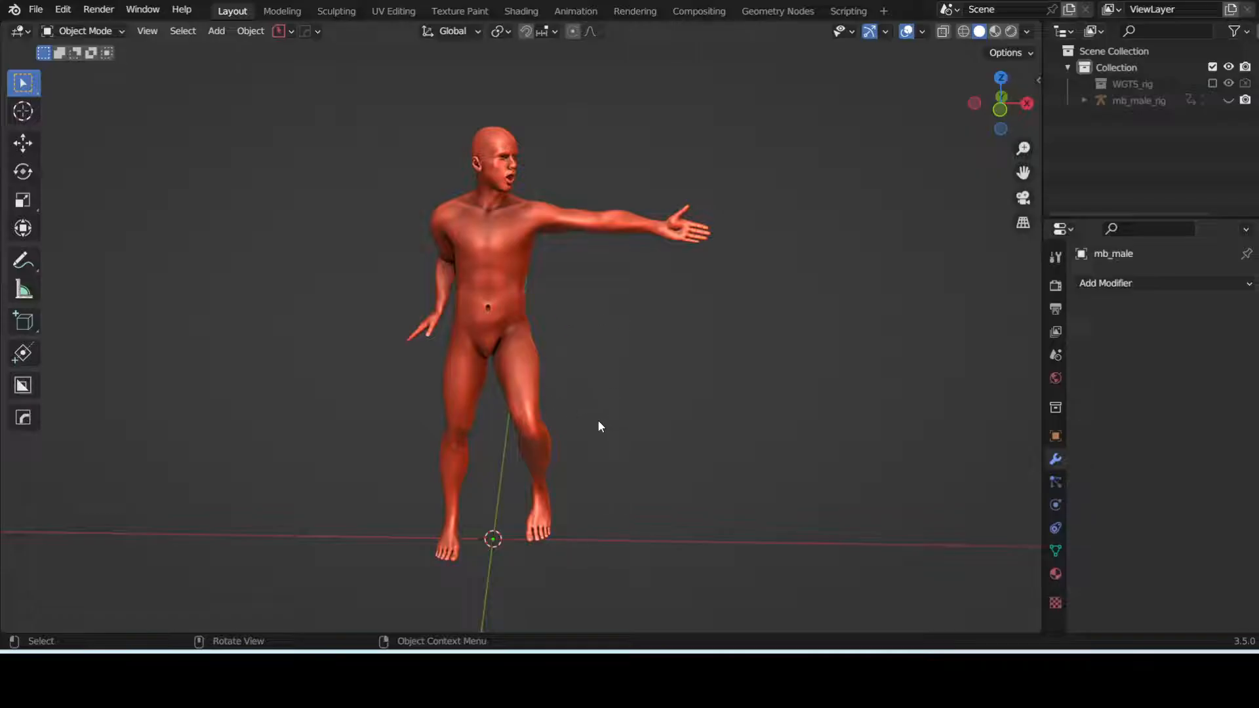